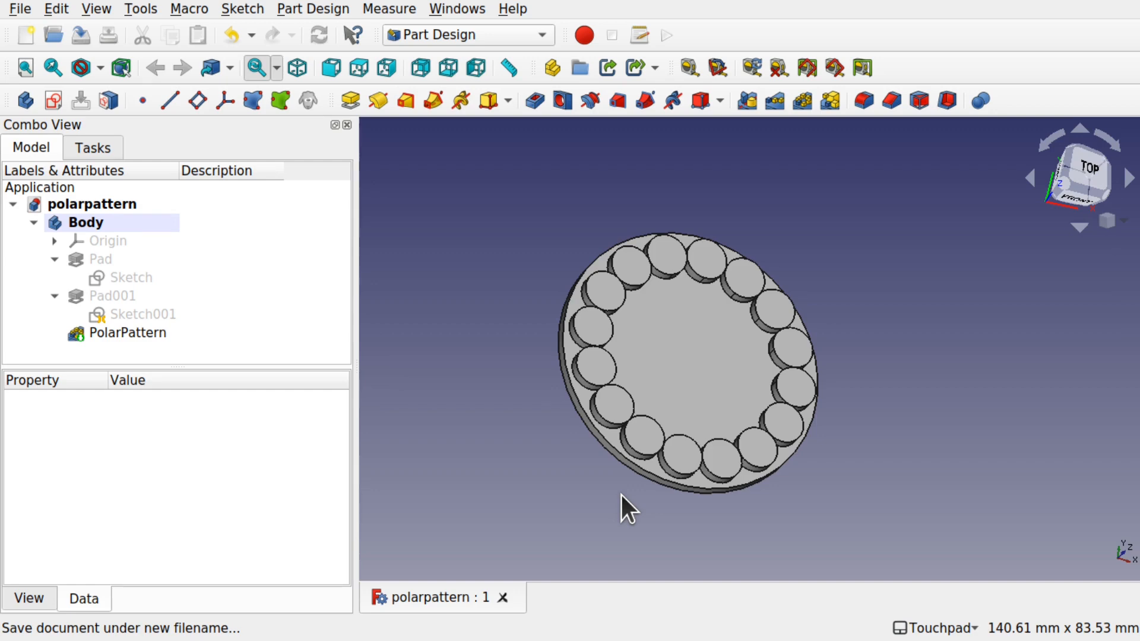
pyautogui.moveTo(781, 349)
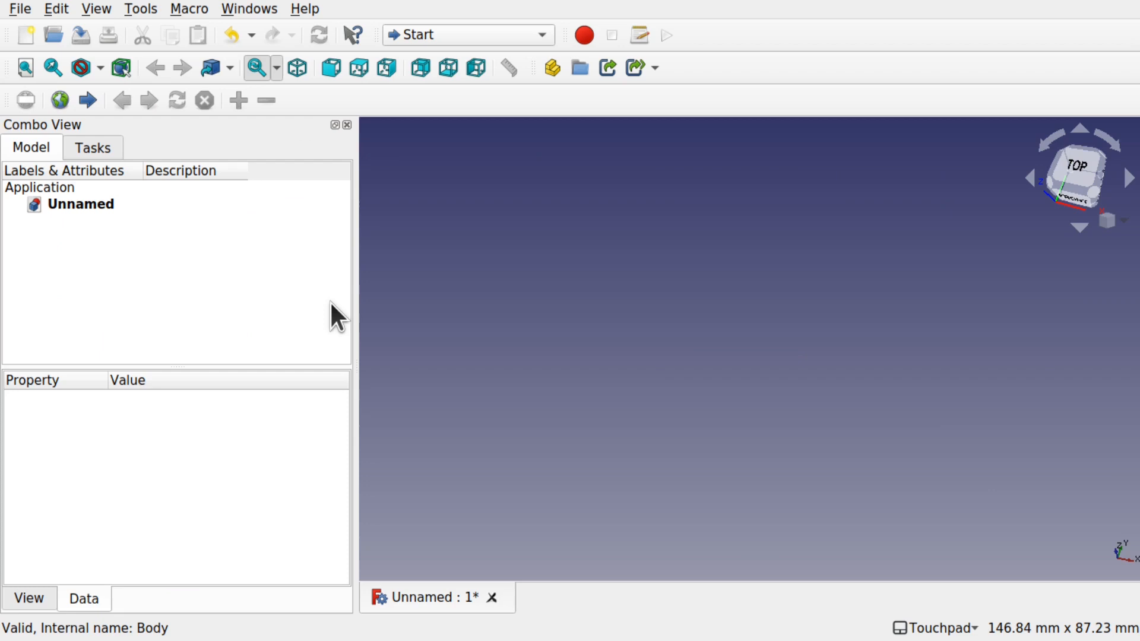
pyautogui.moveTo(416, 85)
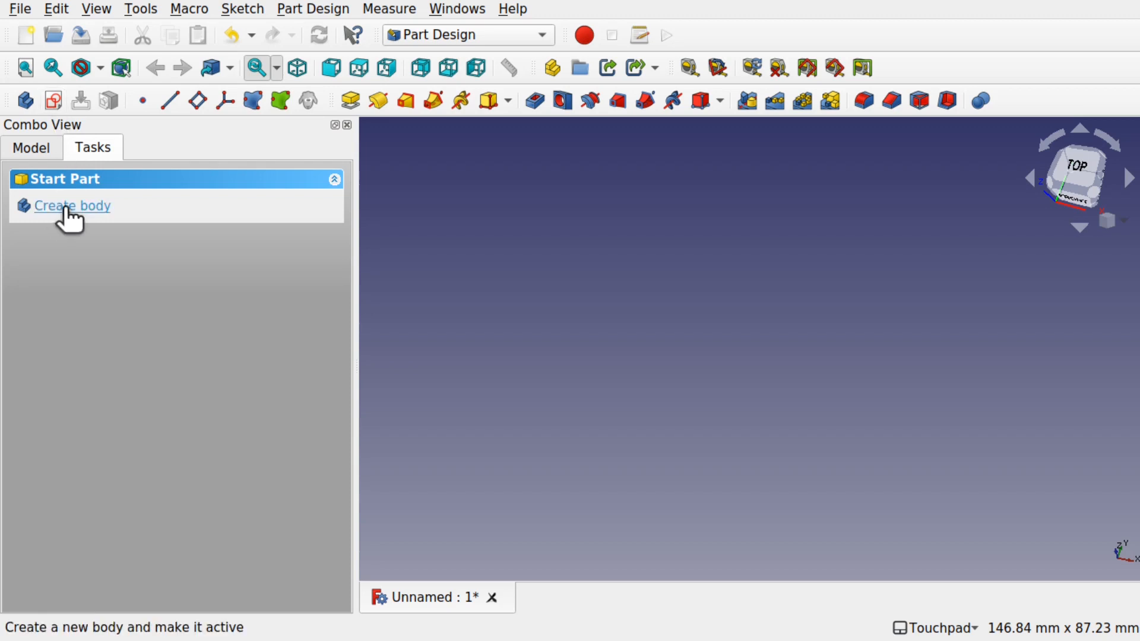
# Create a body, sketch a large circle on the origin and pad it 2 mm into a disc.
pyautogui.click(72, 205)
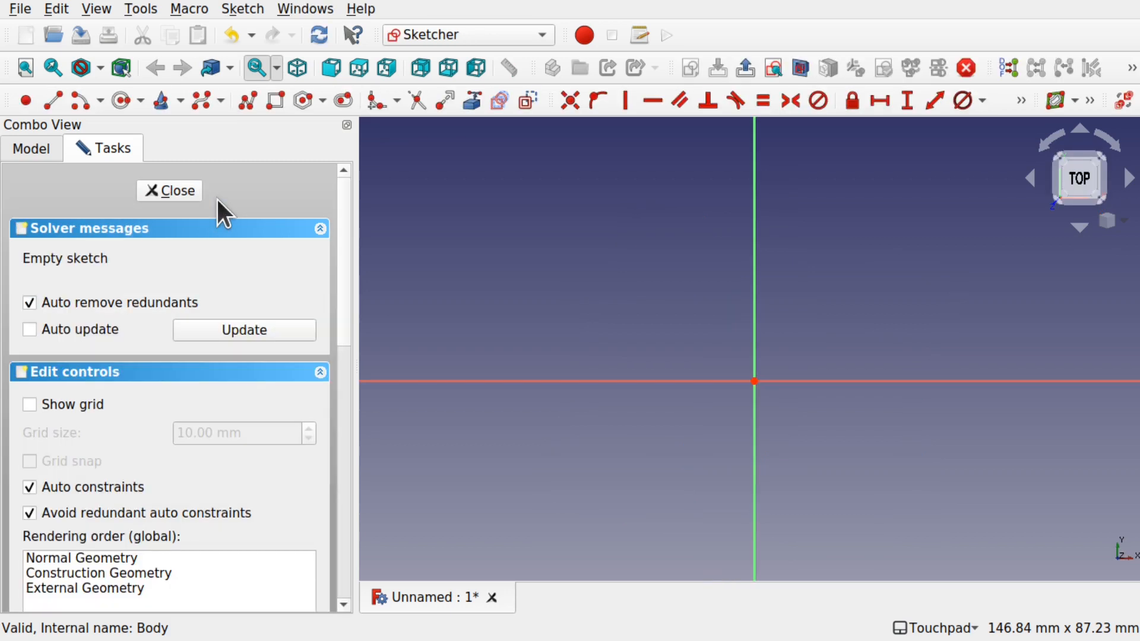
pyautogui.moveTo(147, 425)
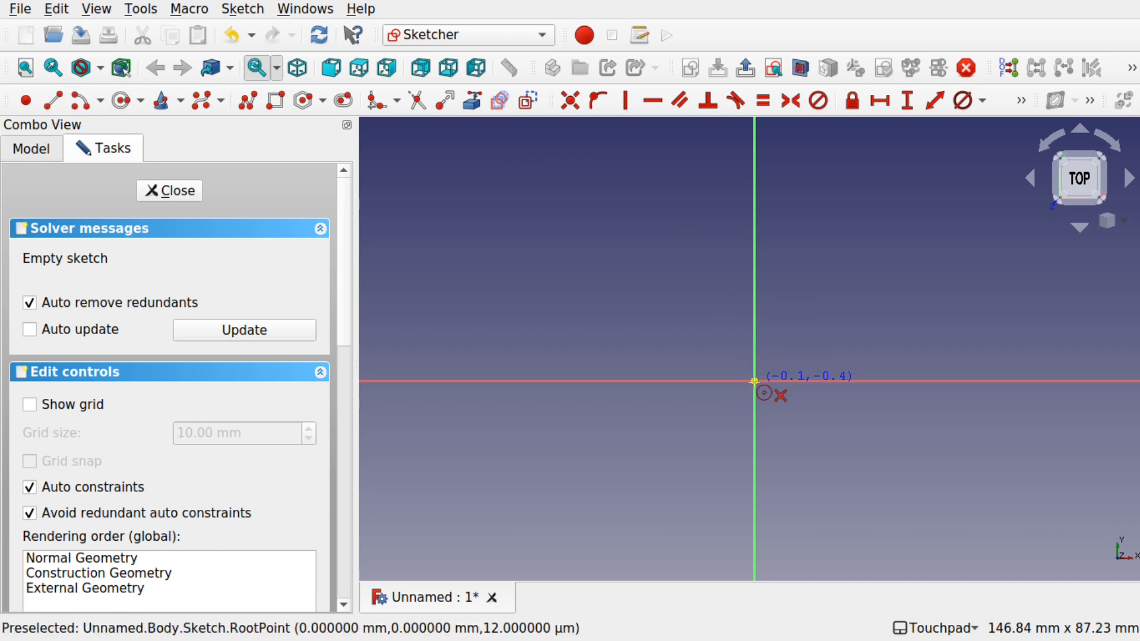
pyautogui.moveTo(754, 381); pyautogui.dragTo(961, 479)
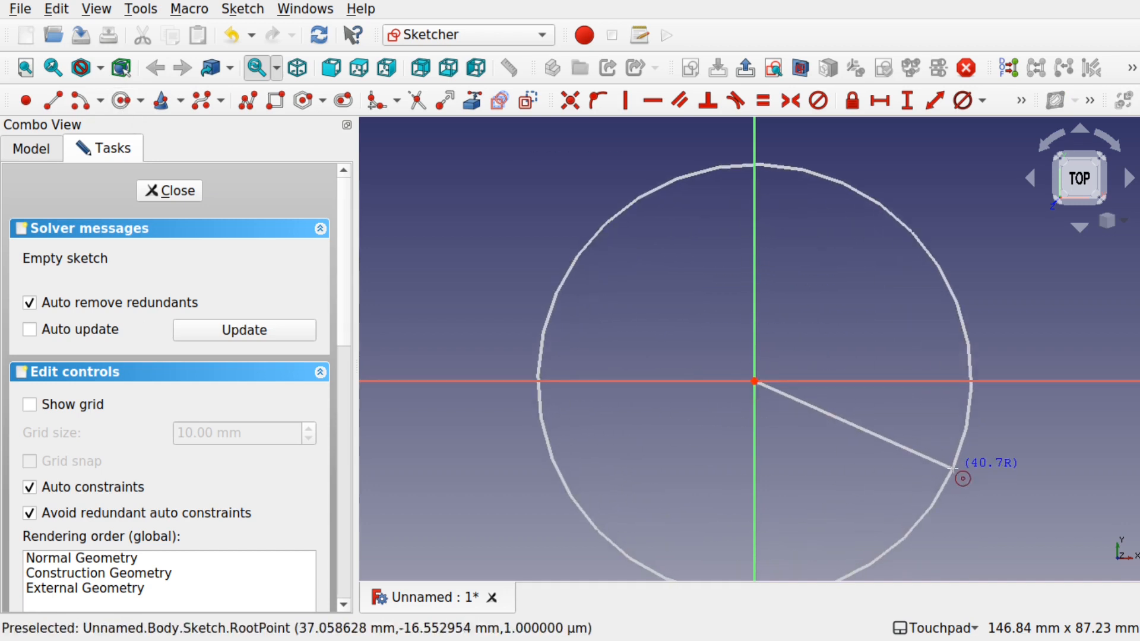
pyautogui.click(170, 190)
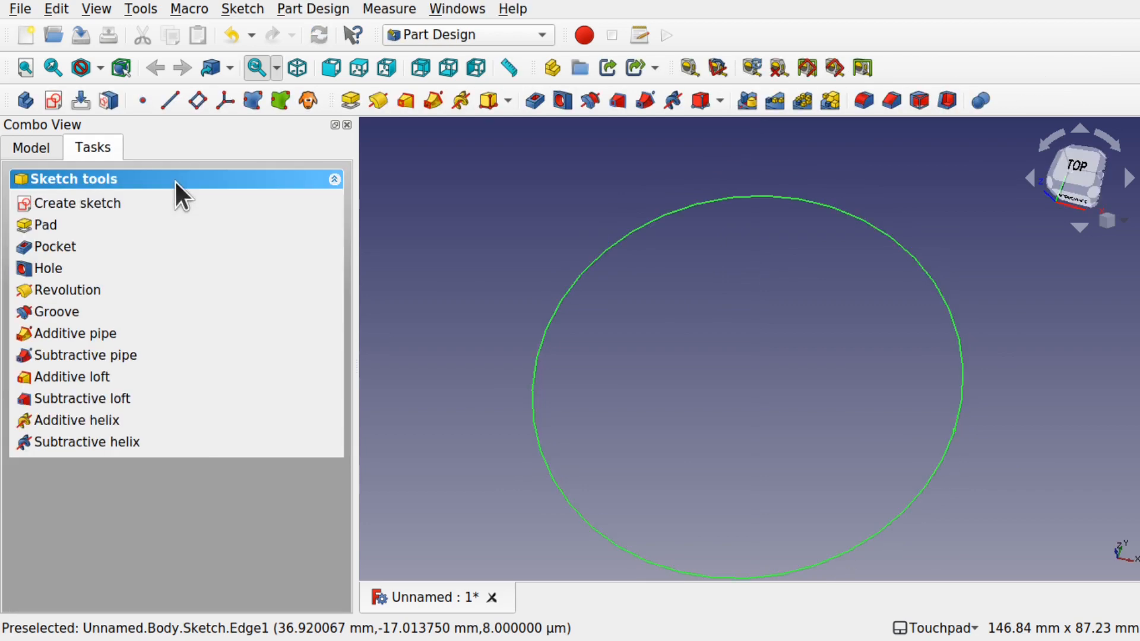
pyautogui.moveTo(349, 100)
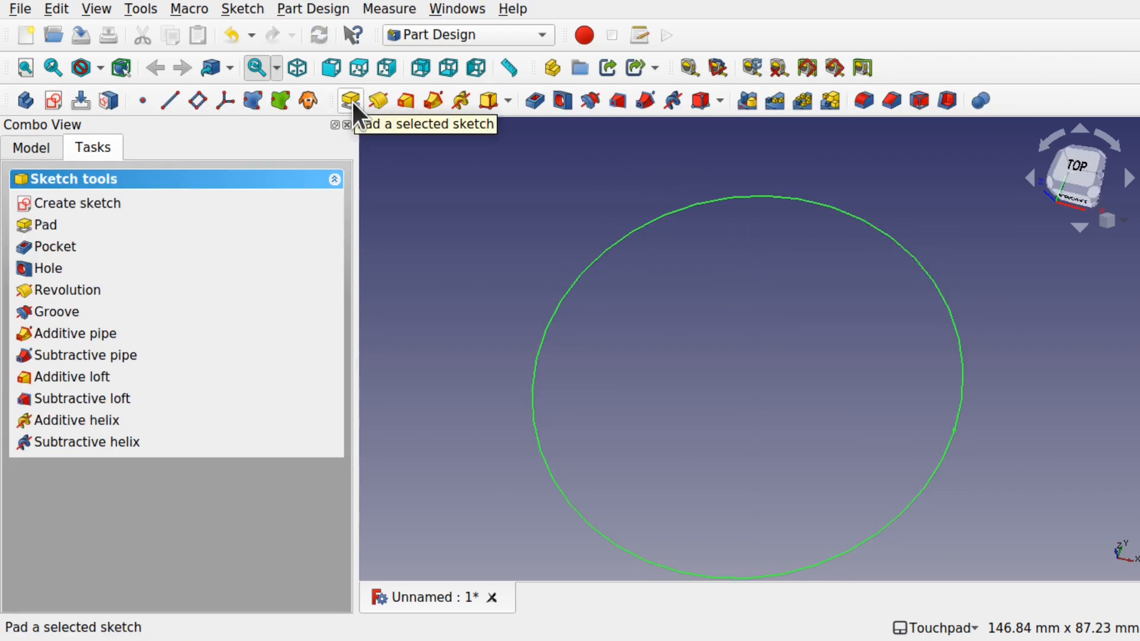
pyautogui.click(349, 100)
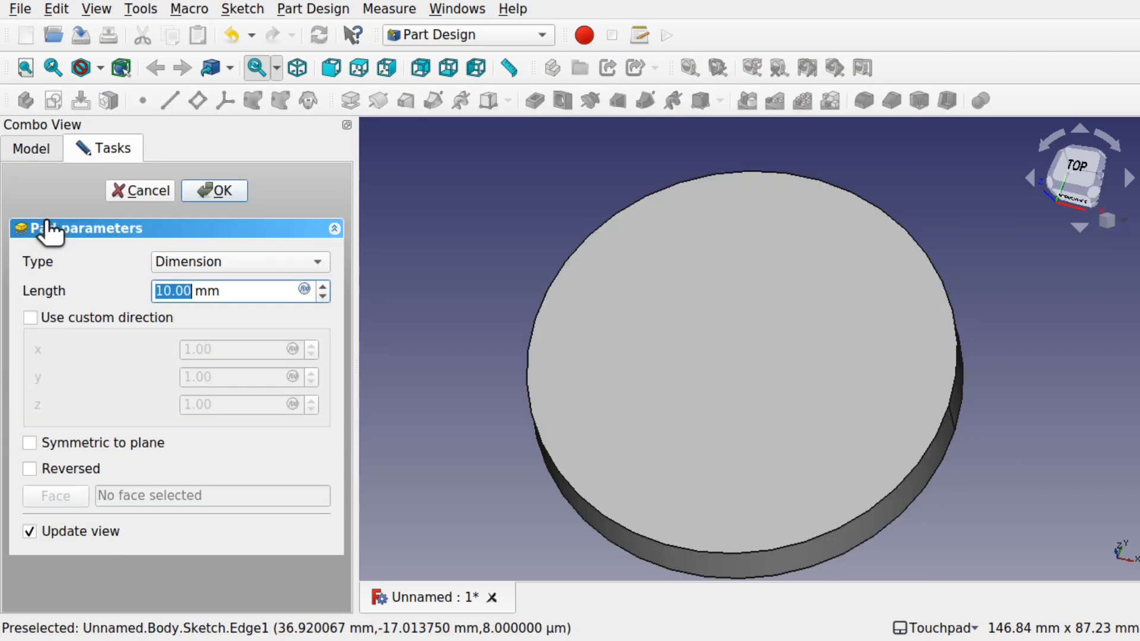
pyautogui.write('2')
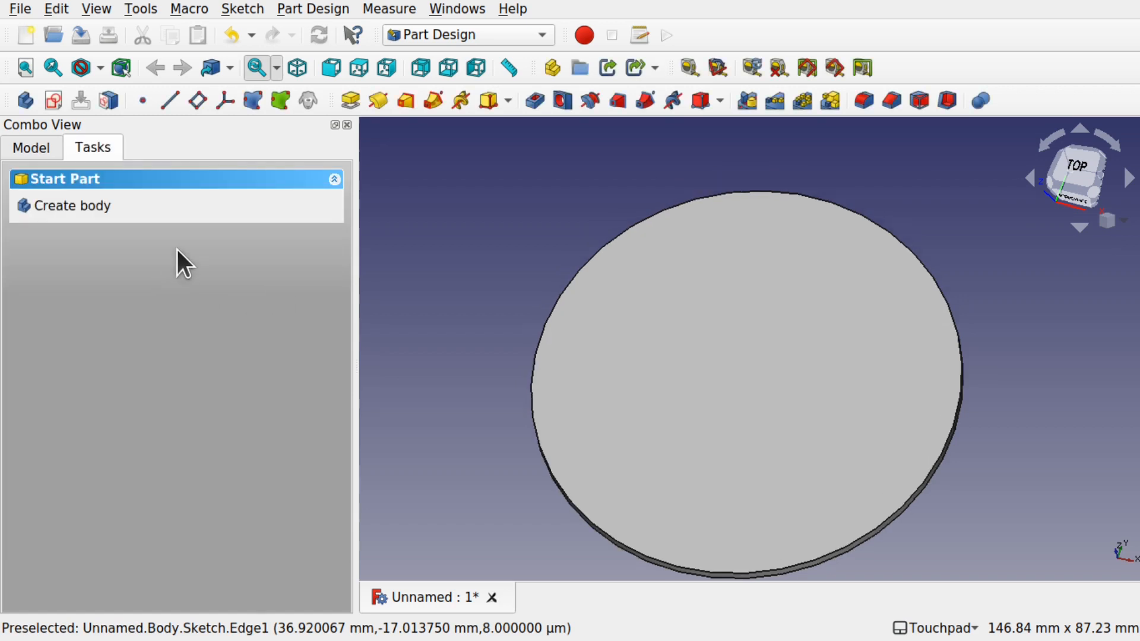
pyautogui.moveTo(35, 160)
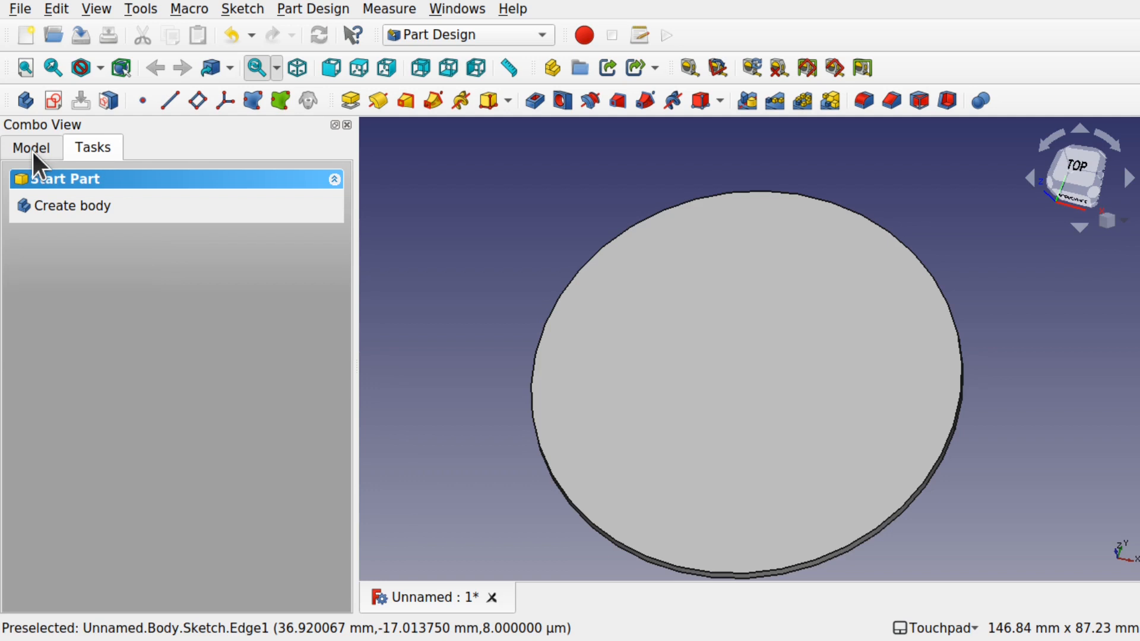
# Sketch a small circle on the disc's top face, on the horizontal axis near the left edge.
pyautogui.click(31, 147)
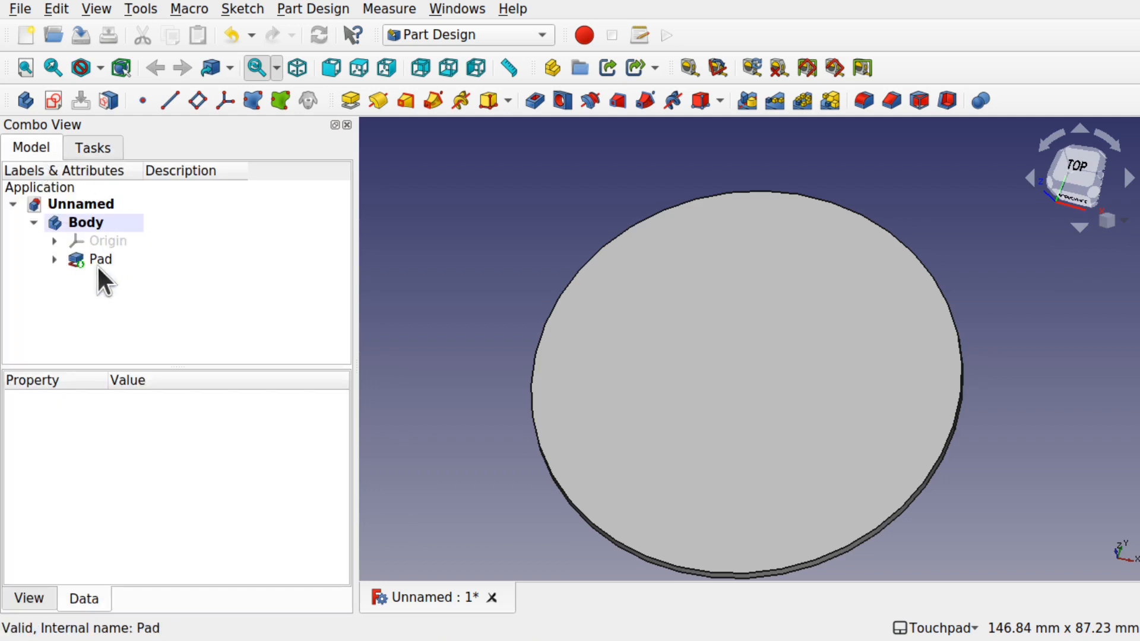
pyautogui.moveTo(694, 342)
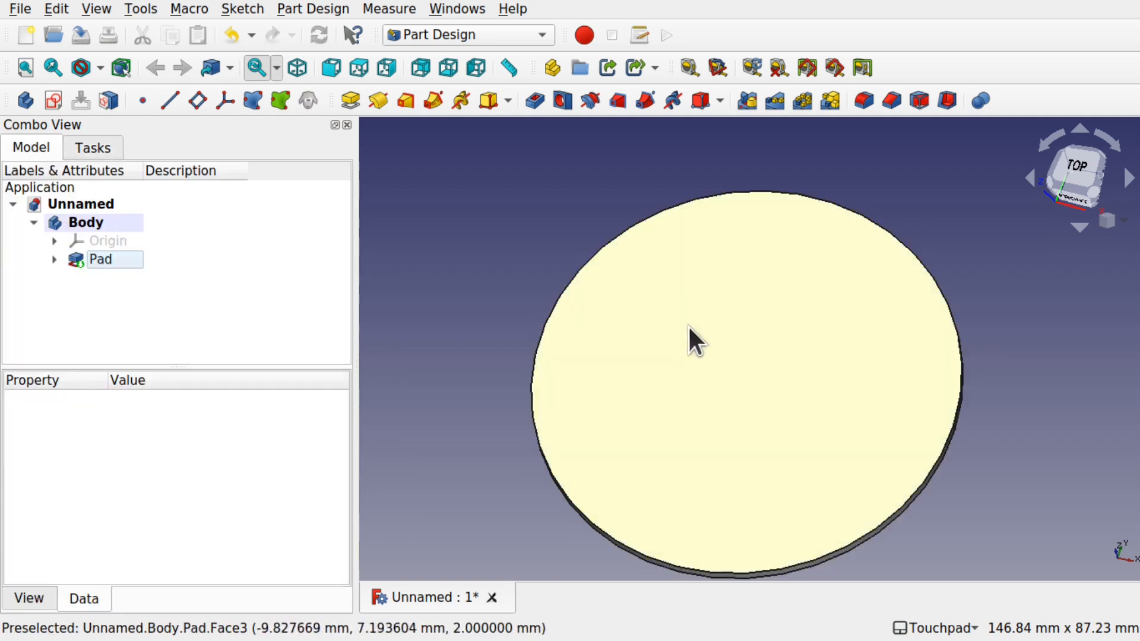
pyautogui.click(100, 260)
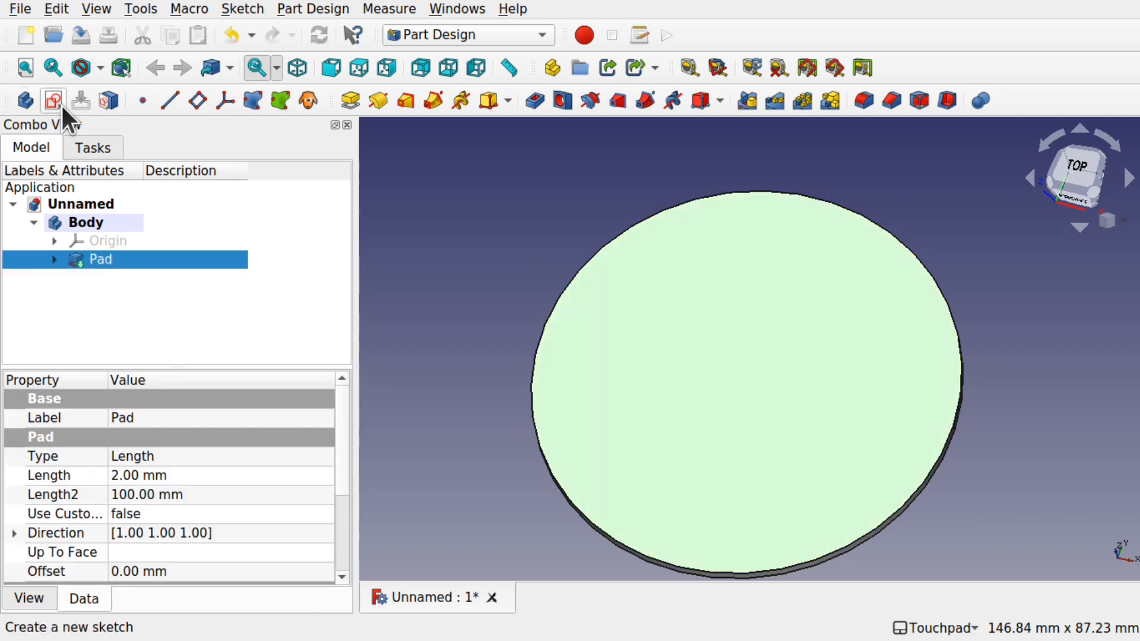
pyautogui.click(53, 100)
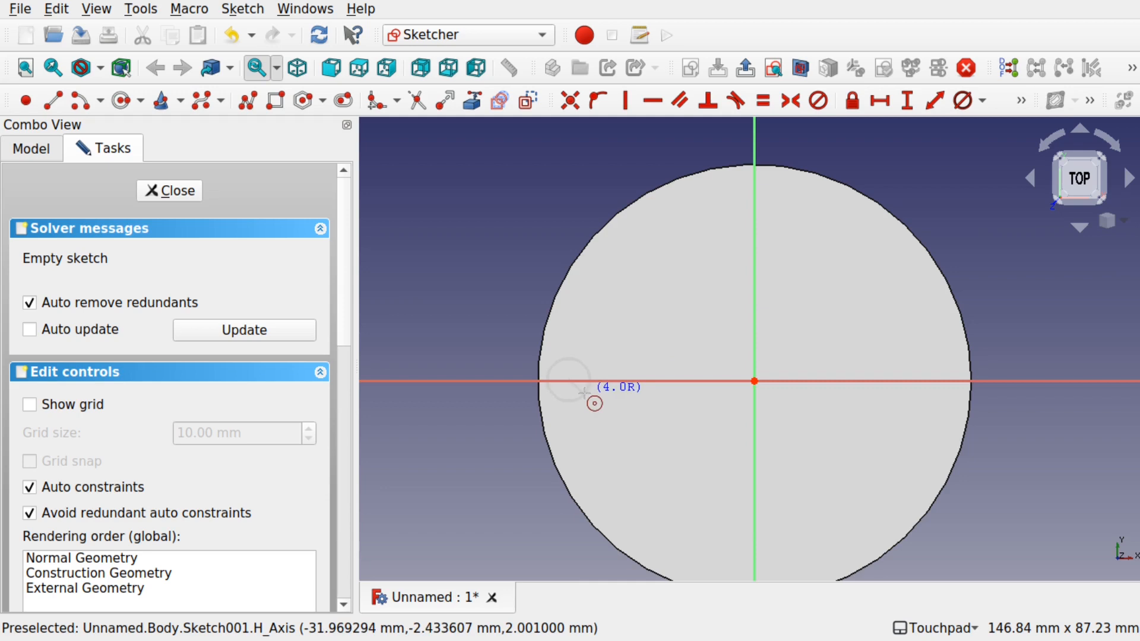
pyautogui.click(569, 381)
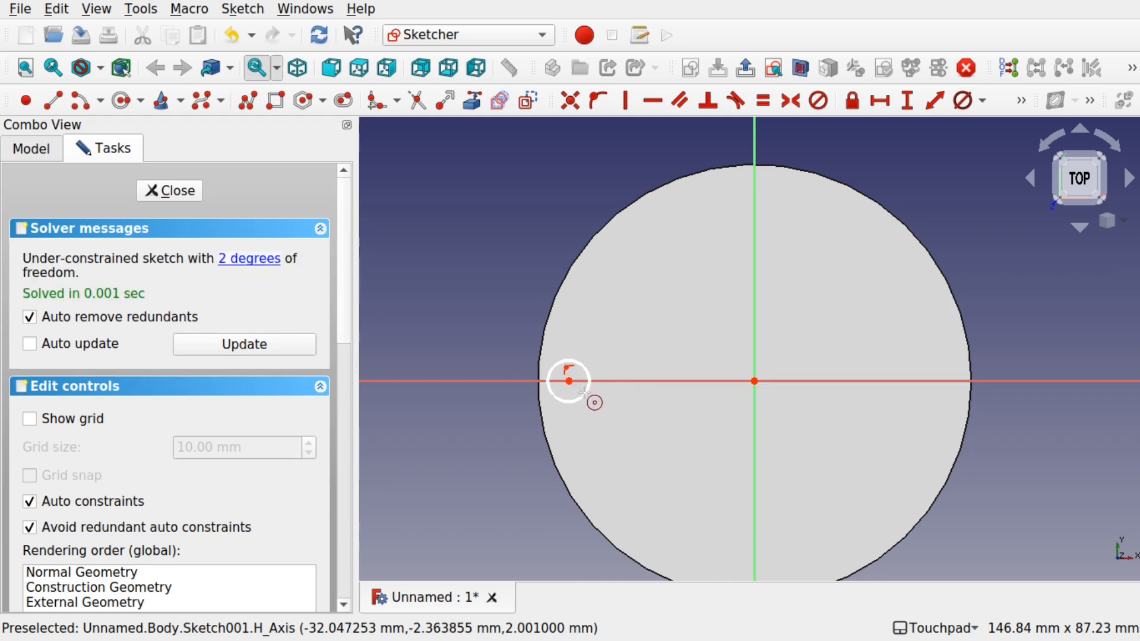
pyautogui.moveTo(555, 322)
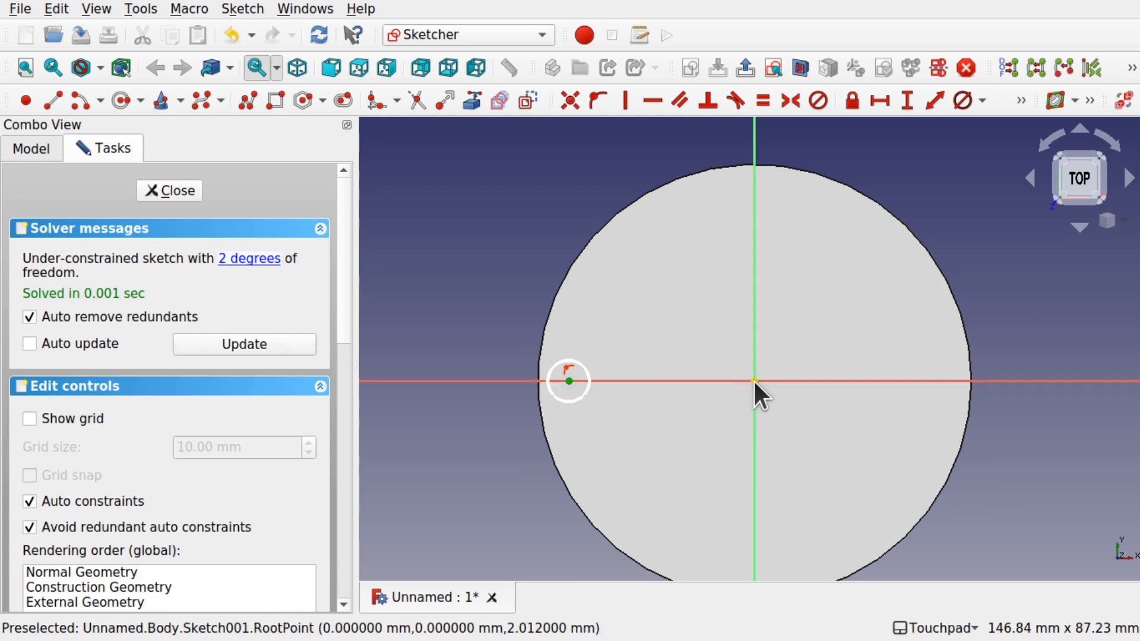
pyautogui.moveTo(878, 100)
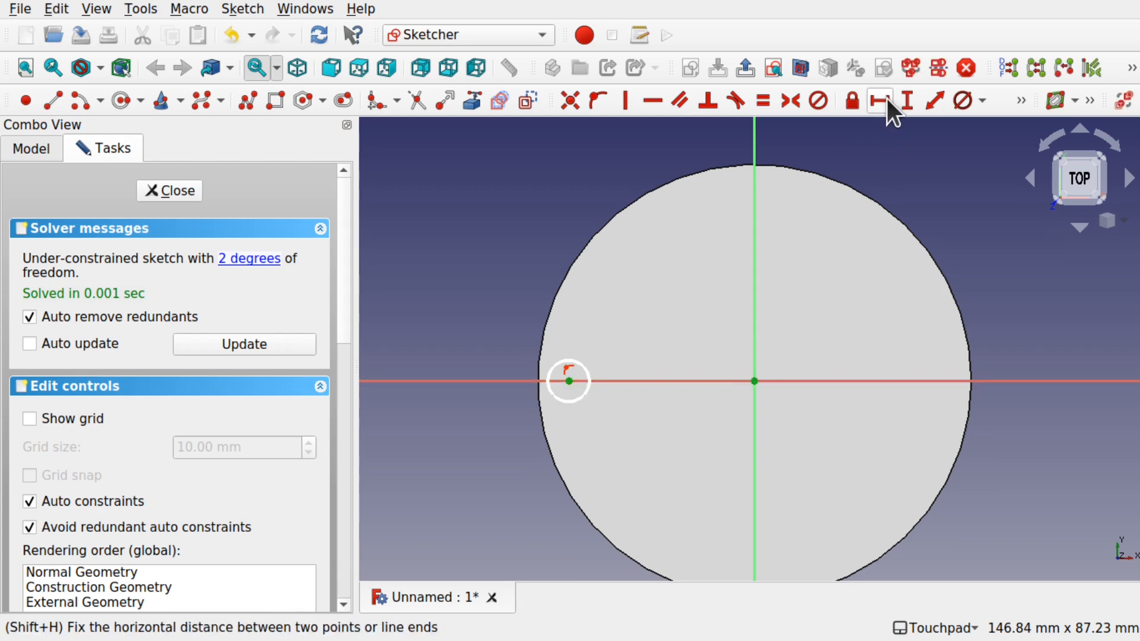
# Constrain the circle centre 30 mm horizontally from the origin and name it Offset.
pyautogui.click(879, 100)
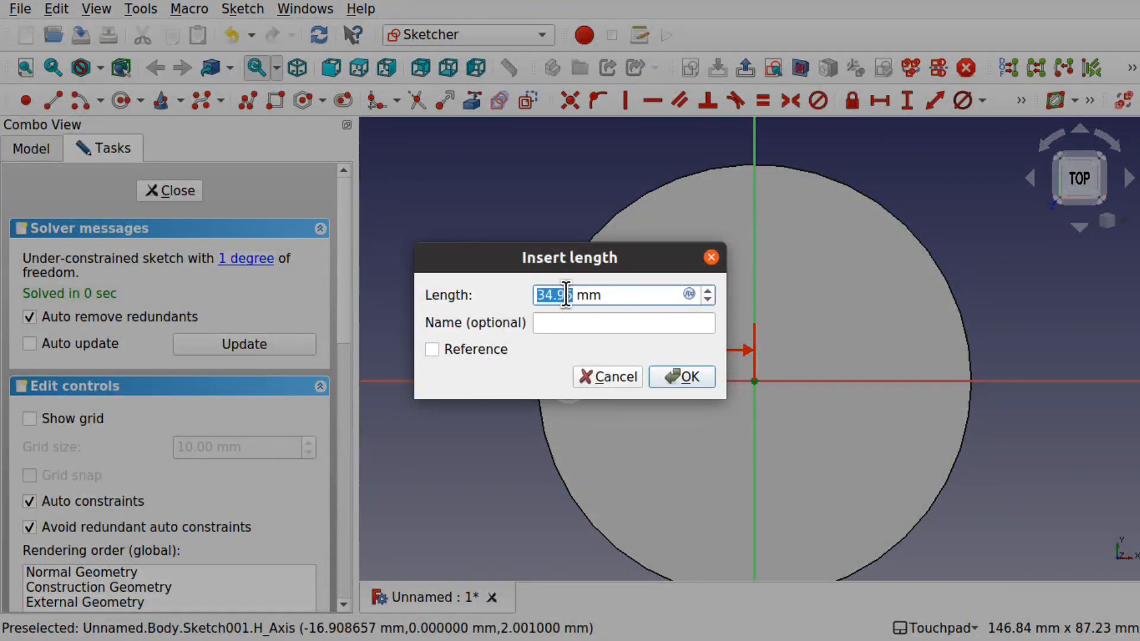
pyautogui.moveTo(654, 321)
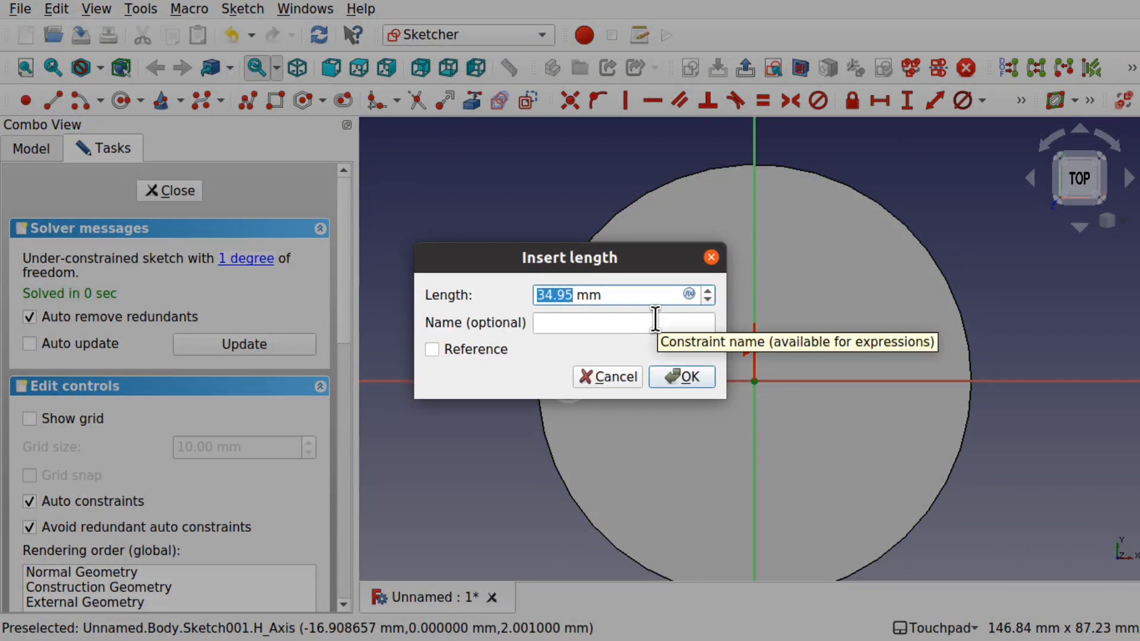
pyautogui.write('30')
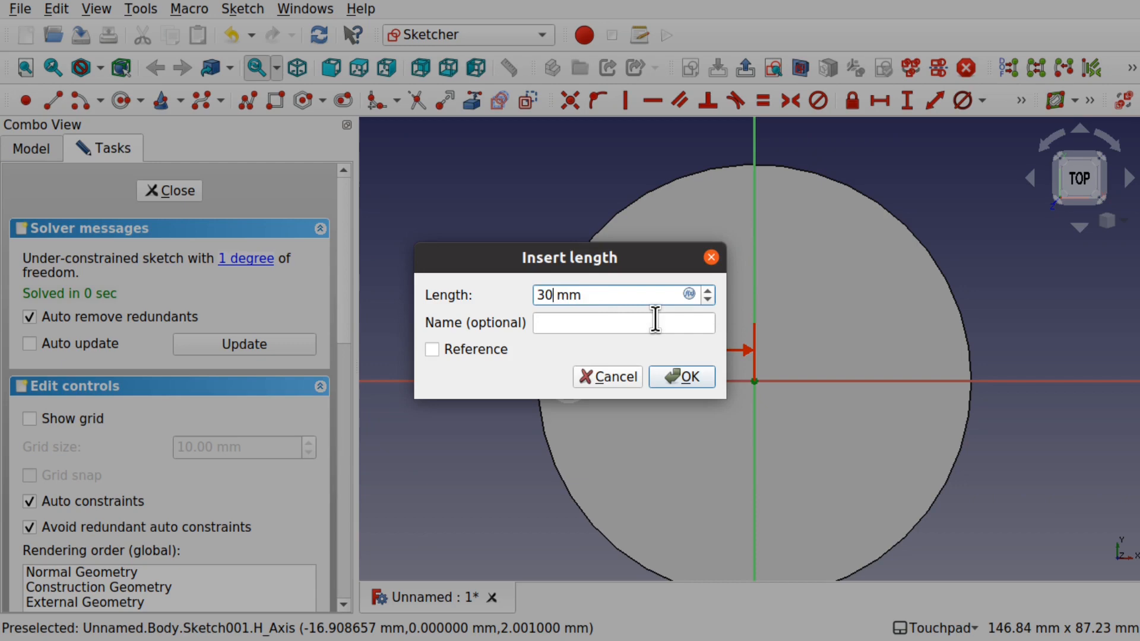
pyautogui.click(679, 378)
pyautogui.write('O')
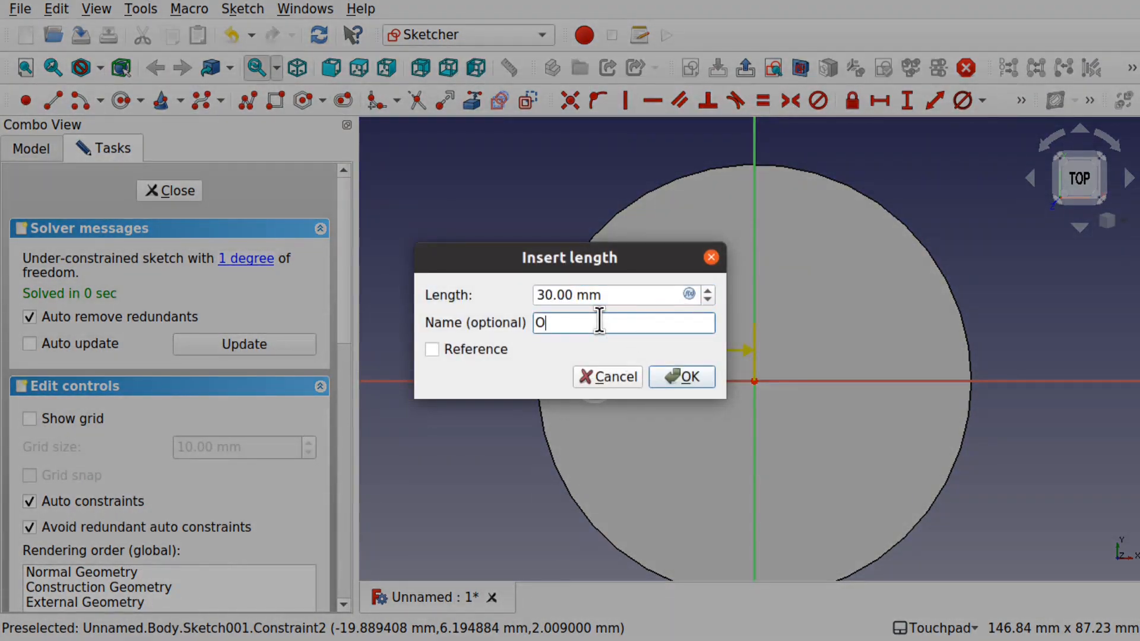
pyautogui.write('ffset')
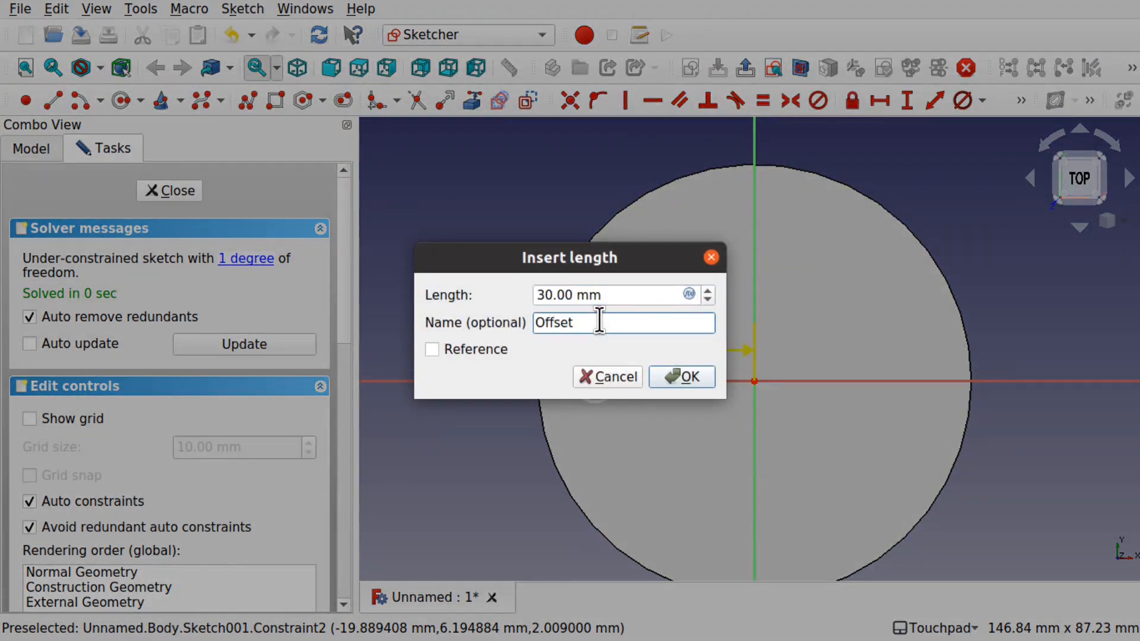
pyautogui.doubleClick(554, 321)
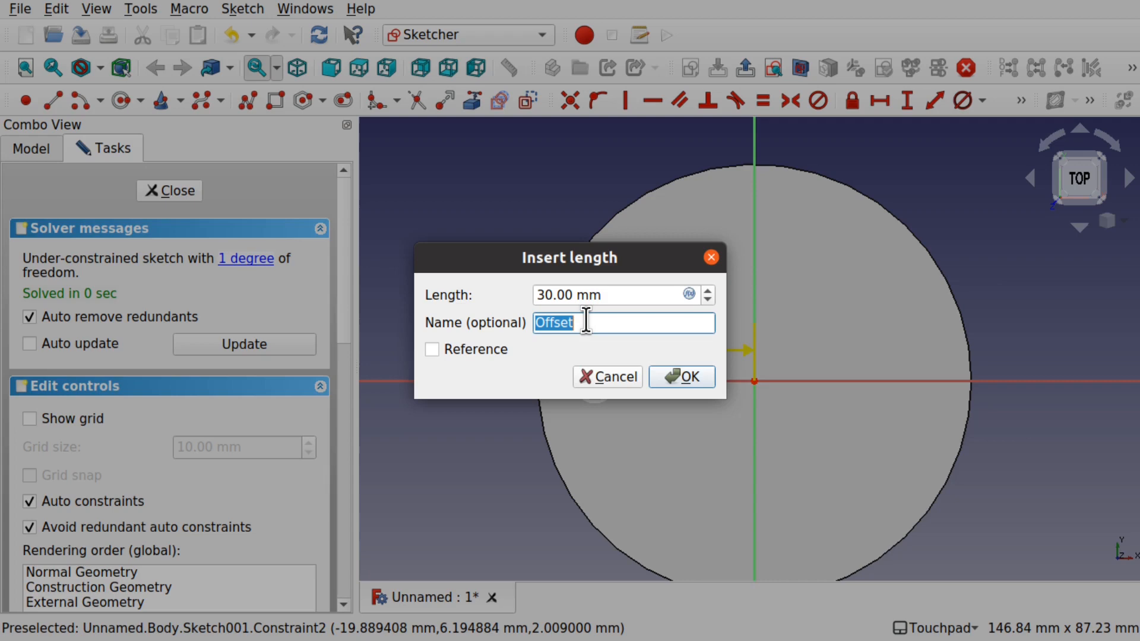
pyautogui.click(679, 376)
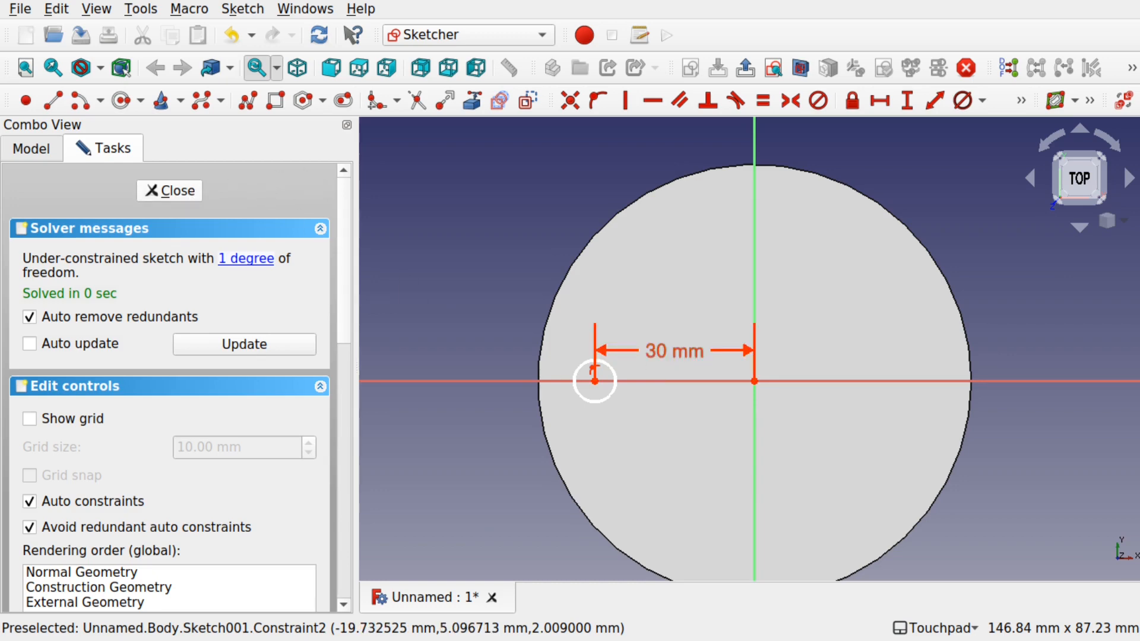
# Close the sketch and pad the small circle 2 mm into a boss.
pyautogui.click(169, 190)
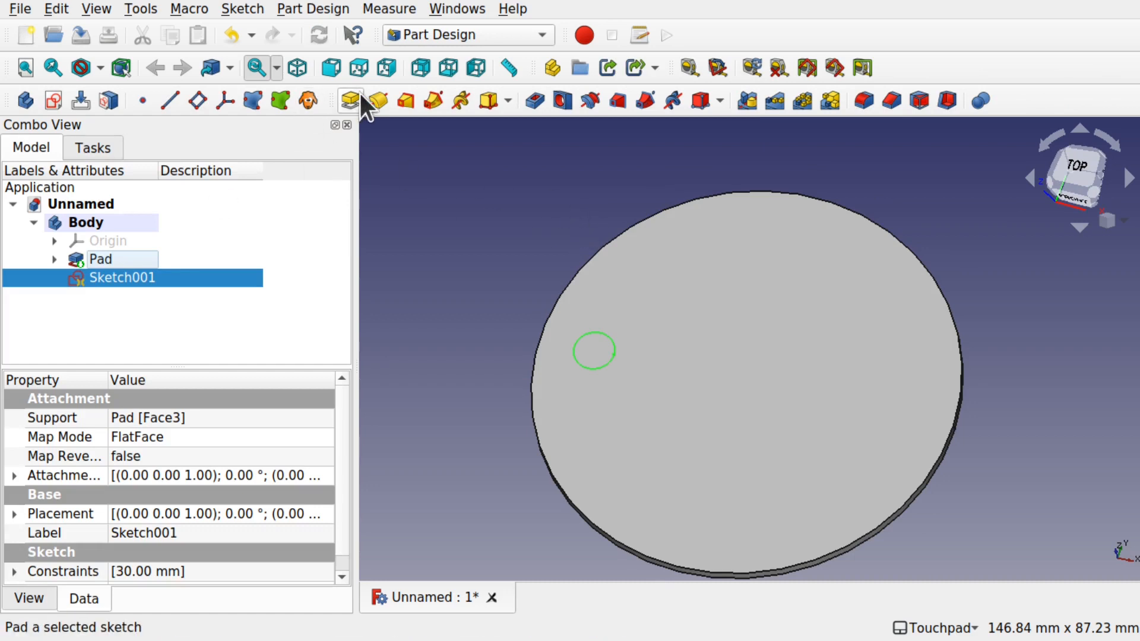
pyautogui.click(349, 100)
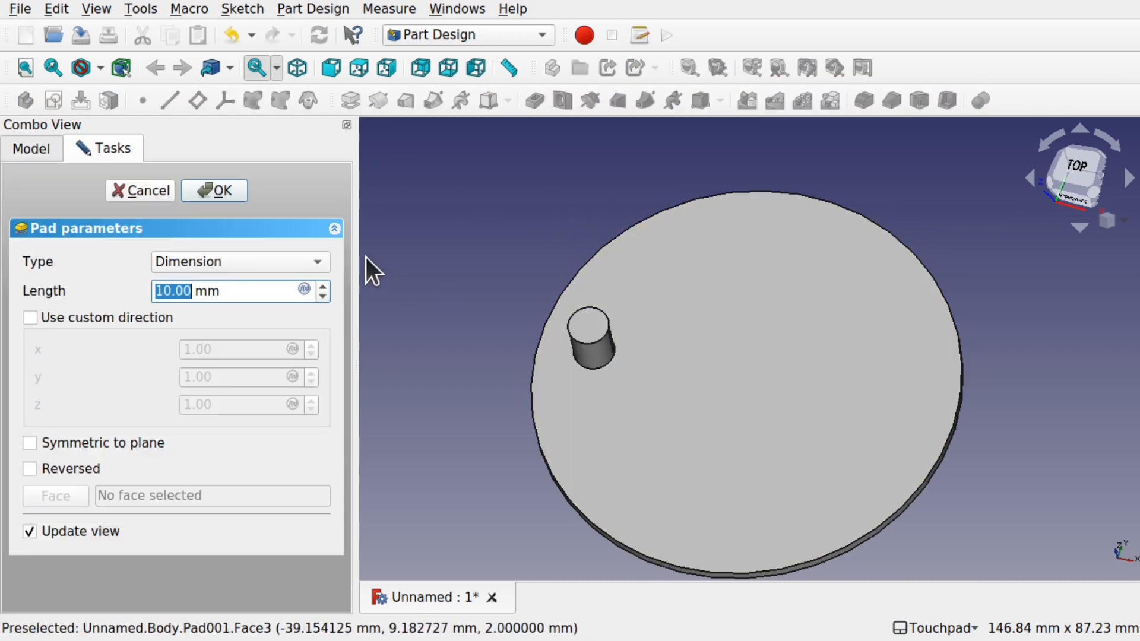
pyautogui.write('2 mm')
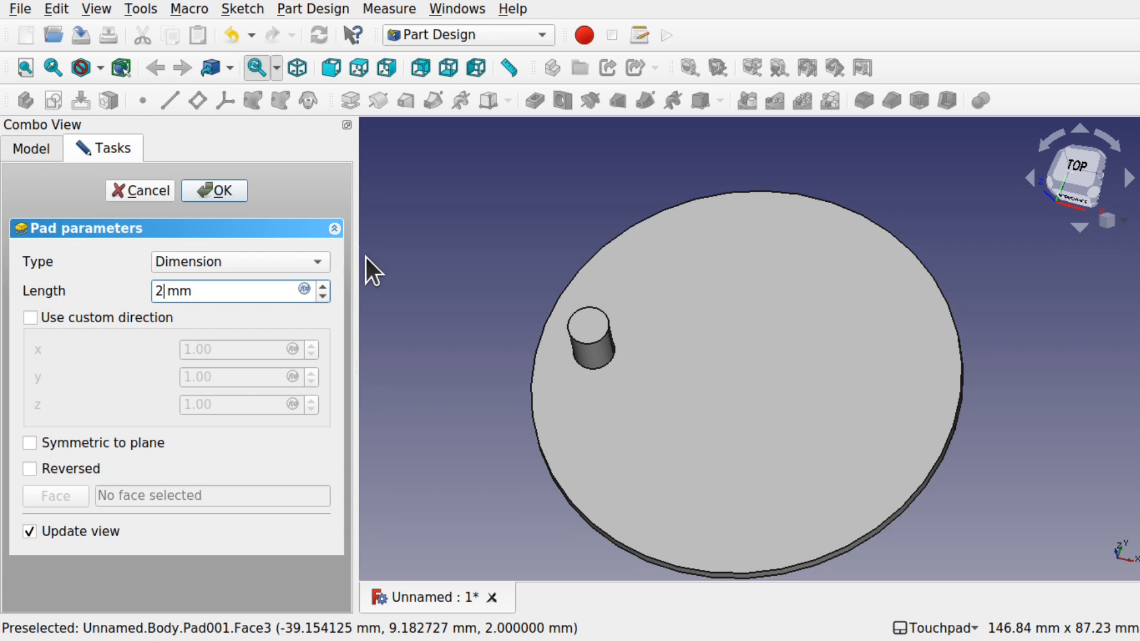
pyautogui.click(214, 190)
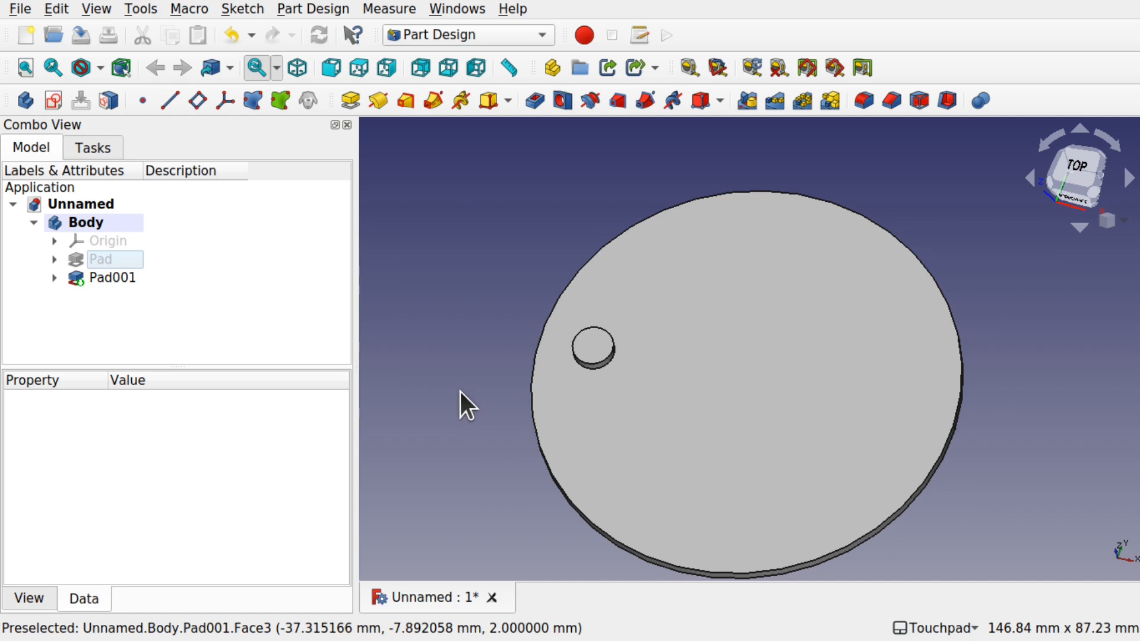
# Select boss Pad001 and start a PolarPattern of it around the disc centre.
pyautogui.click(111, 277)
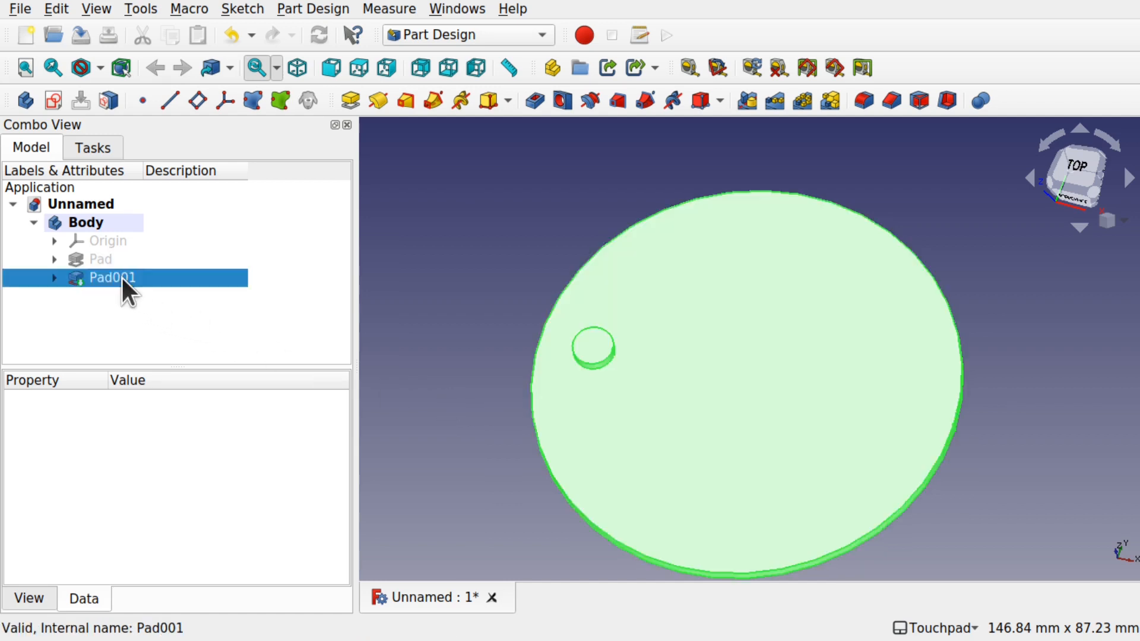
pyautogui.click(111, 276)
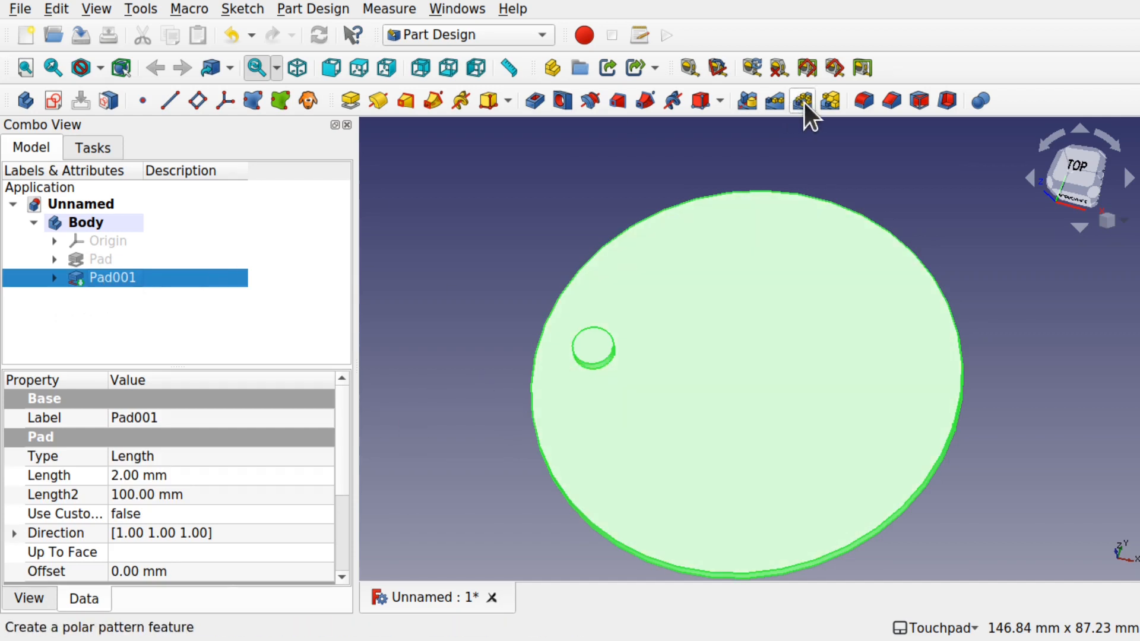
pyautogui.moveTo(801, 99)
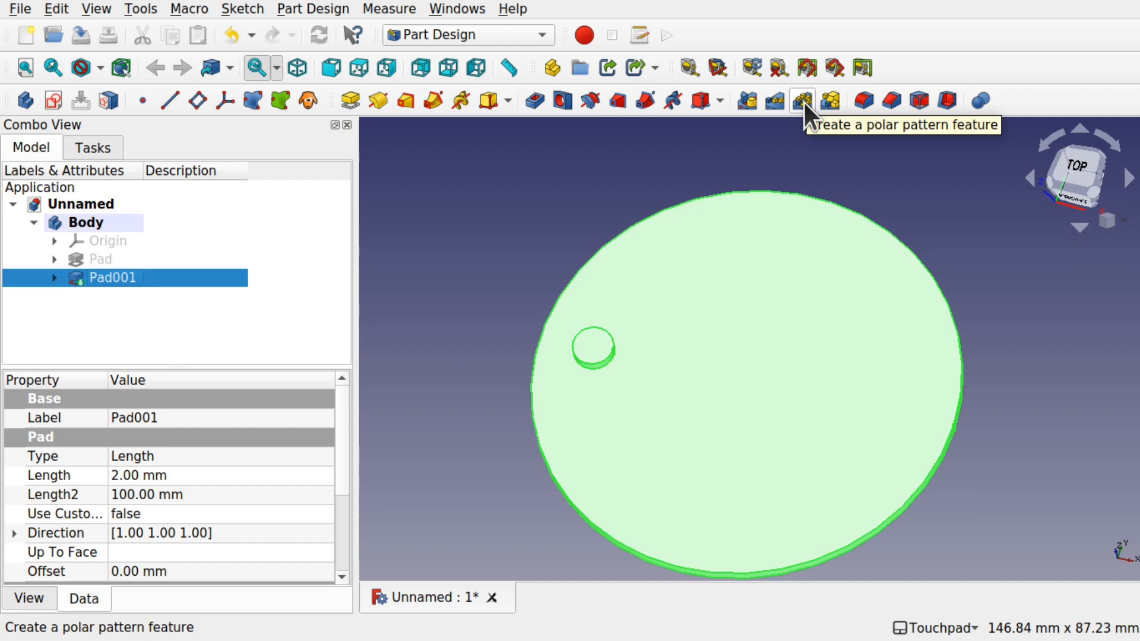
pyautogui.click(312, 8)
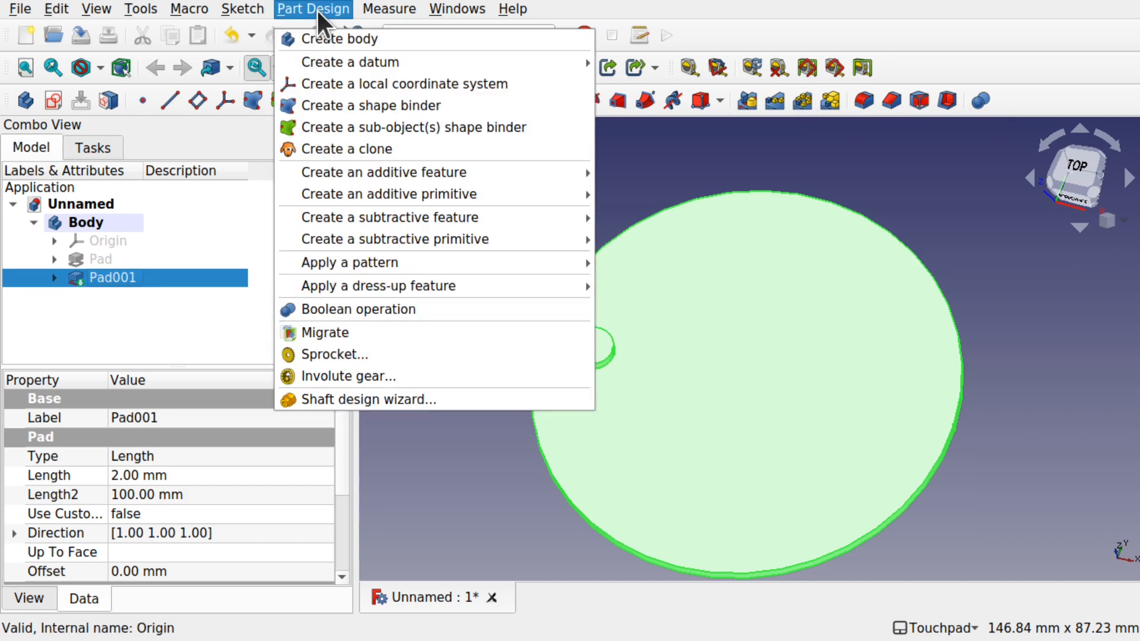
pyautogui.moveTo(349, 263)
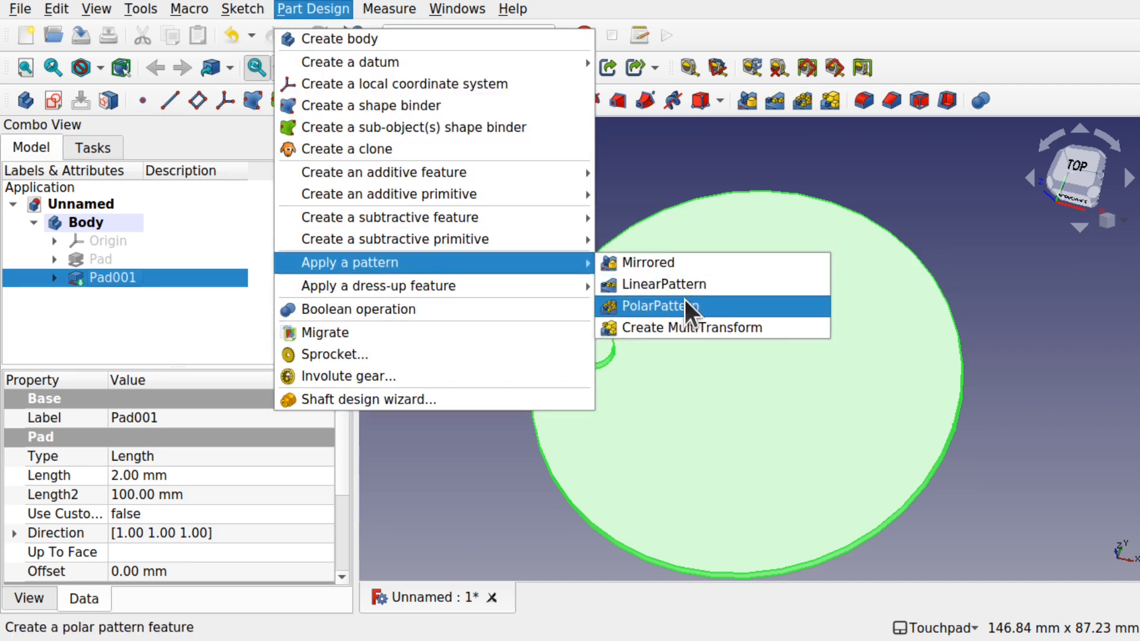
pyautogui.click(658, 306)
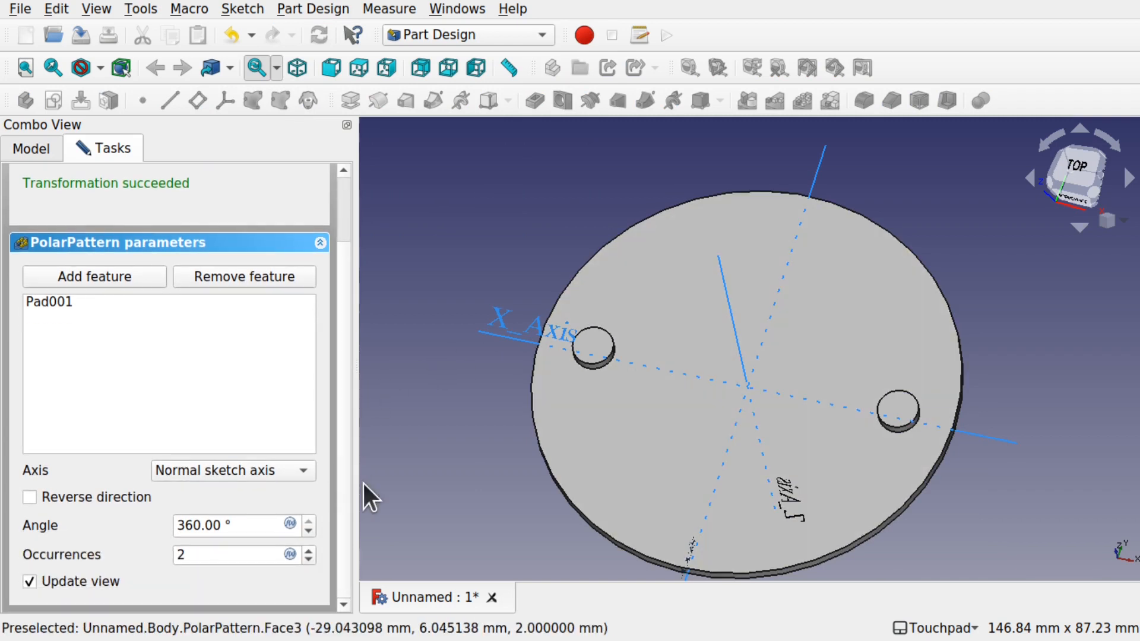
pyautogui.moveTo(934, 425)
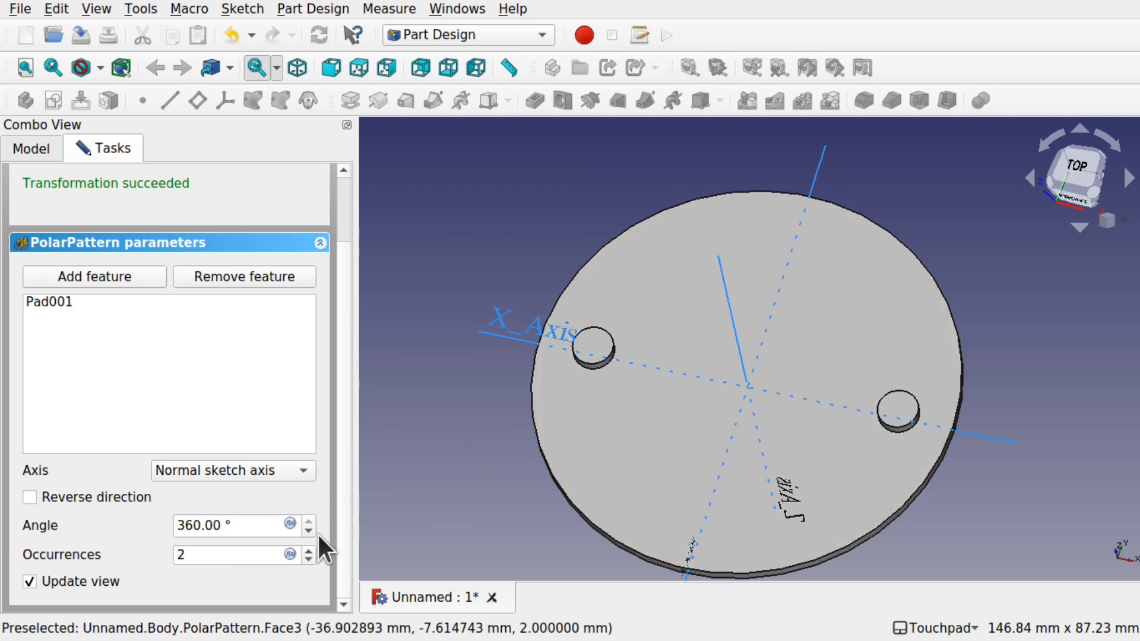
# Raise the pattern's Occurrences to 24 bosses and confirm it.
pyautogui.click(309, 549)
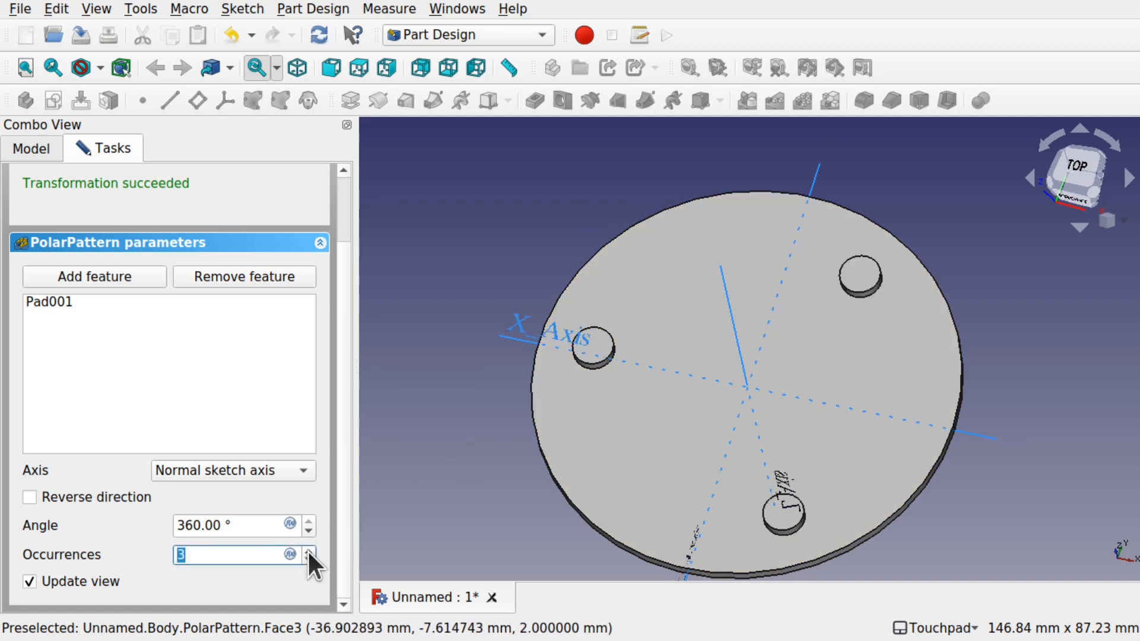
pyautogui.click(308, 550)
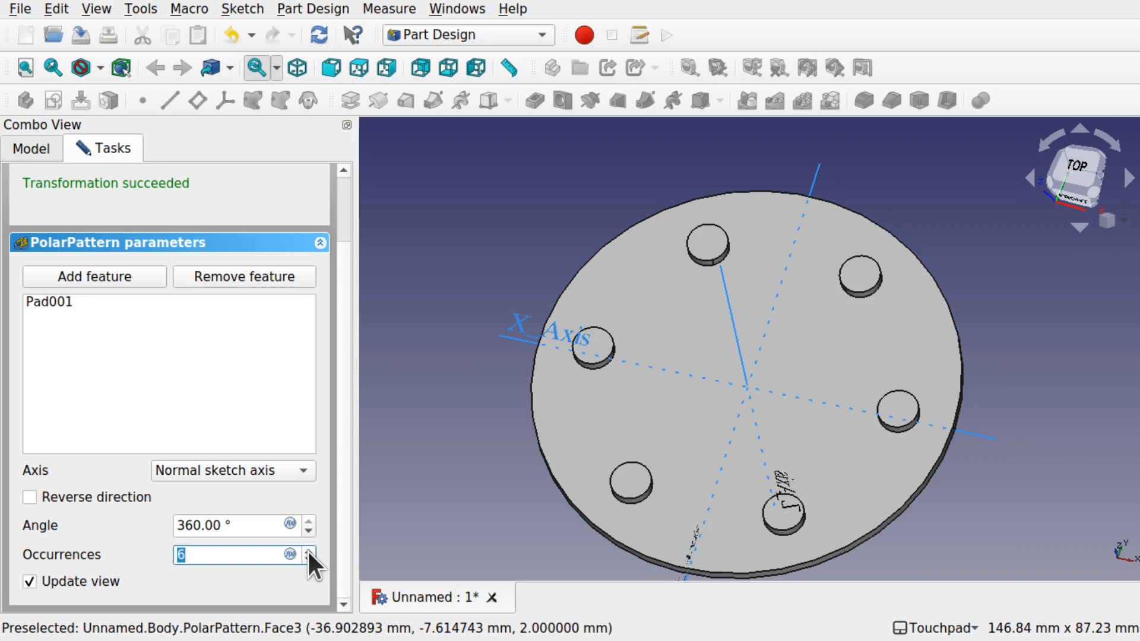
pyautogui.click(309, 550)
pyautogui.write('20')
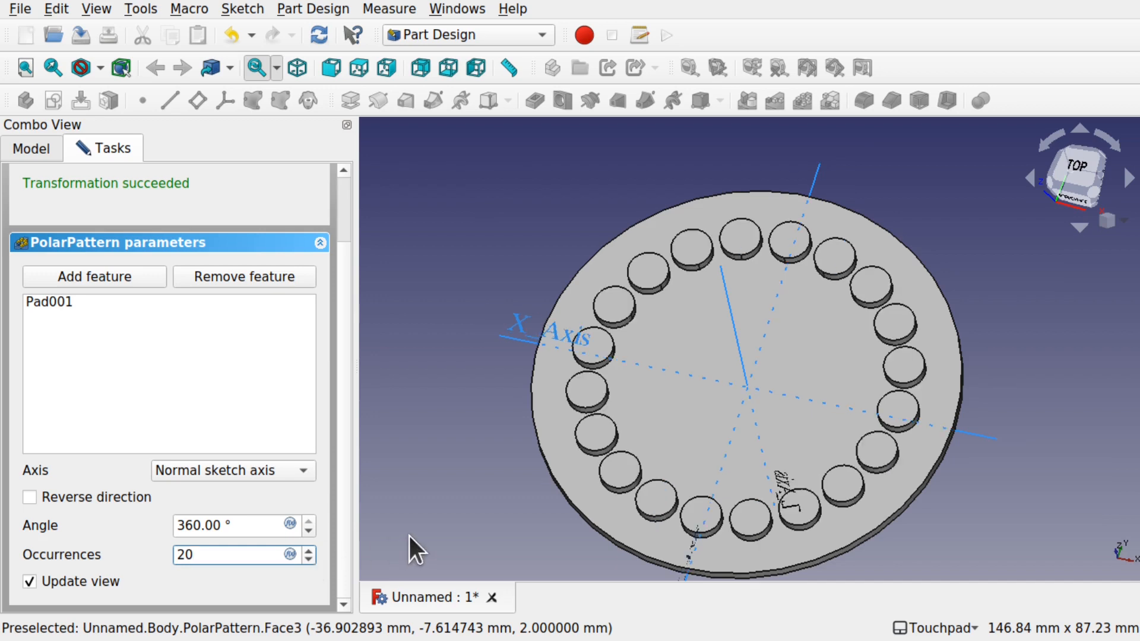
pyautogui.click(219, 554)
pyautogui.write('22')
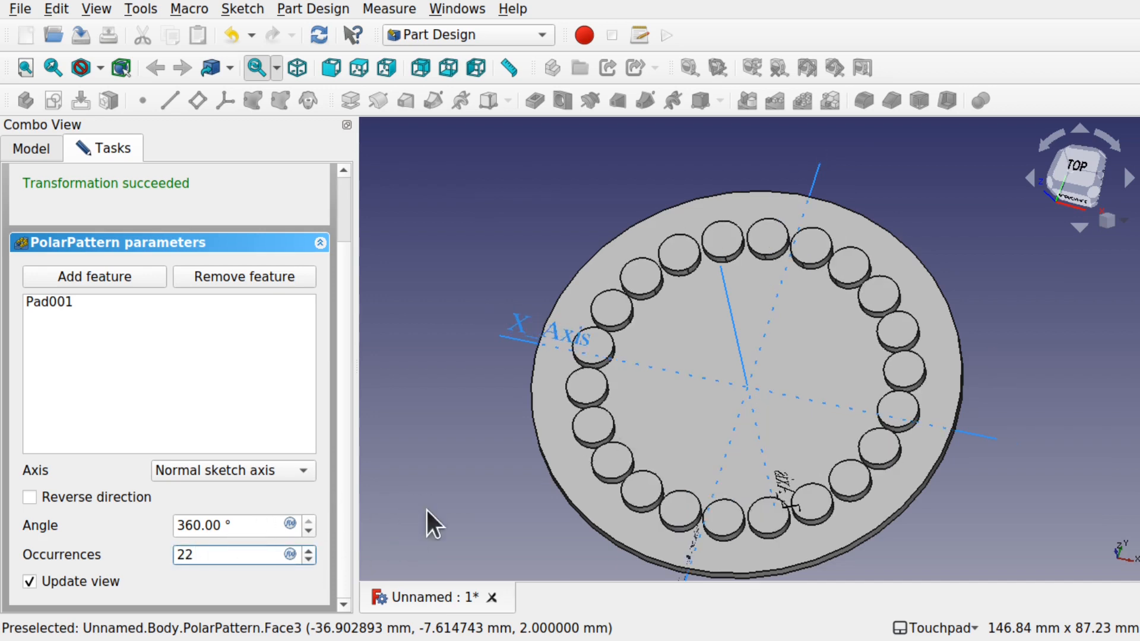
pyautogui.click(218, 555)
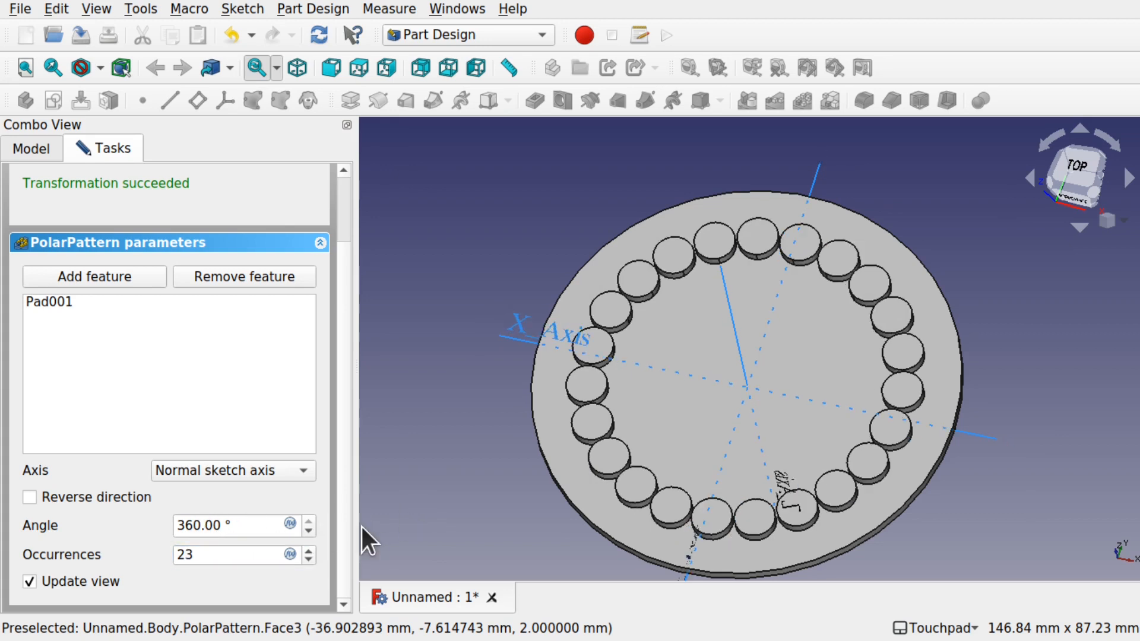
pyautogui.click(225, 554)
pyautogui.write('24')
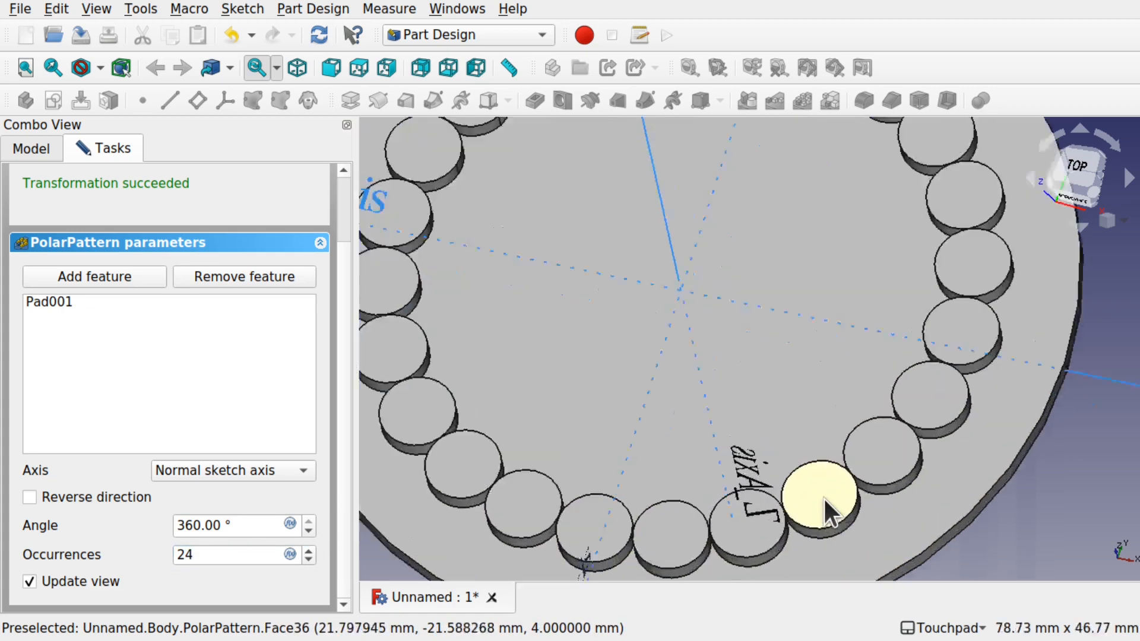
pyautogui.scroll(-3)
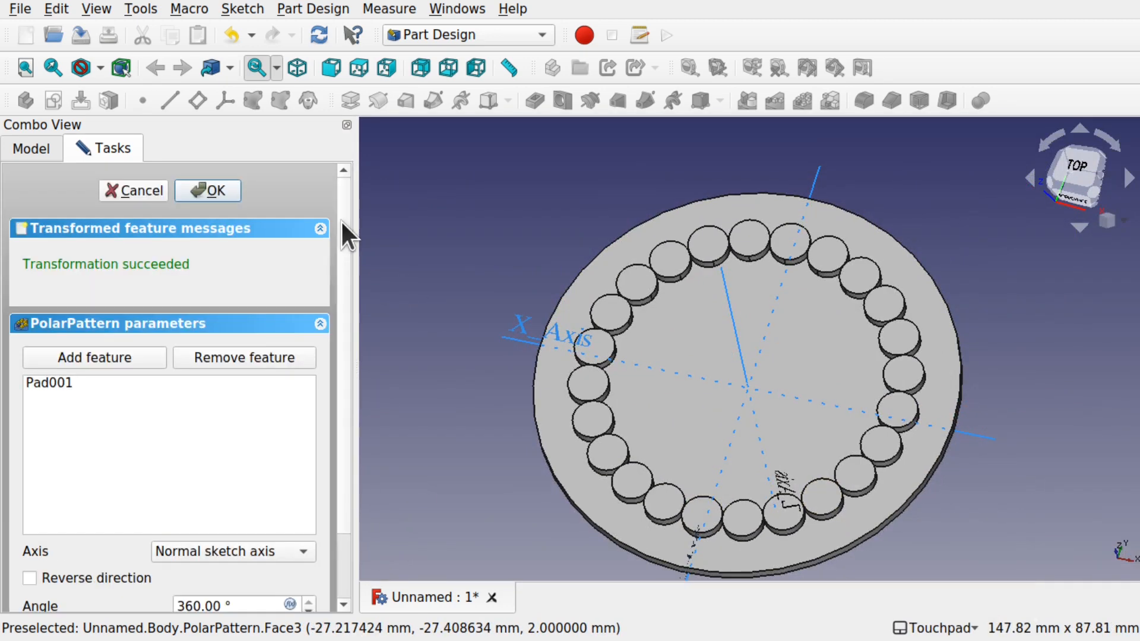
pyautogui.click(206, 190)
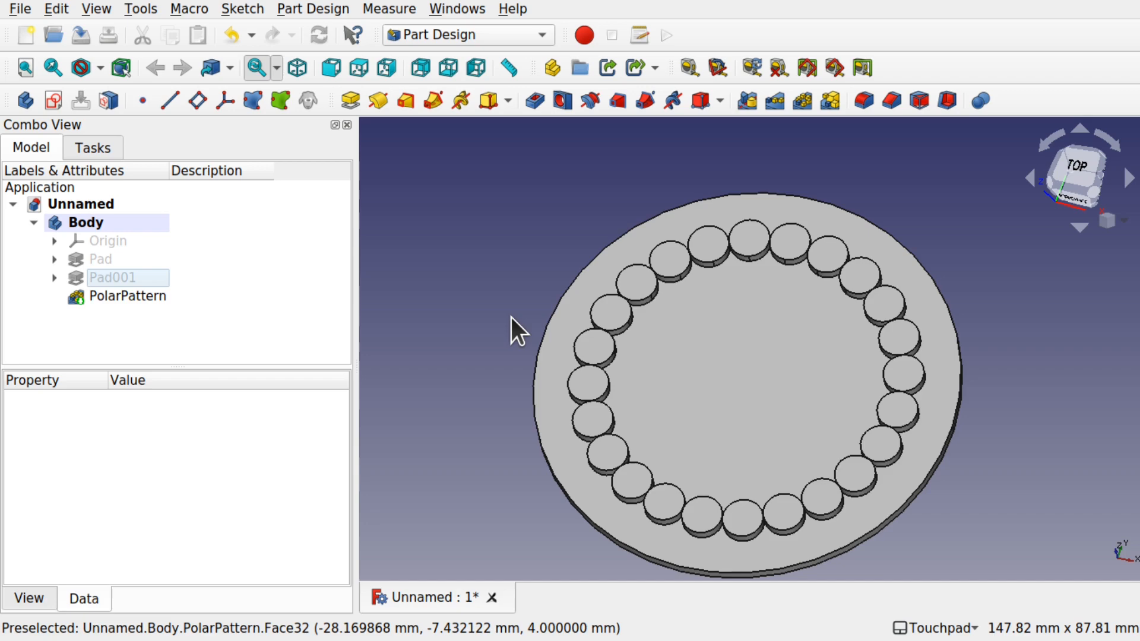
# Check the pattern shows 24 occurrences, then reopen Pad001's parameters.
pyautogui.click(127, 295)
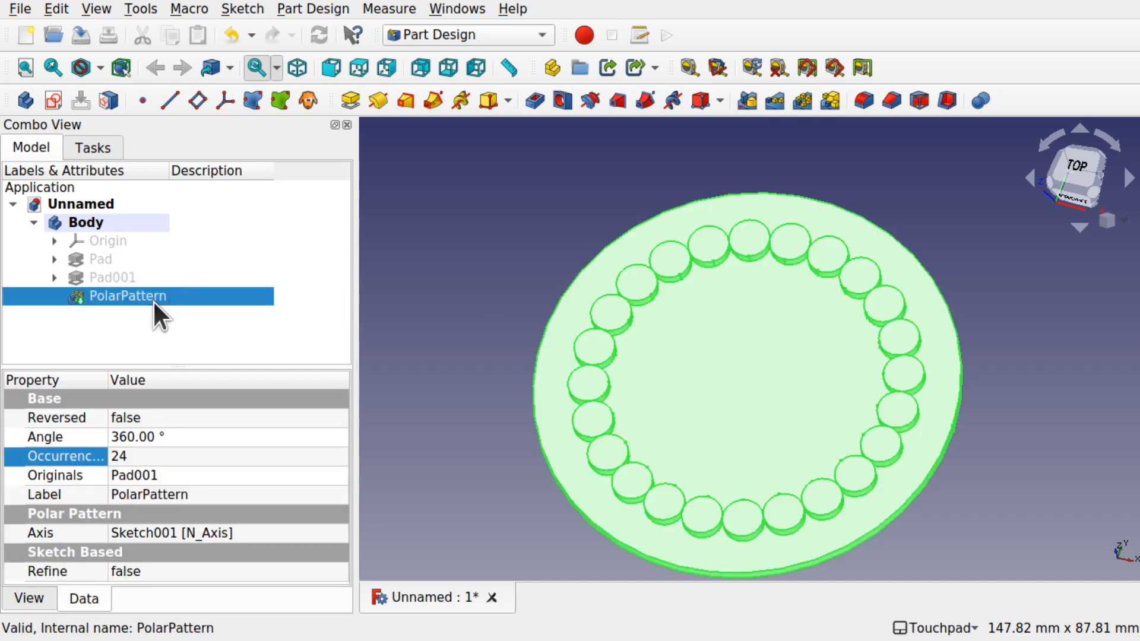
pyautogui.click(112, 276)
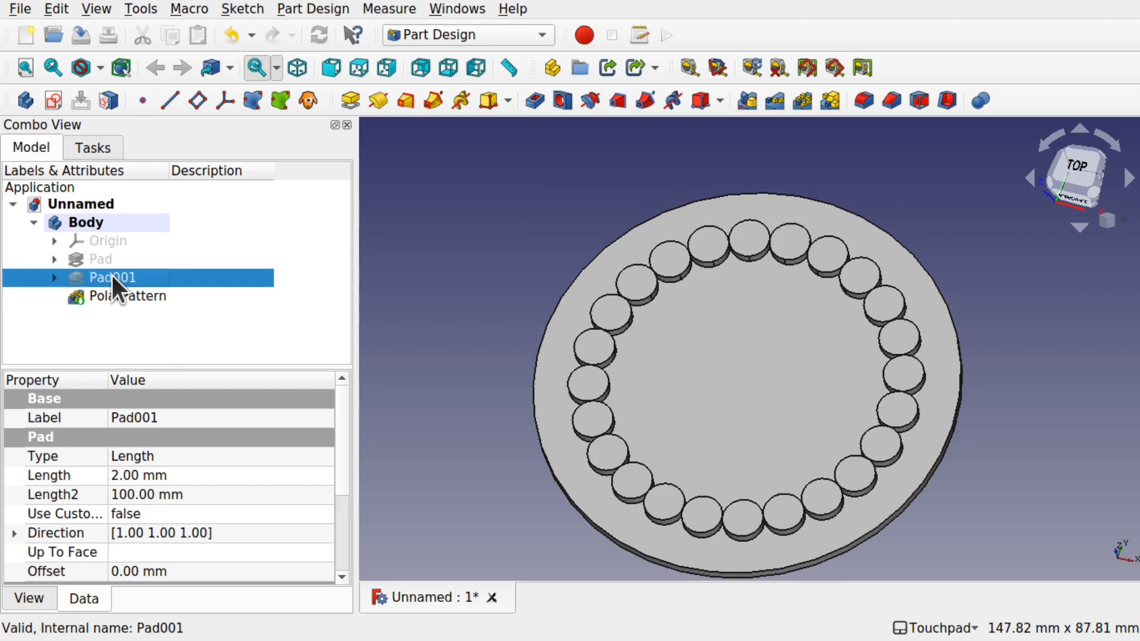
pyautogui.moveTo(752, 405)
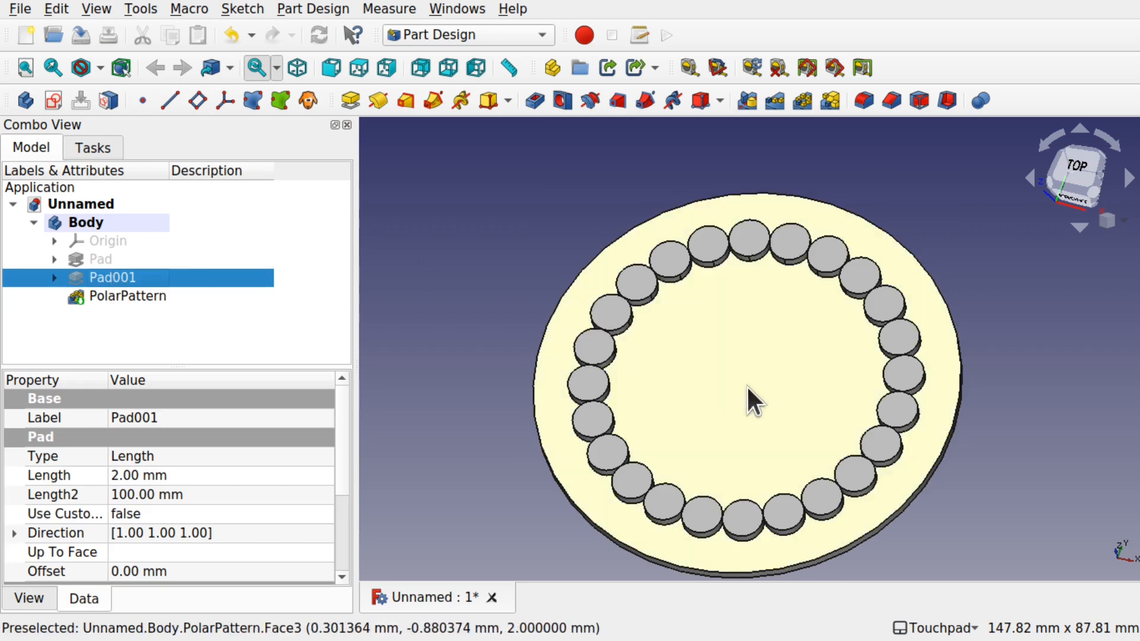
pyautogui.click(128, 296)
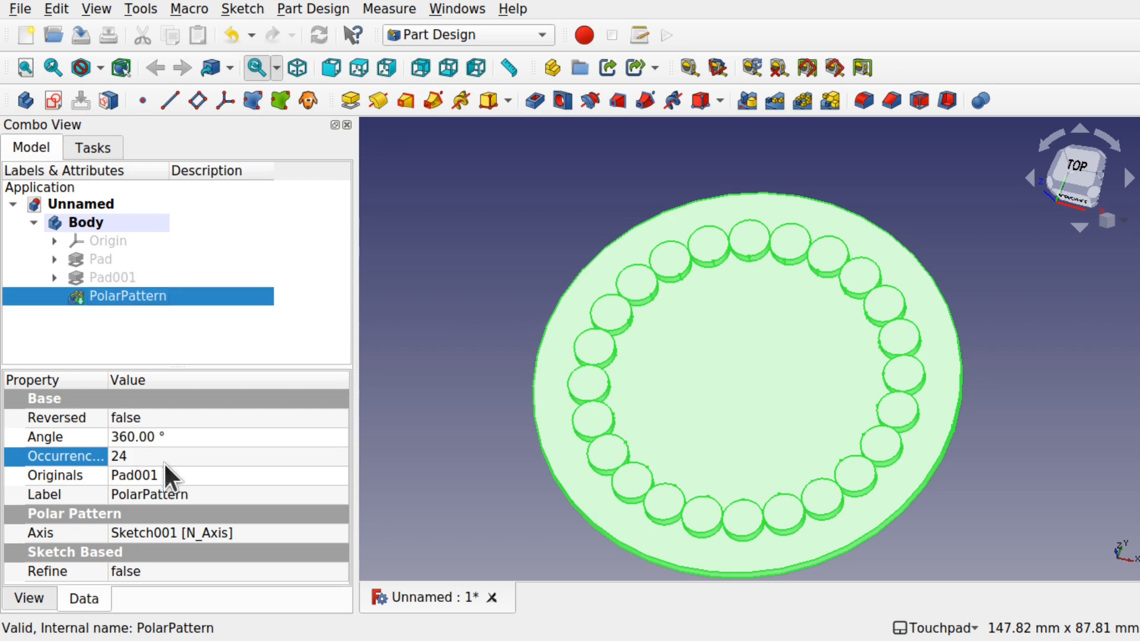
pyautogui.moveTo(150, 461)
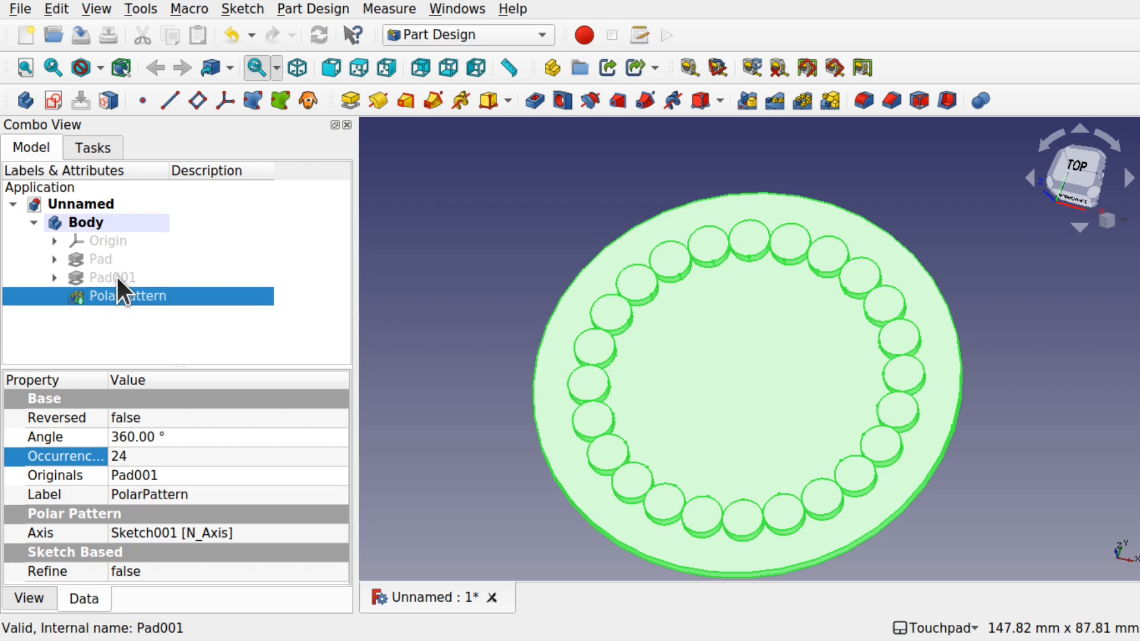
pyautogui.doubleClick(110, 277)
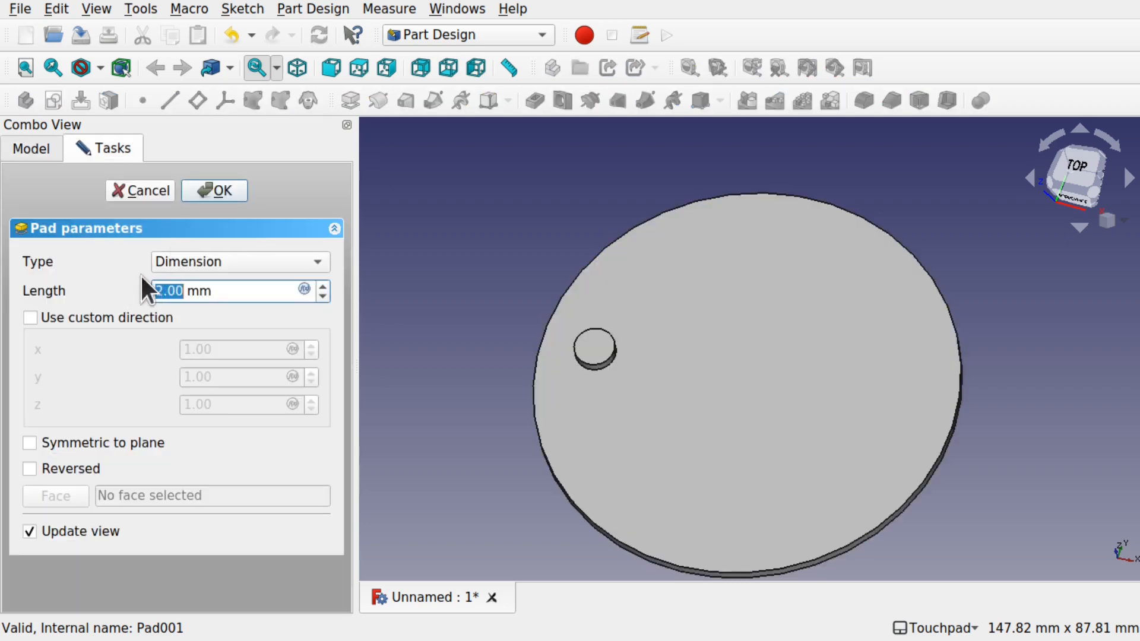
# Close the pad, inspect Sketch001's 30 mm Offset, then reselect the polar pattern.
pyautogui.click(214, 190)
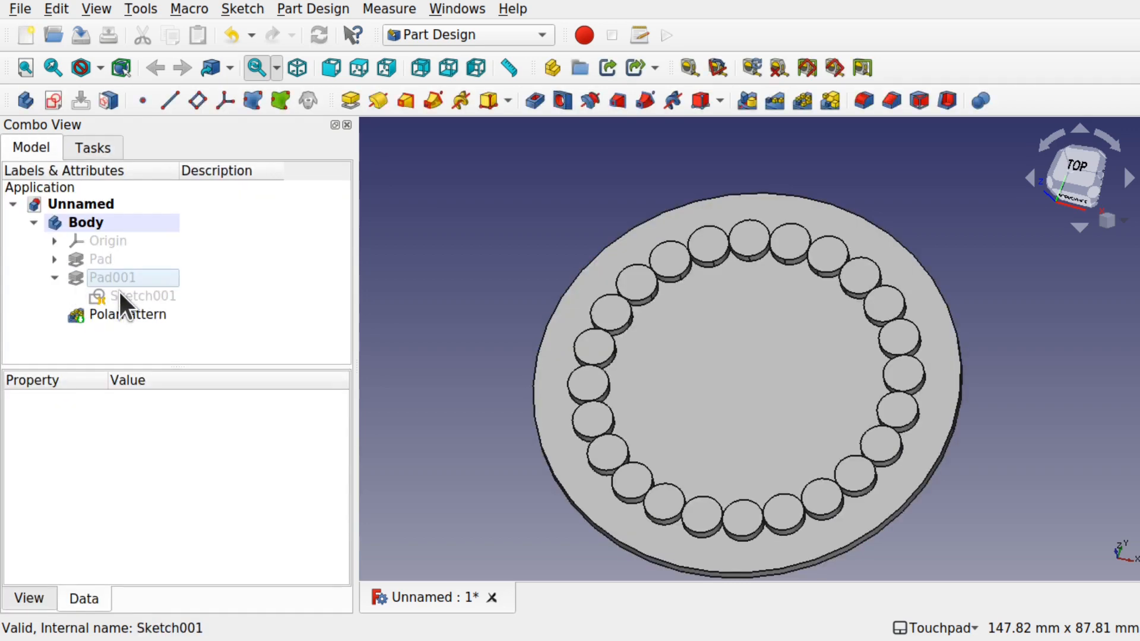
pyautogui.doubleClick(144, 295)
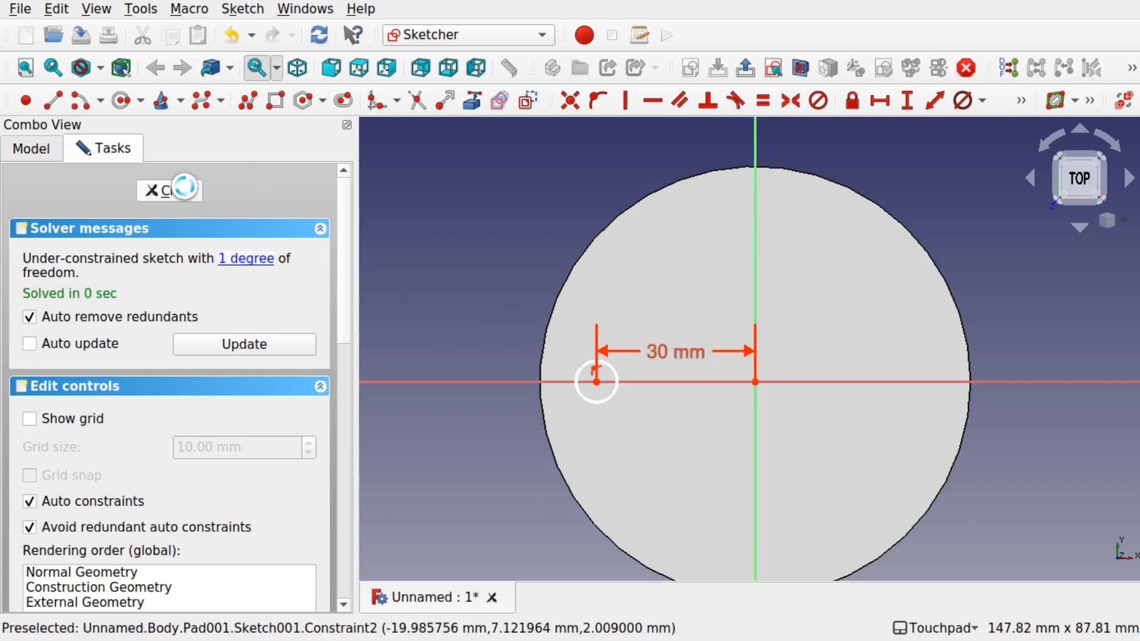
pyautogui.click(168, 190)
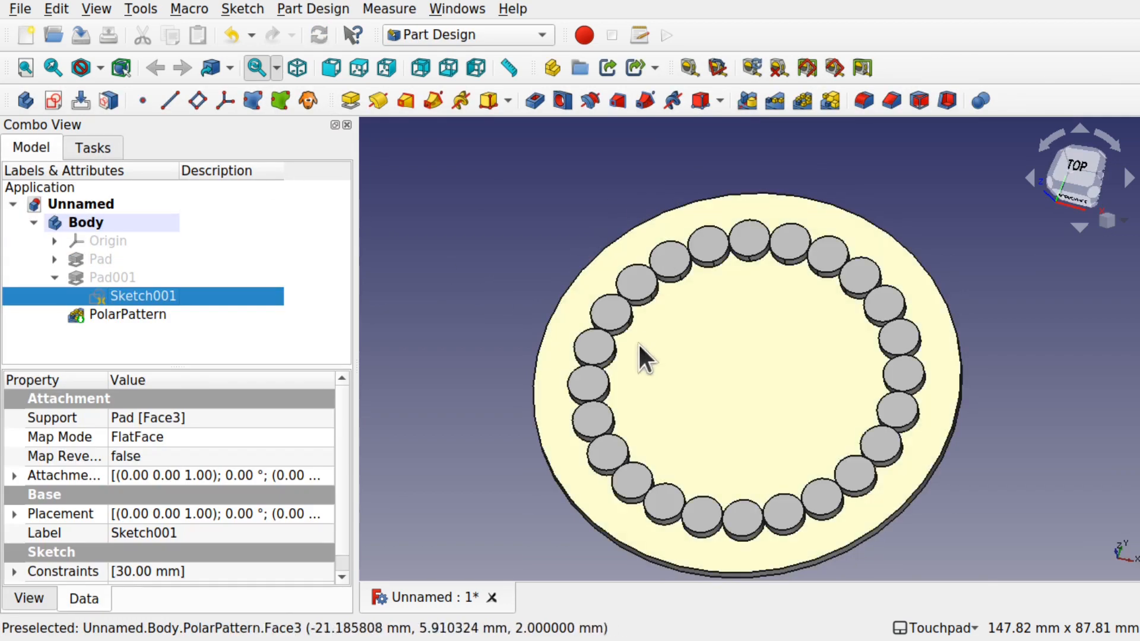
pyautogui.click(128, 314)
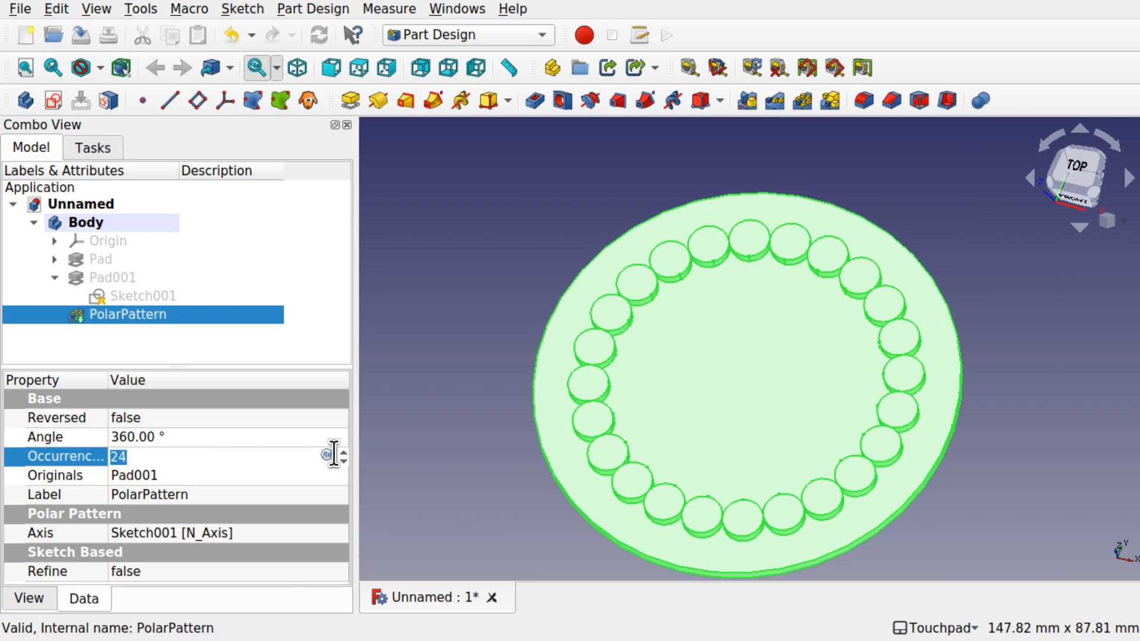
# Bind Occurrences to the formula 24 * Sketch001.Constraints.Offset / 30.
pyautogui.click(329, 456)
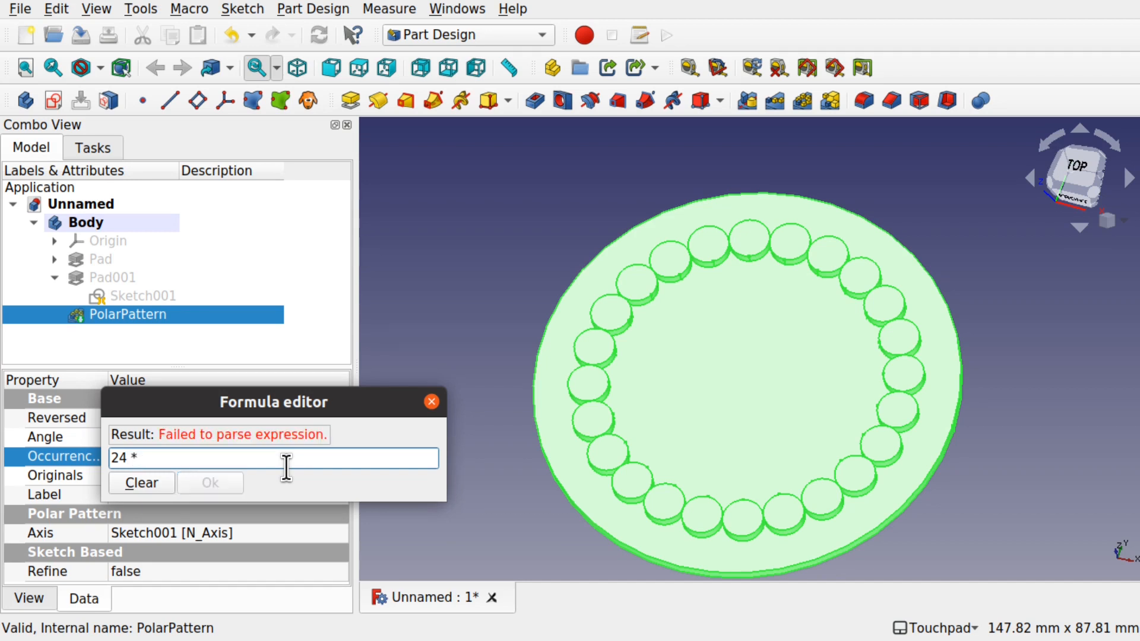
pyautogui.write('<<Sketch>>')
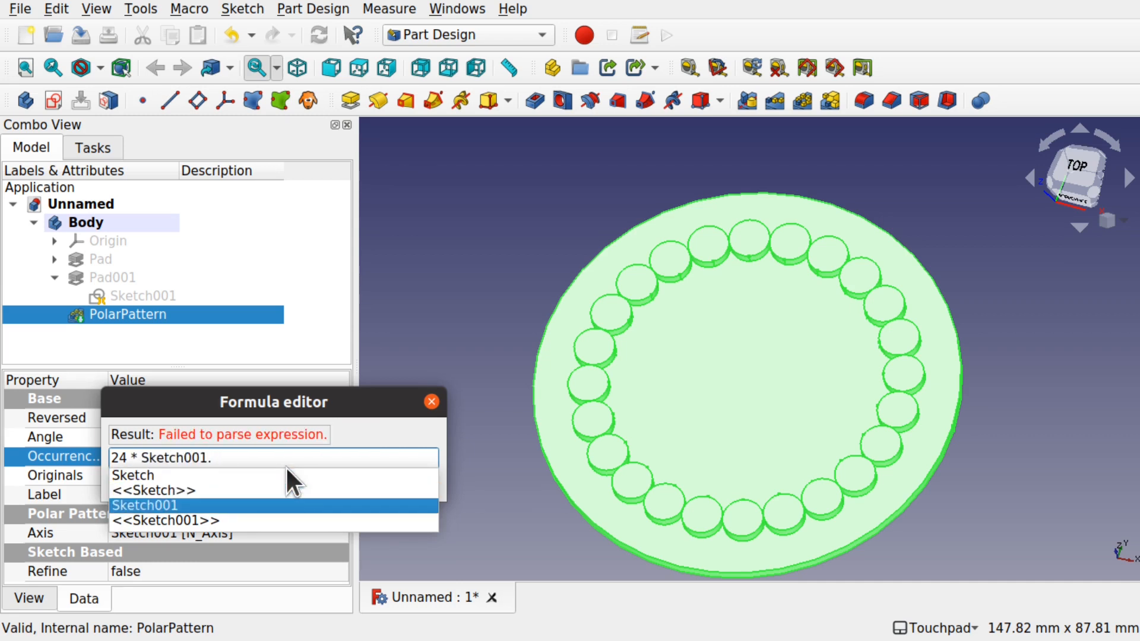
pyautogui.write('Constraints')
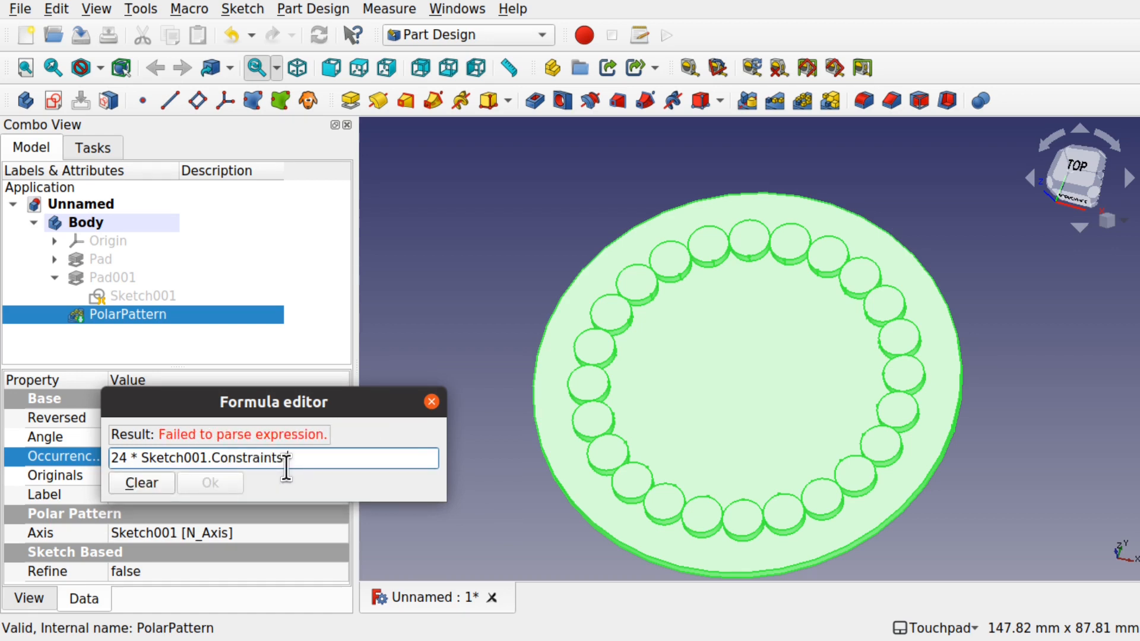
pyautogui.write('.Offset')
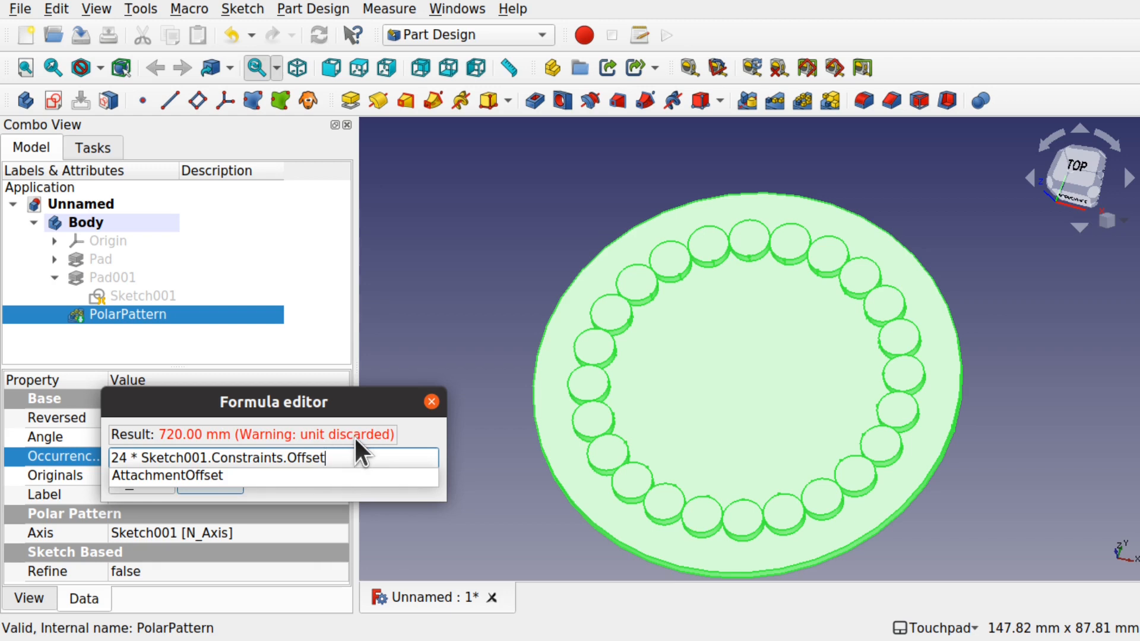
pyautogui.write('/ 30')
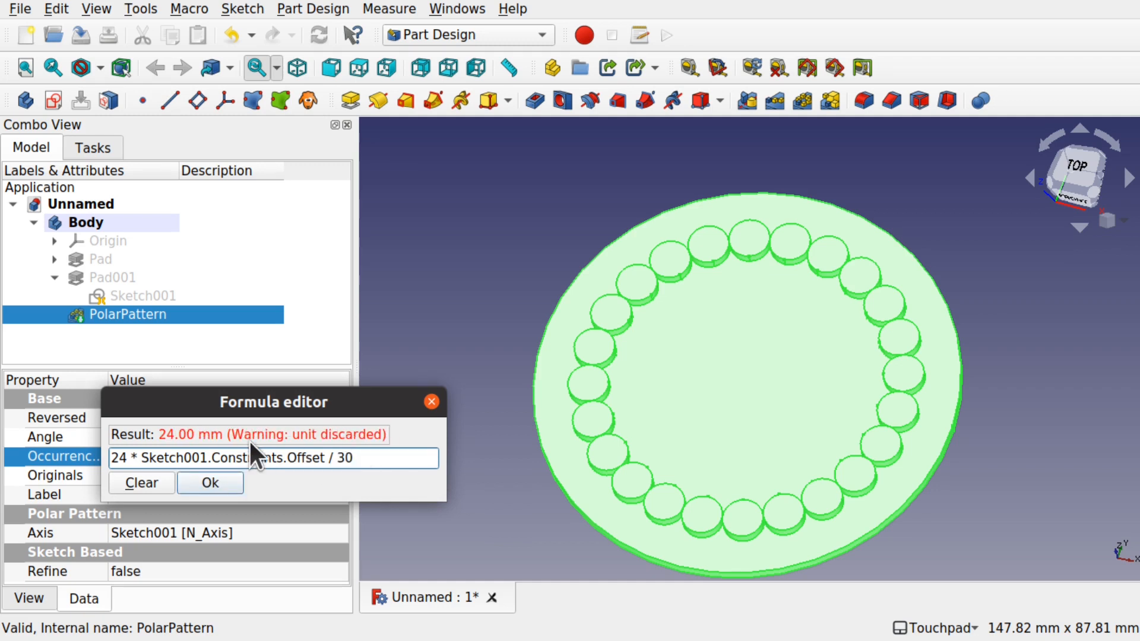
pyautogui.moveTo(157, 440)
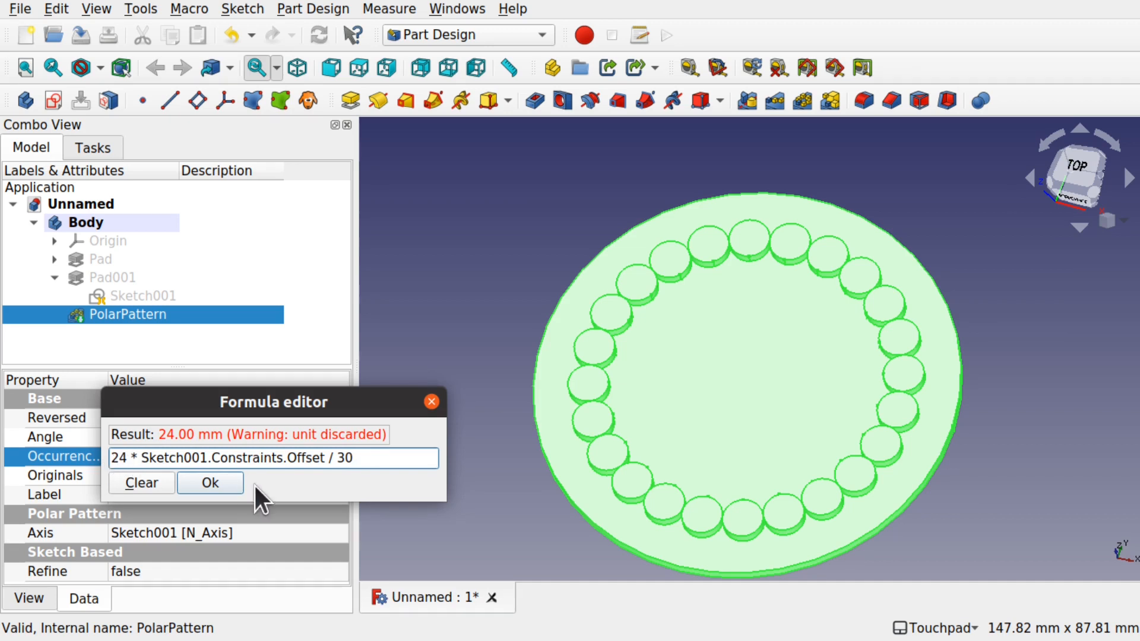
pyautogui.click(209, 483)
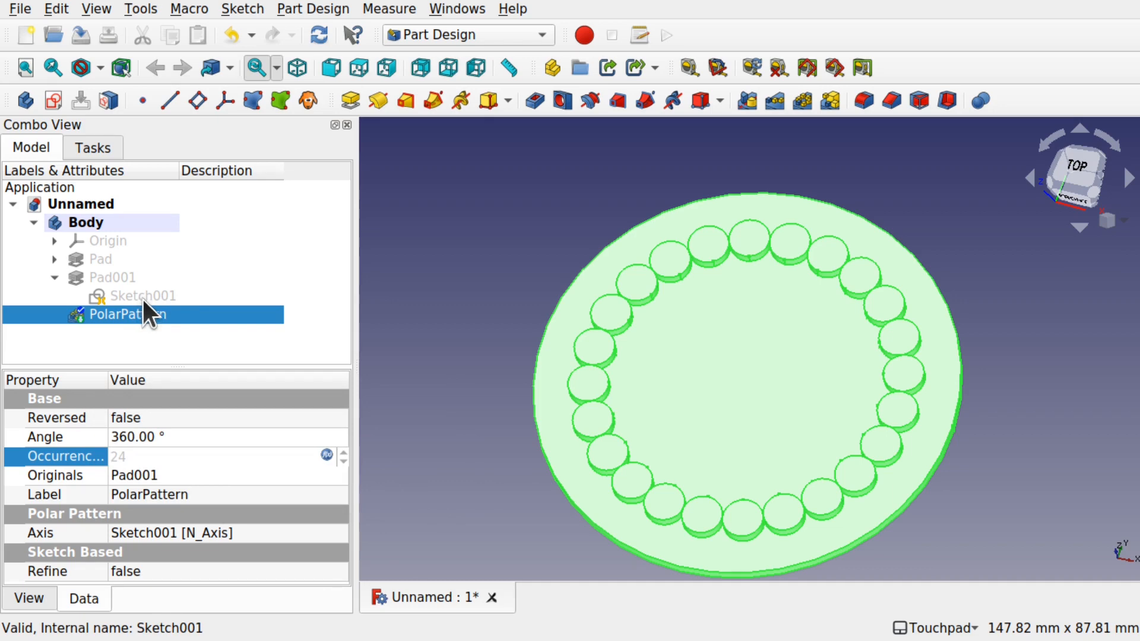
# Change Sketch001's Offset to 15 mm and close the sketch.
pyautogui.click(144, 296)
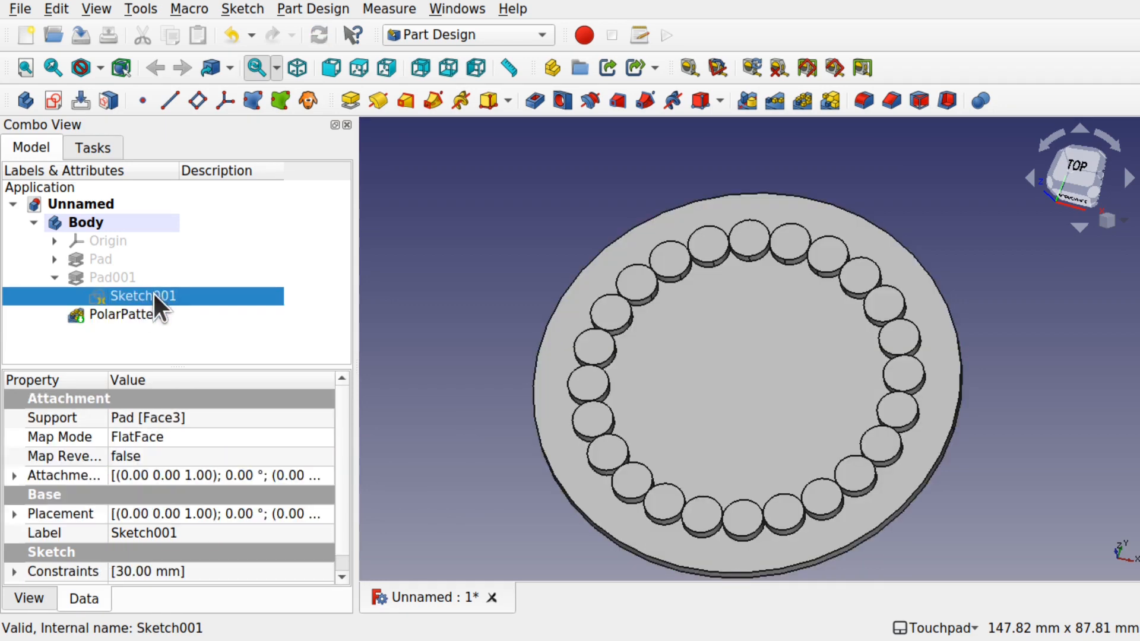
pyautogui.doubleClick(143, 296)
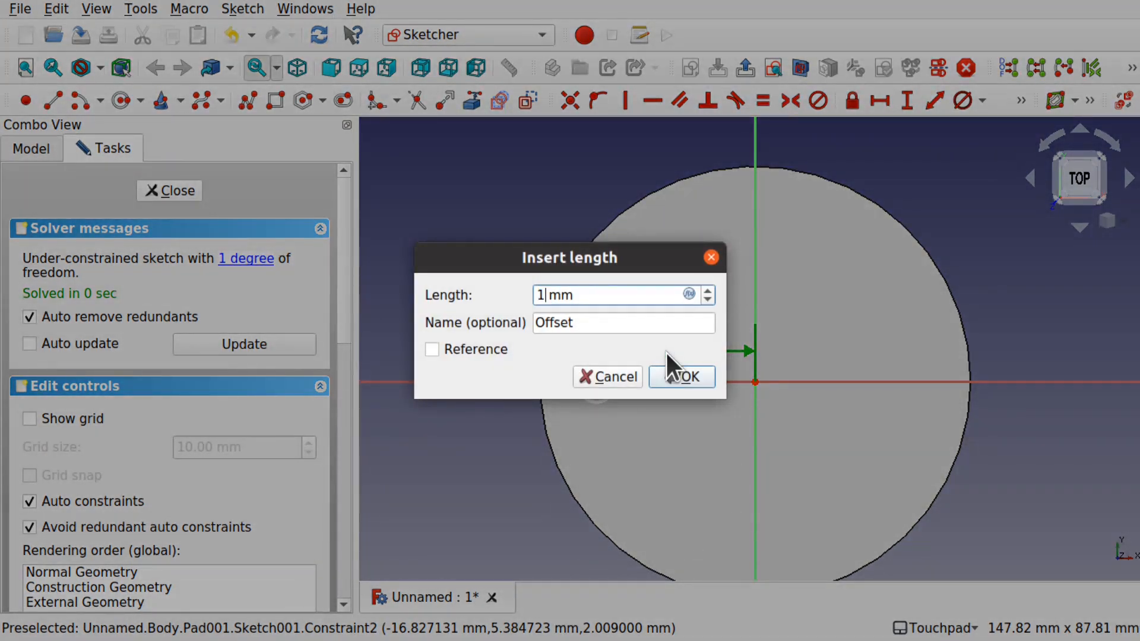
pyautogui.click(682, 377)
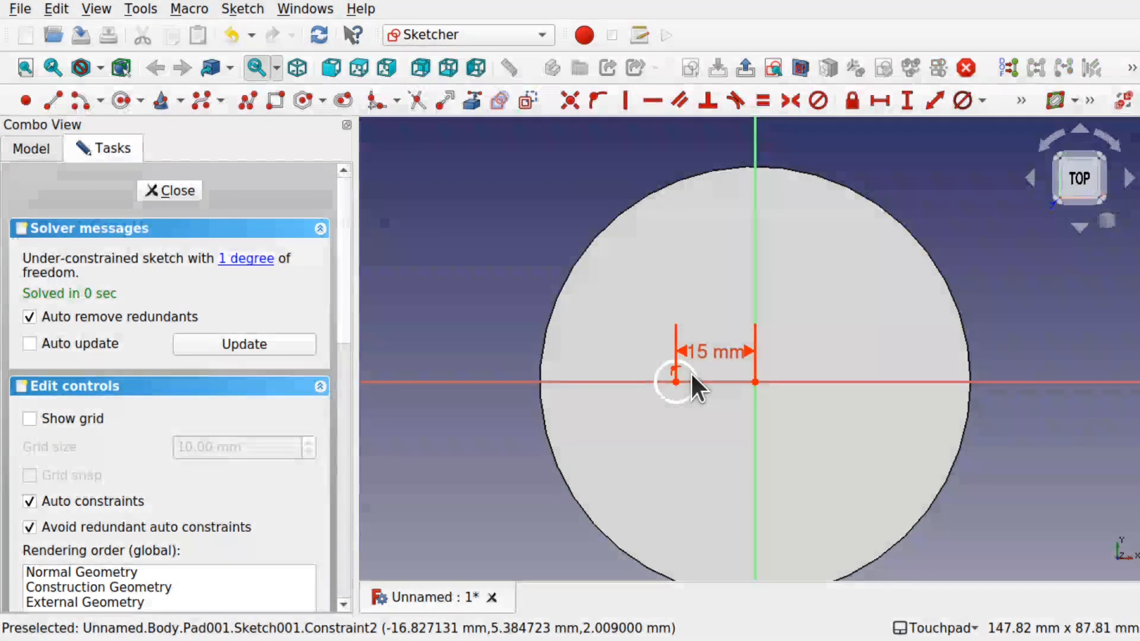
pyautogui.click(170, 190)
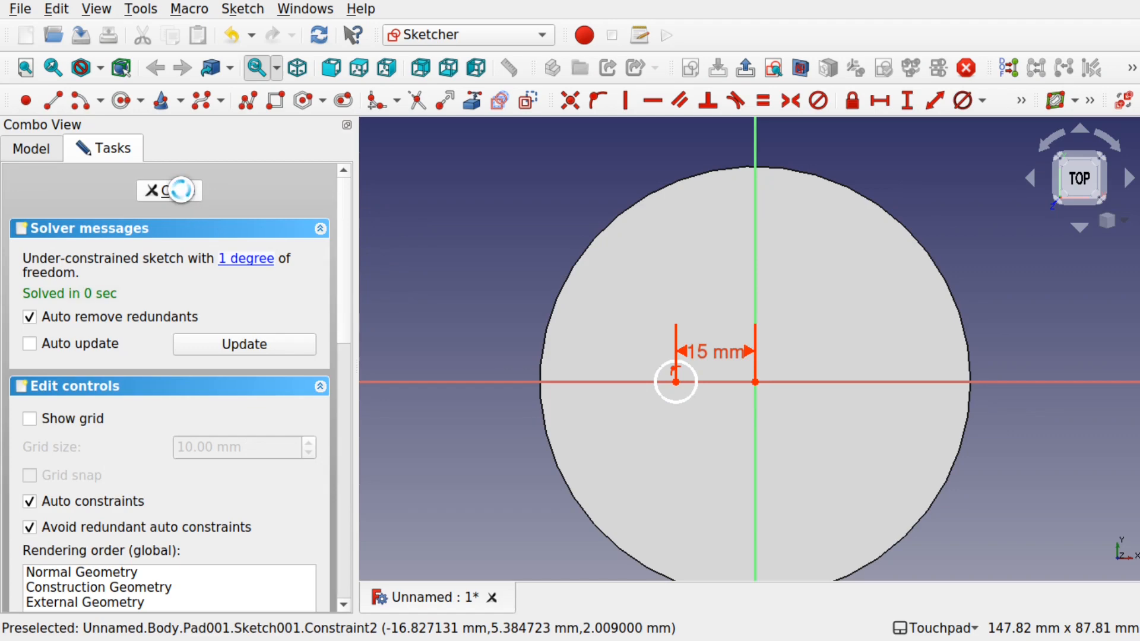
# Inspect the PolarPattern, now giving 12 bosses from the Occurrences formula.
pyautogui.click(162, 190)
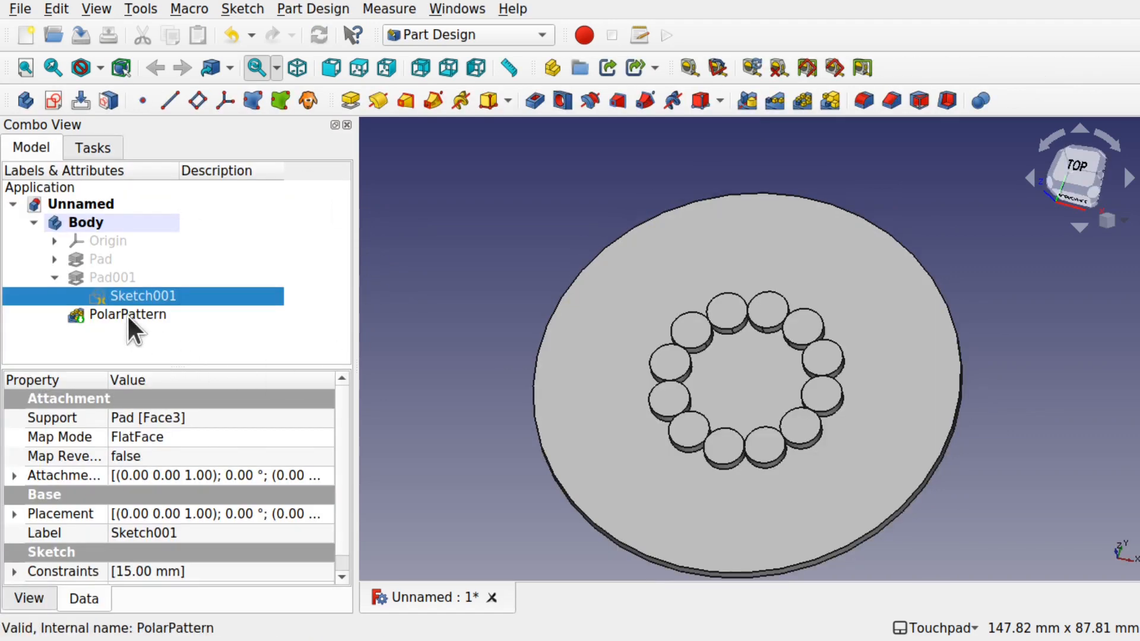
pyautogui.click(128, 313)
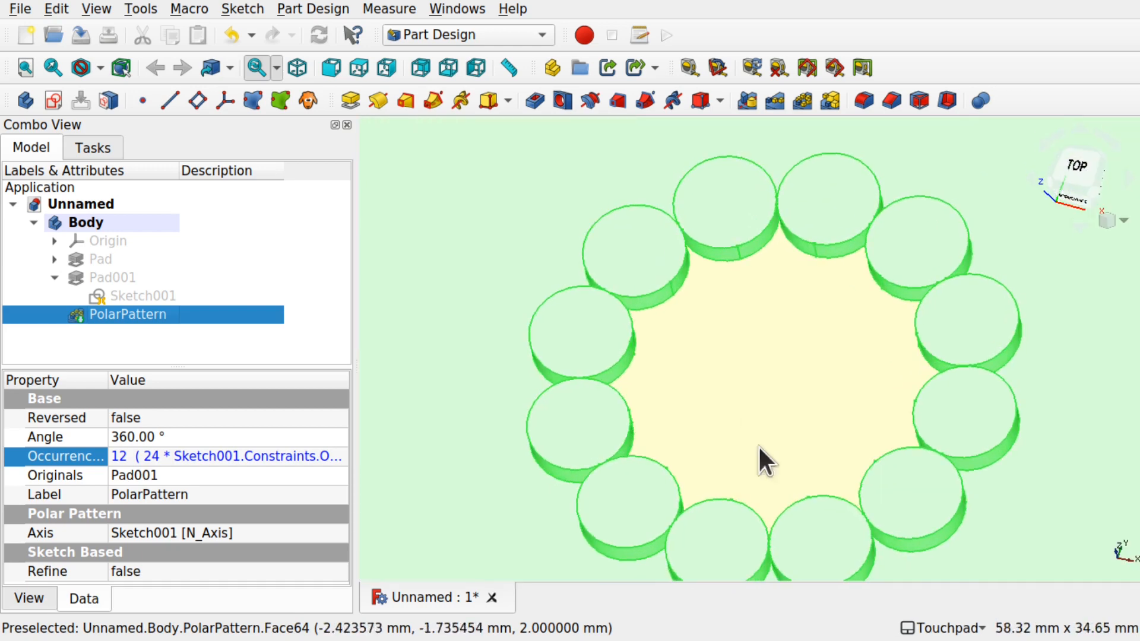
pyautogui.moveTo(777, 413)
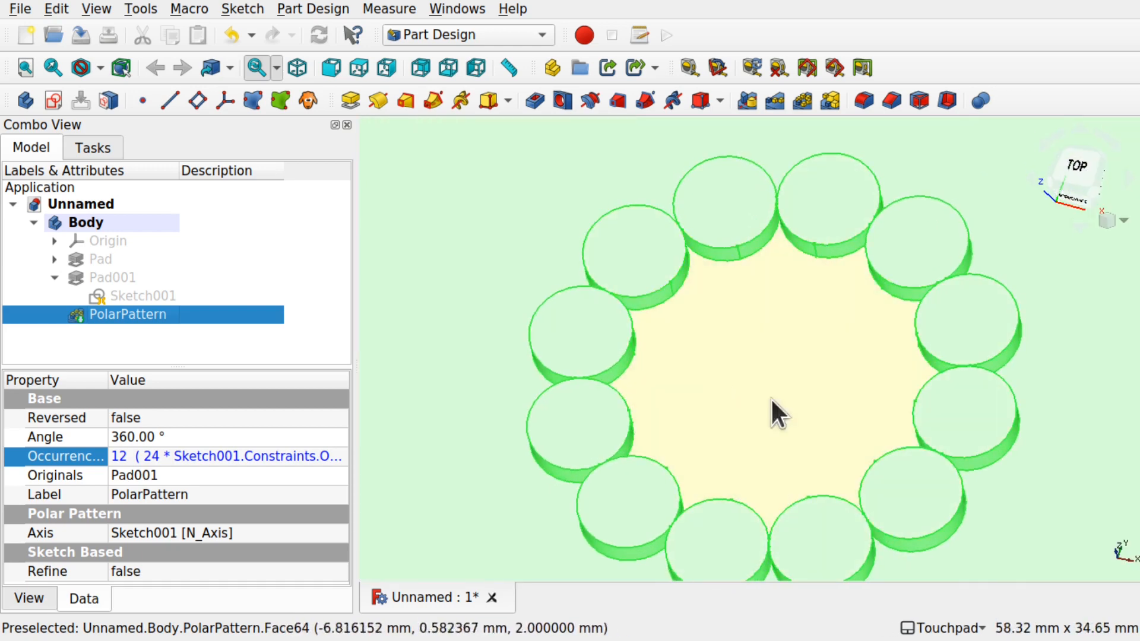
pyautogui.click(143, 295)
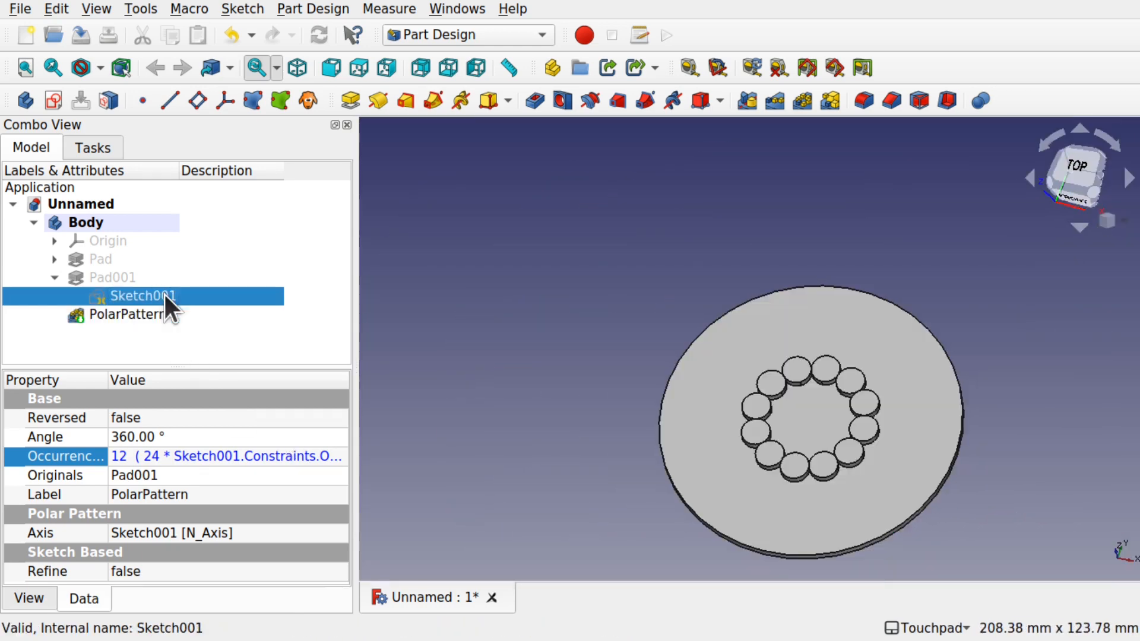
# Change the boss sketch's 15 mm offset to 40 mm so the polar pattern regenerates with 32 bosses.
pyautogui.doubleClick(143, 295)
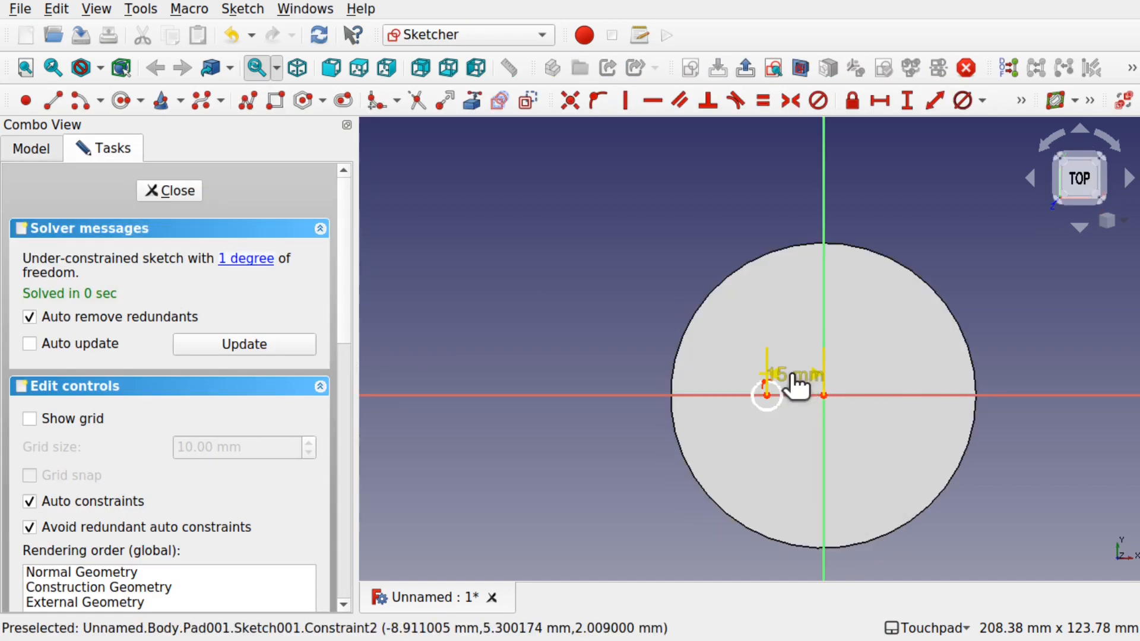
pyautogui.doubleClick(792, 374)
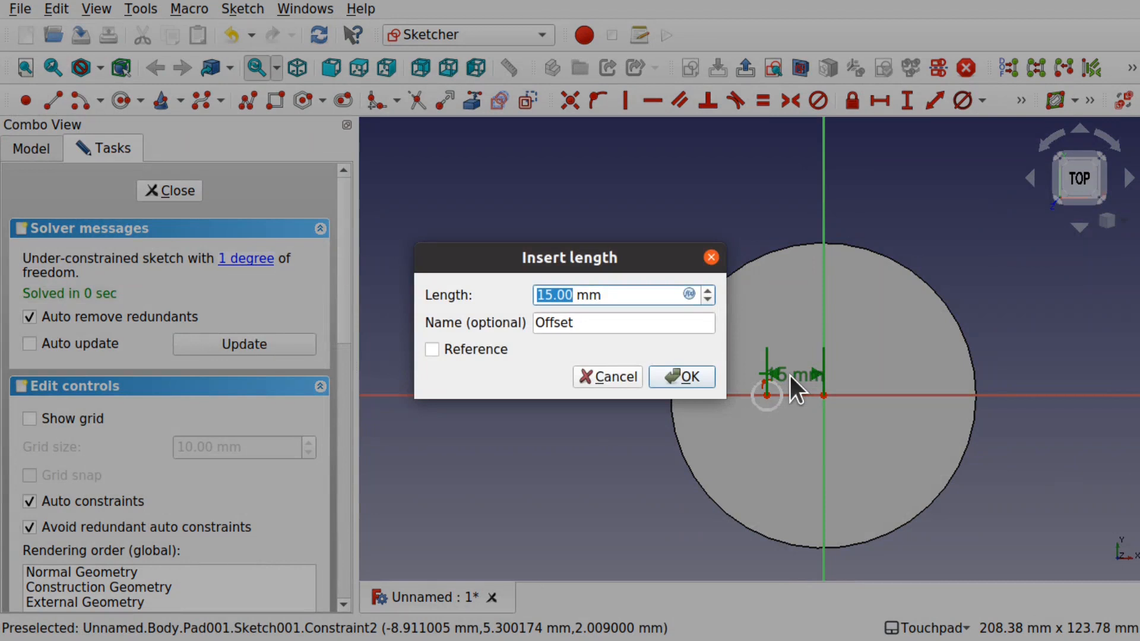
pyautogui.write('2 mm')
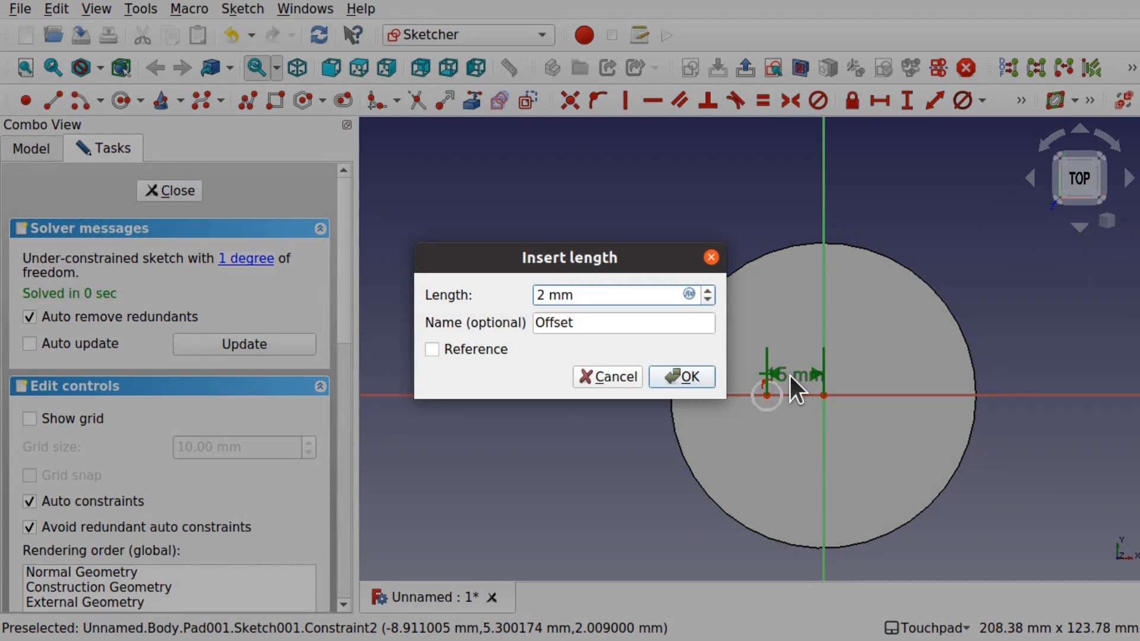
pyautogui.write('40')
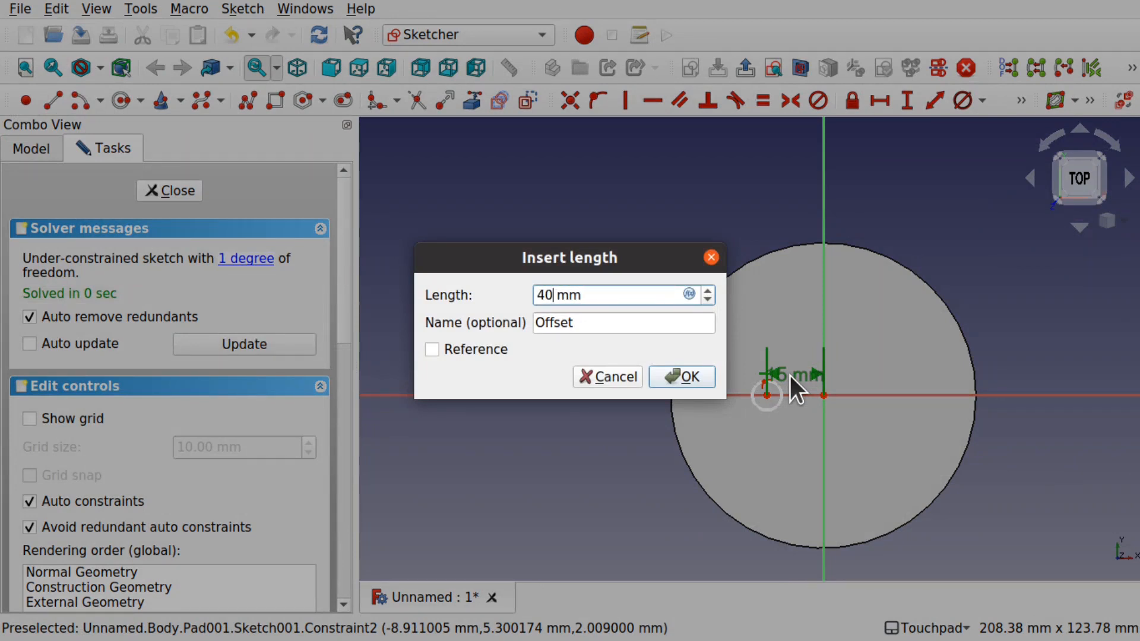
pyautogui.click(681, 376)
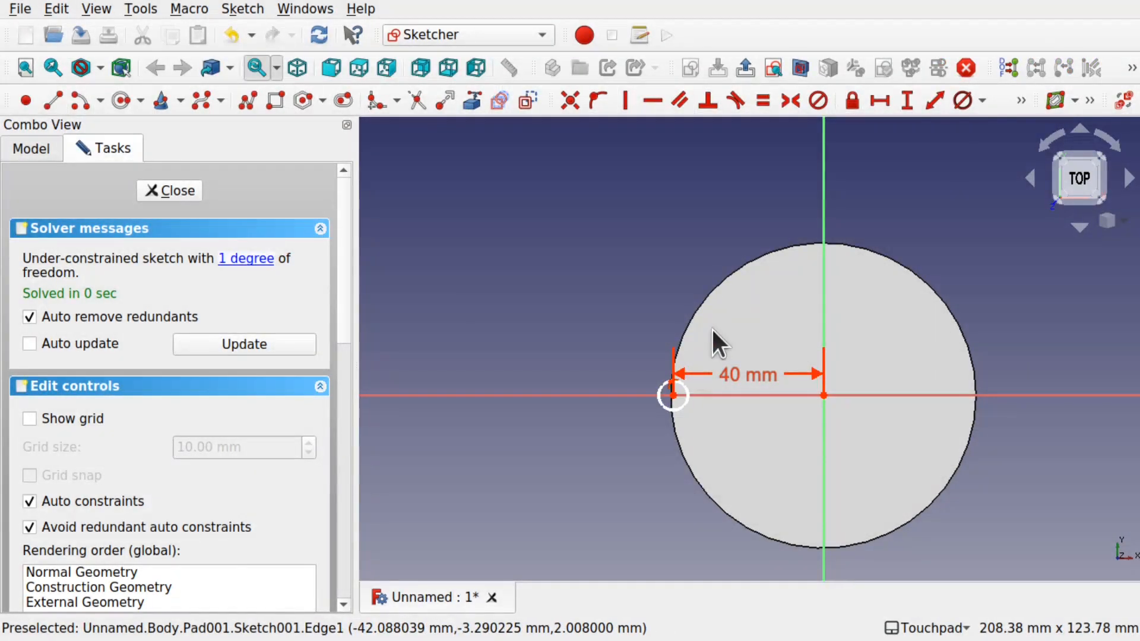
pyautogui.moveTo(593, 366)
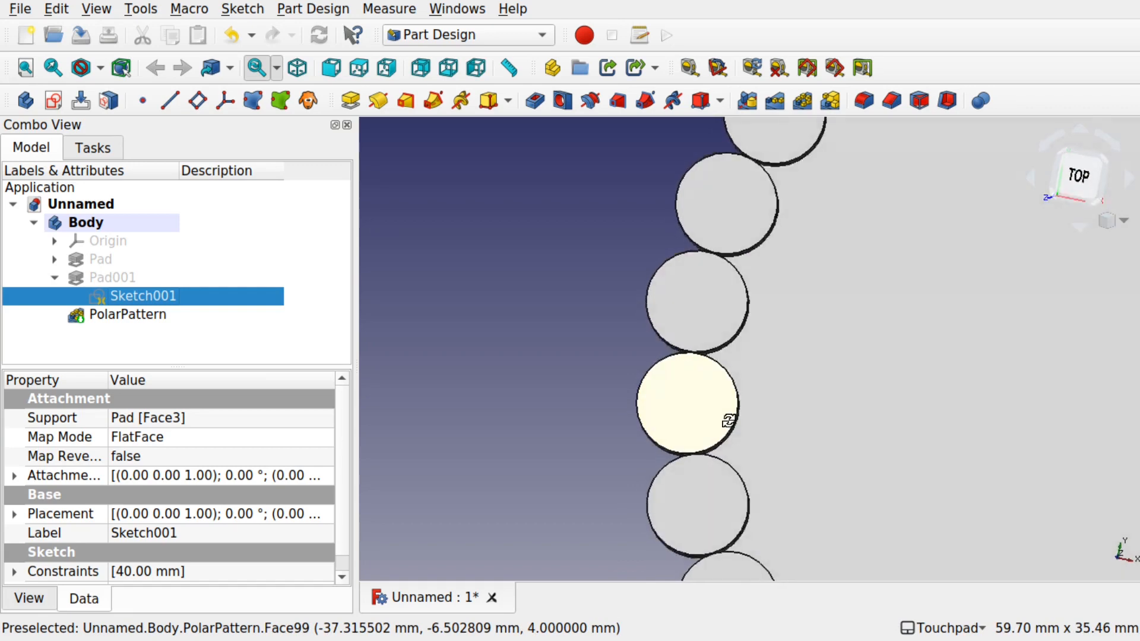
pyautogui.scroll(-3)
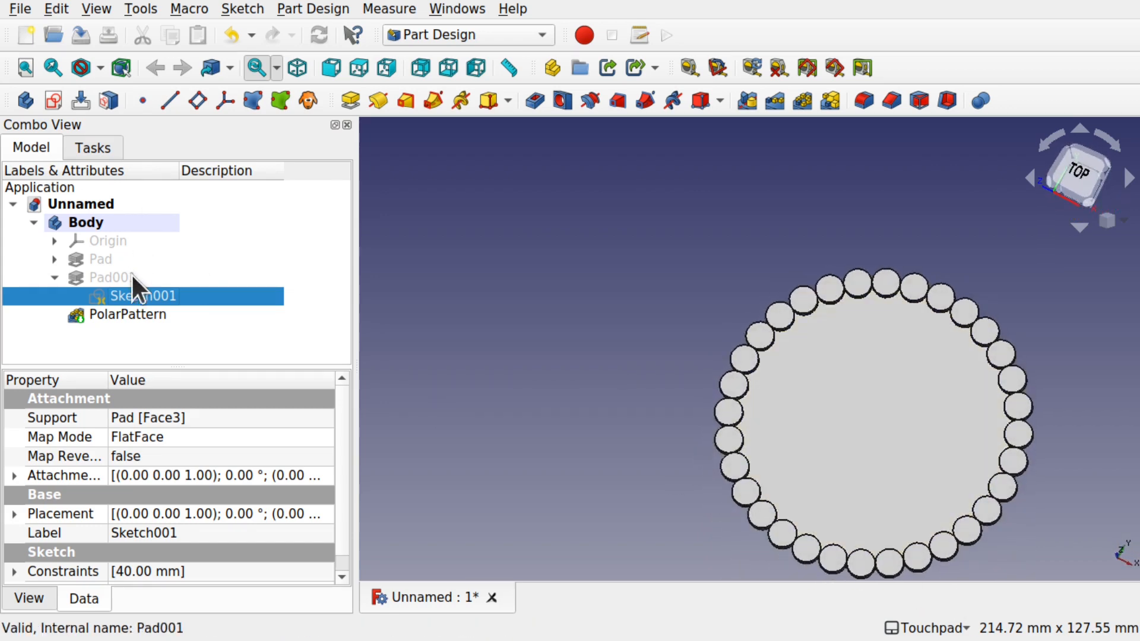
# Reopen Sketch001 showing its 40 mm Offset dimension in the Sketcher.
pyautogui.doubleClick(142, 296)
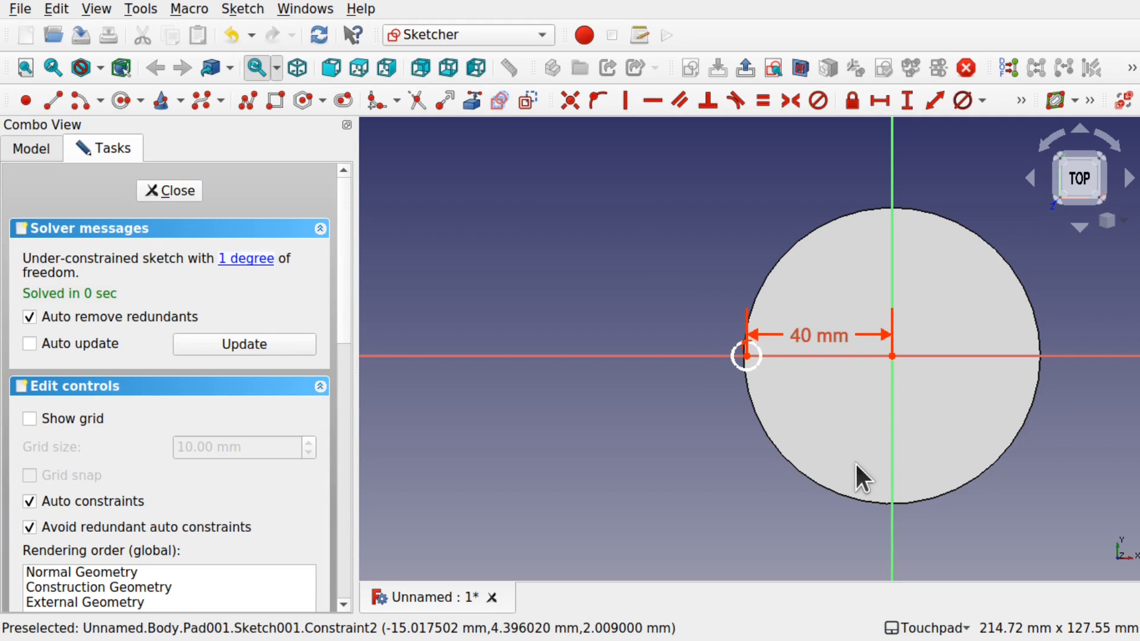
pyautogui.moveTo(847, 486)
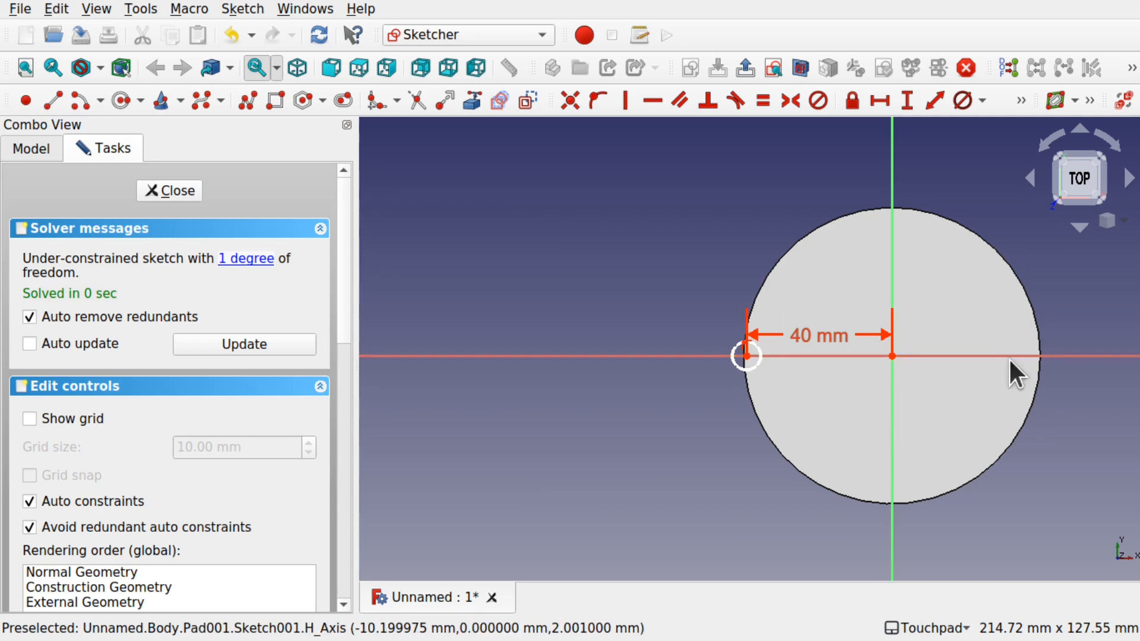
pyautogui.moveTo(965, 418)
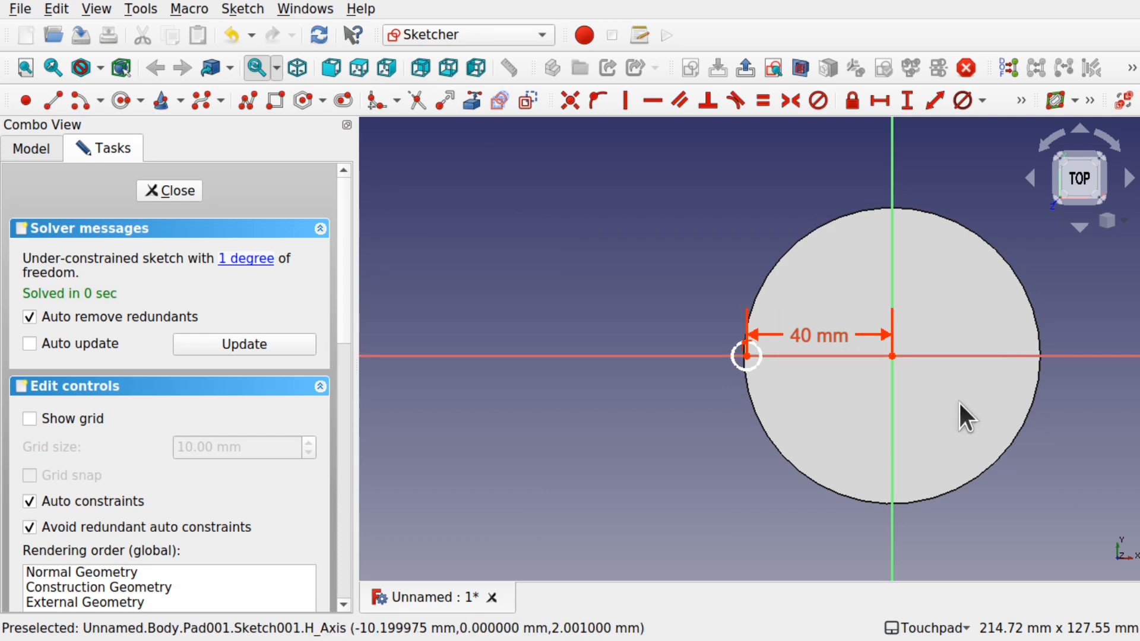
pyautogui.moveTo(887, 371)
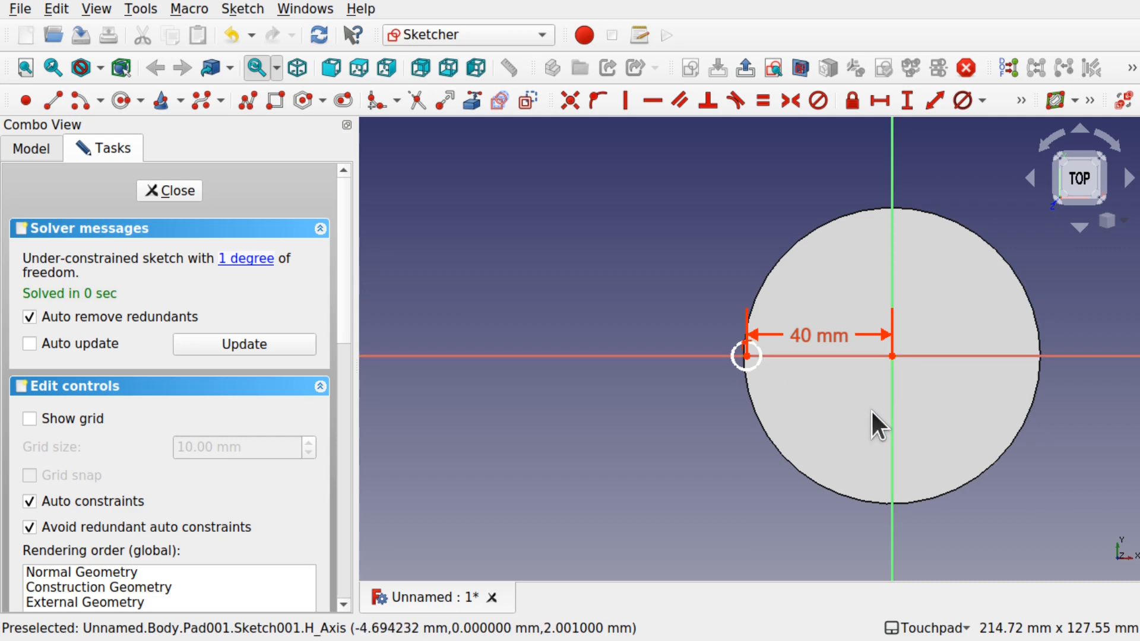
pyautogui.moveTo(781, 298)
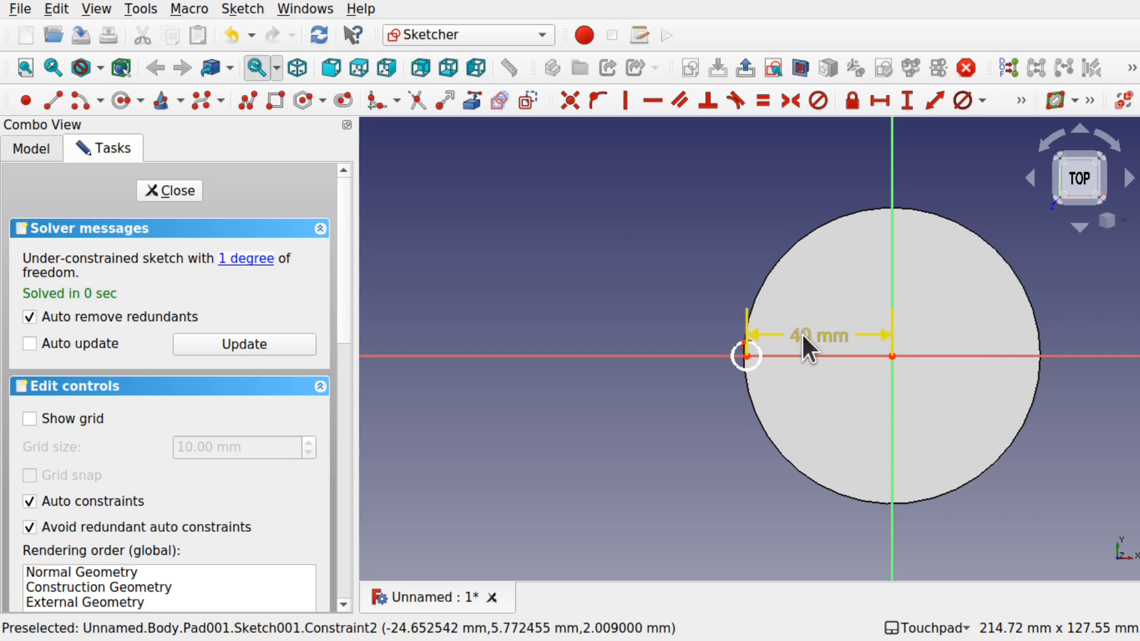
pyautogui.moveTo(996, 414)
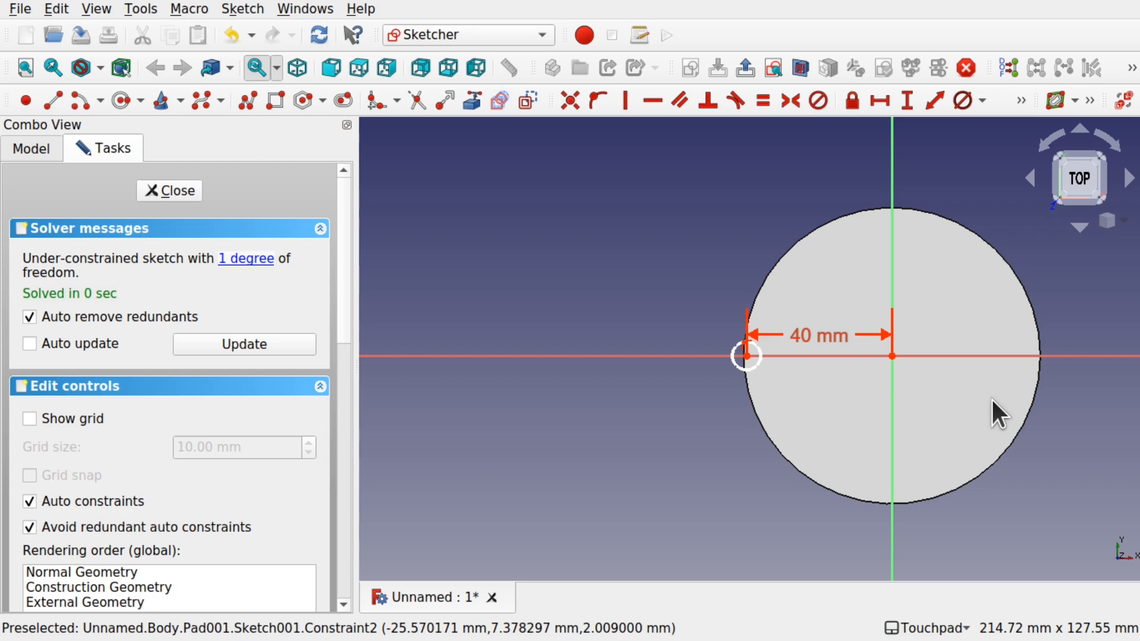
pyautogui.moveTo(829, 356)
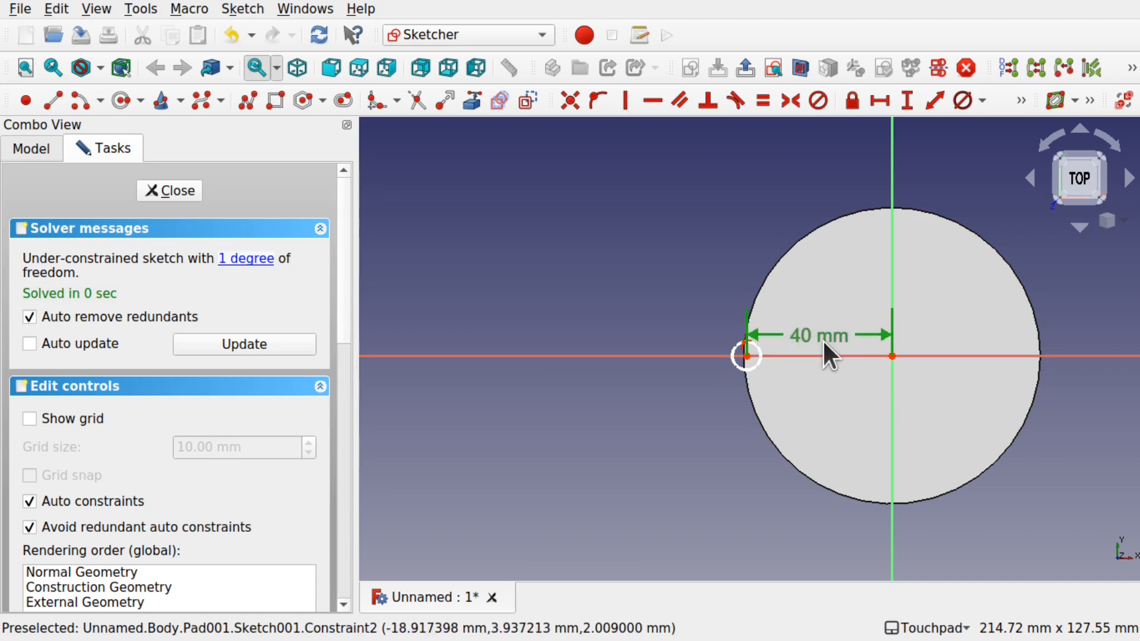
# Mark the 40 mm Offset as a Reference dimension, leaving the sketch with two degrees of freedom.
pyautogui.doubleClick(817, 335)
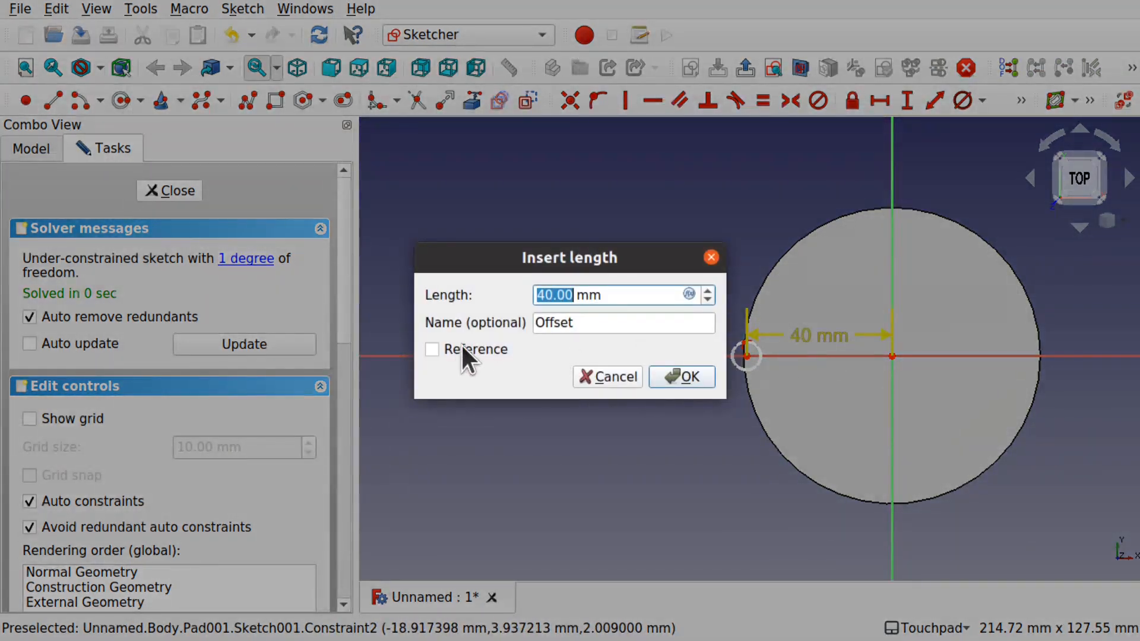
pyautogui.moveTo(448, 360)
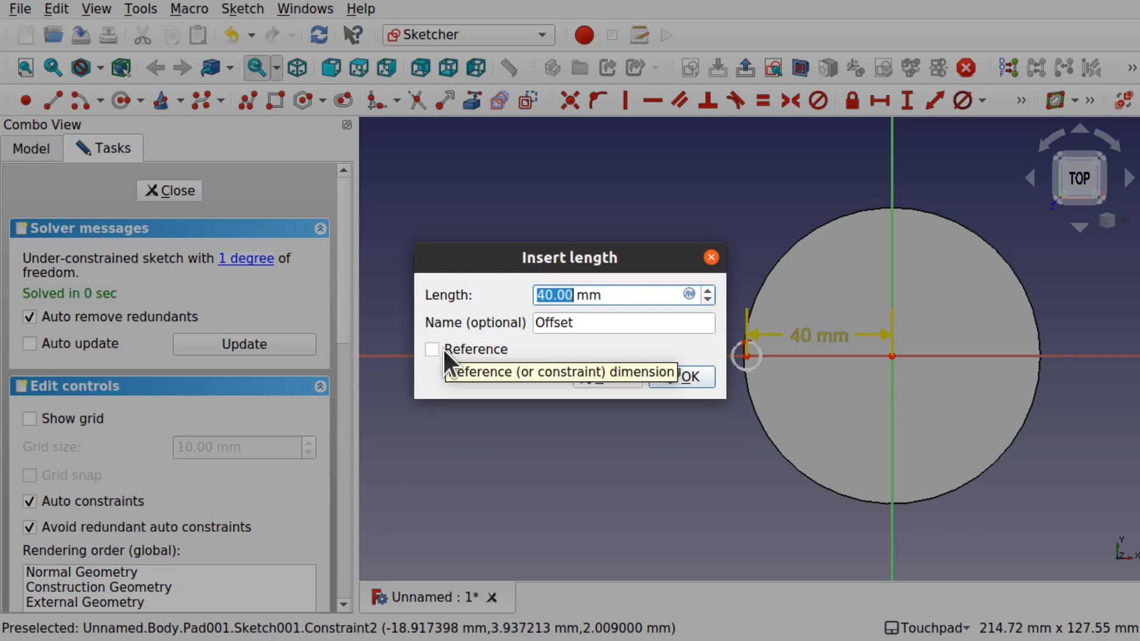
pyautogui.click(432, 349)
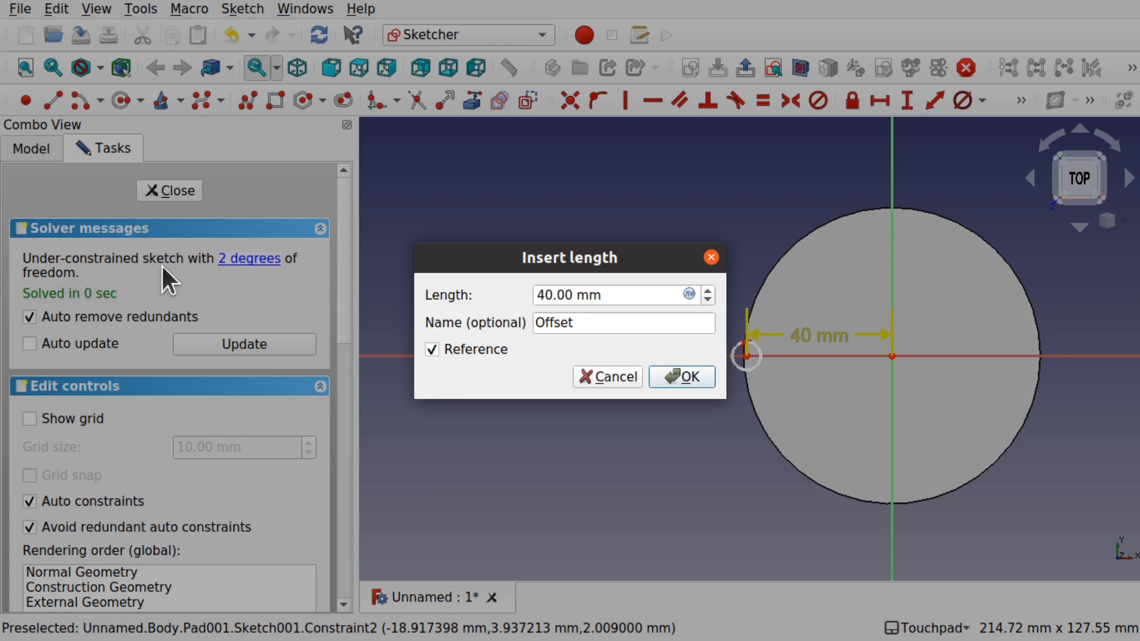
pyautogui.moveTo(252, 284)
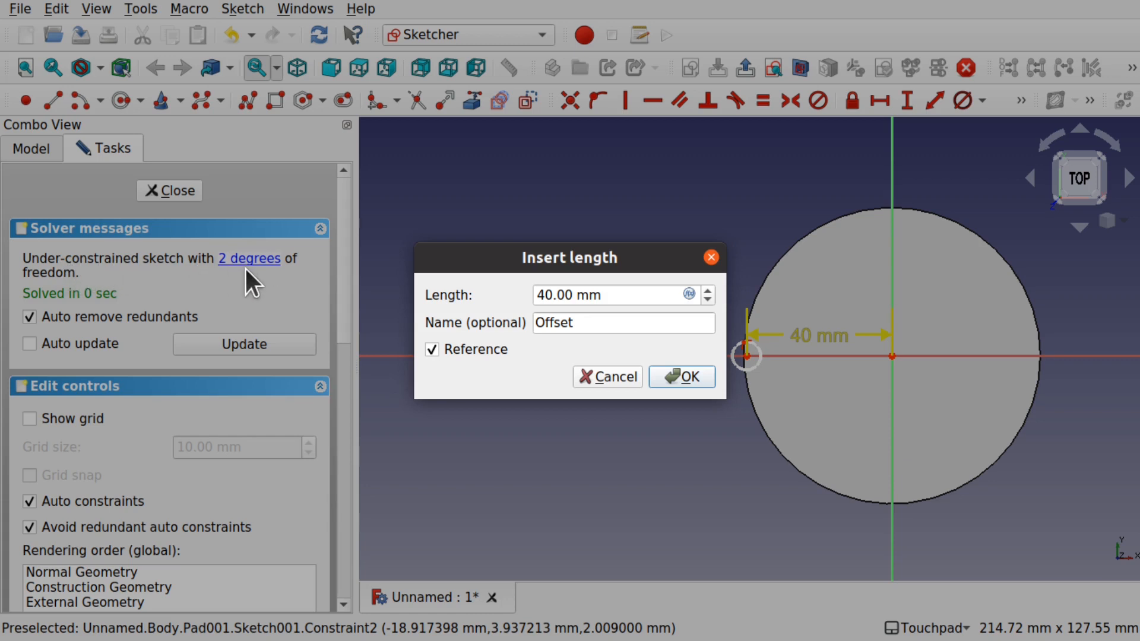
pyautogui.click(432, 349)
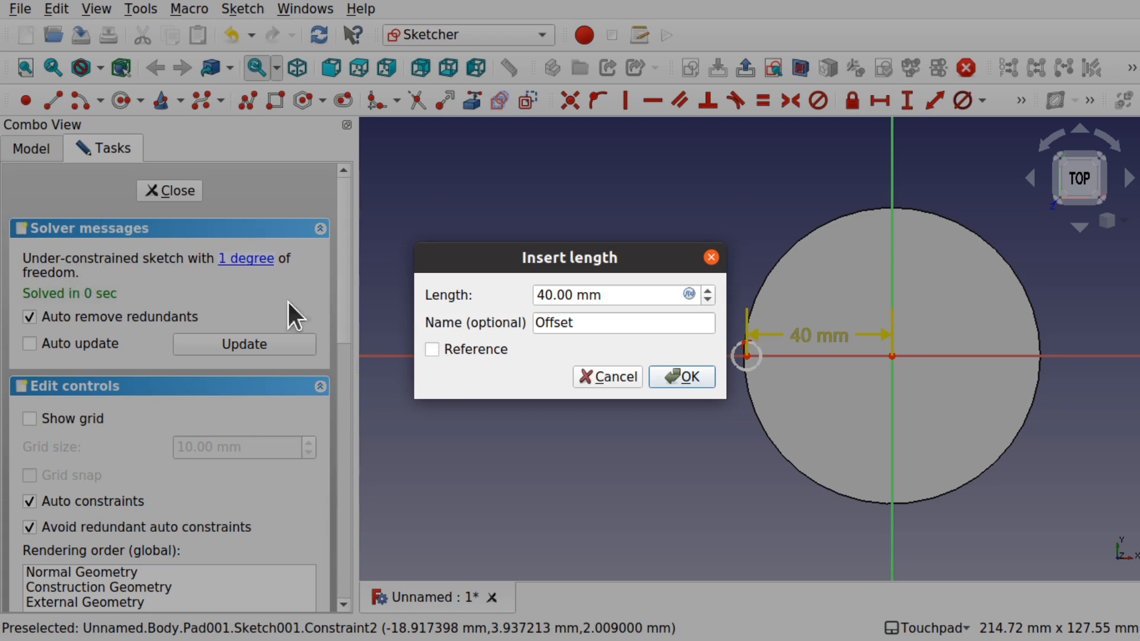
pyautogui.click(433, 349)
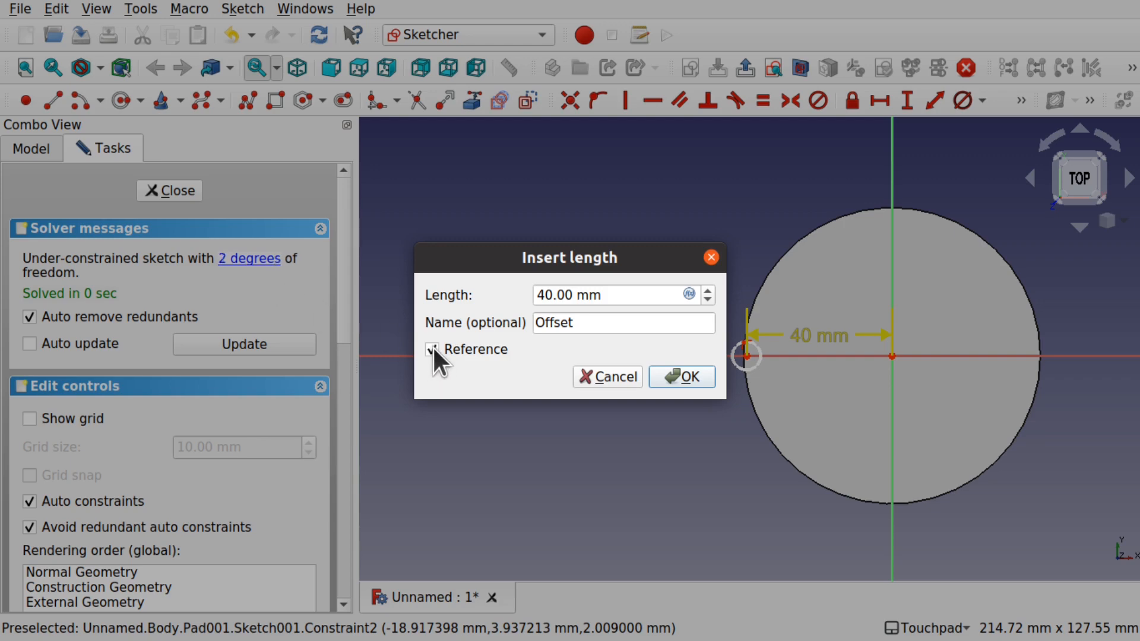
pyautogui.click(432, 349)
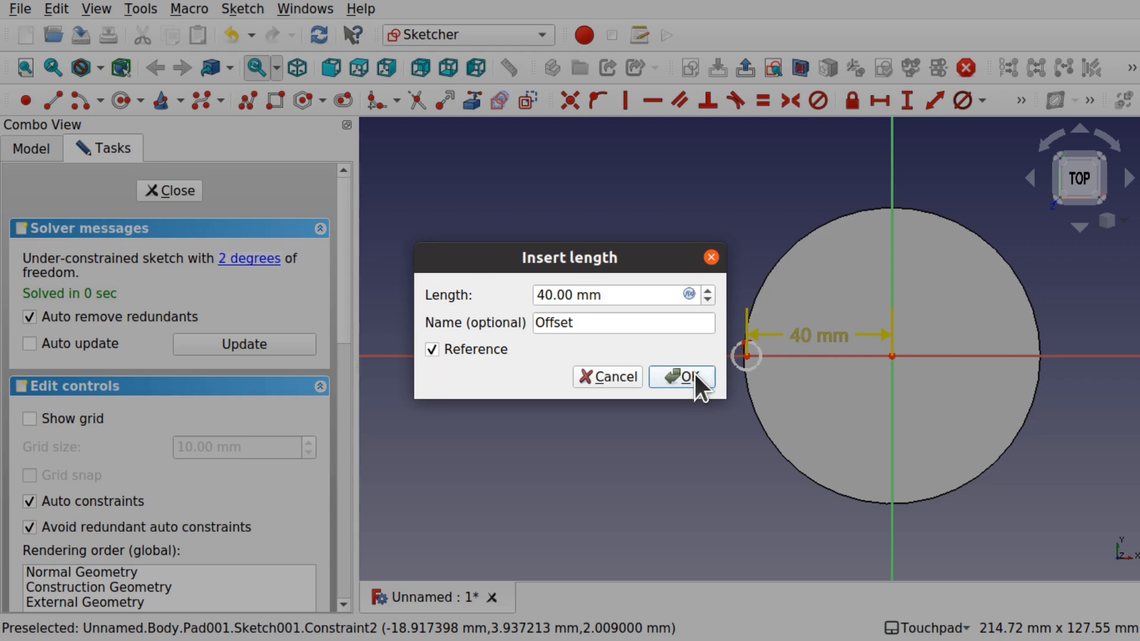
pyautogui.click(682, 376)
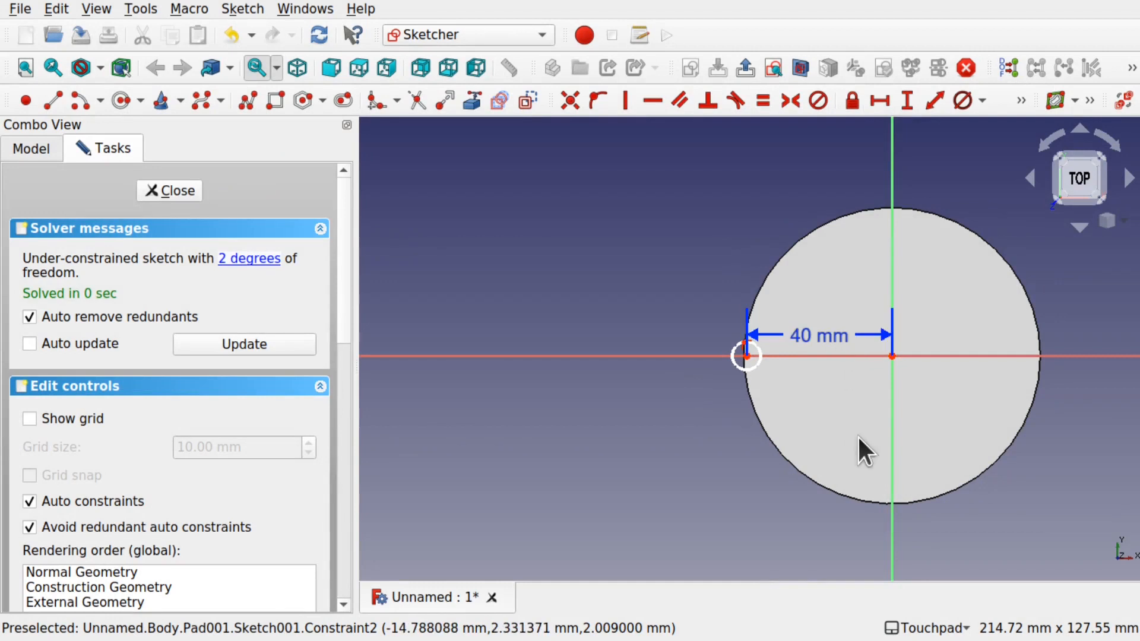
pyautogui.moveTo(749, 377)
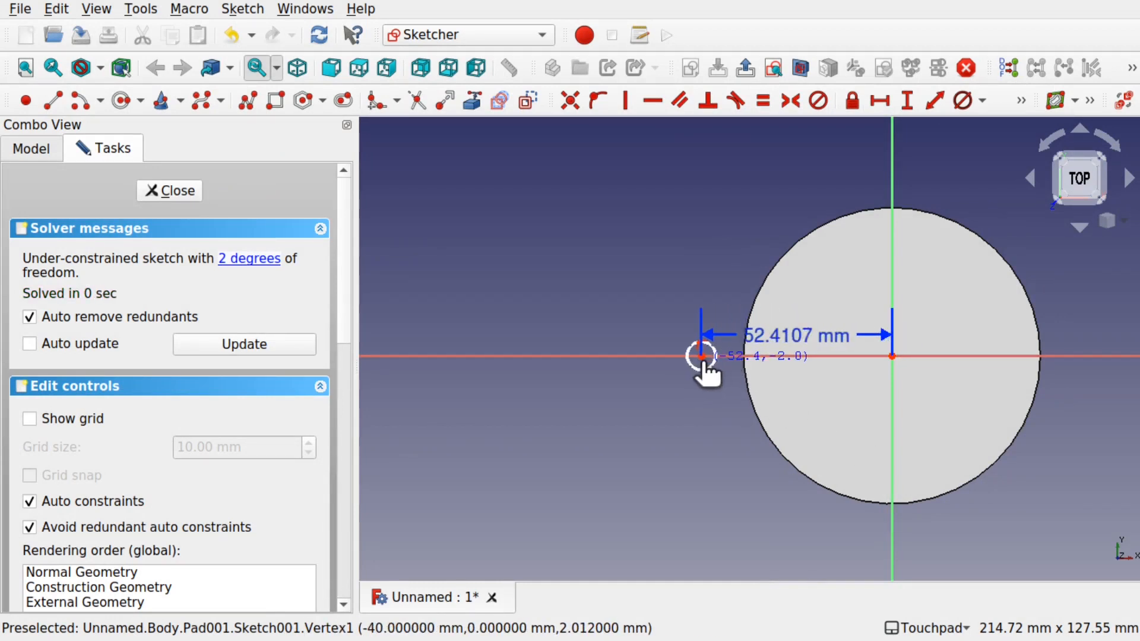
# Drag the boss circle centre inward so the reference Offset reads about 20.75 mm, then leave the sketch.
pyautogui.moveTo(702, 356); pyautogui.dragTo(527, 356)
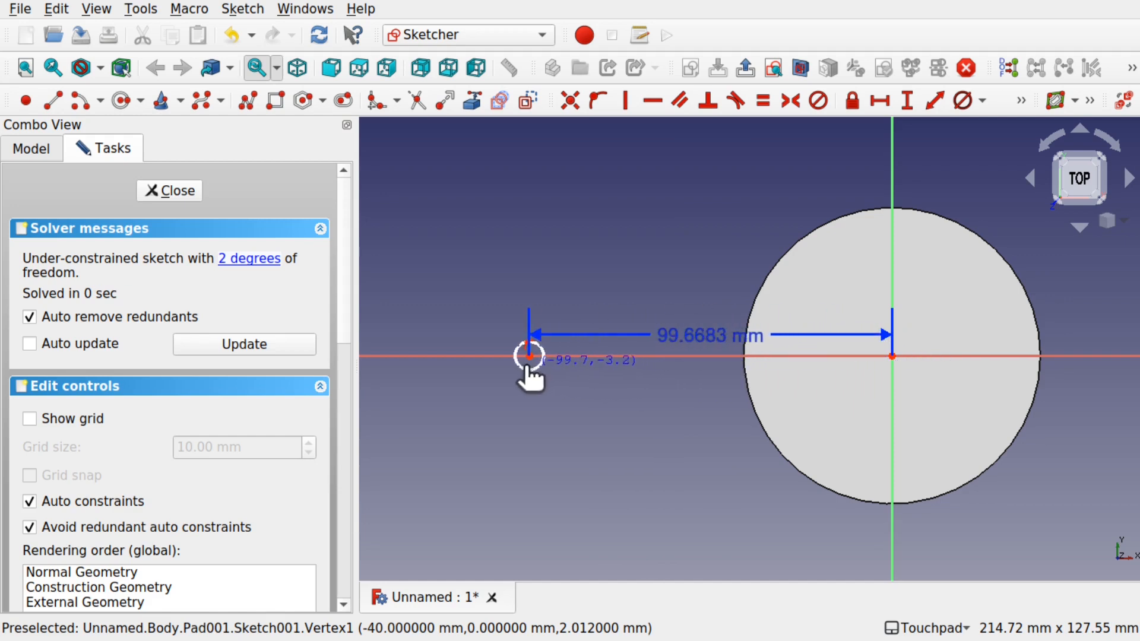
pyautogui.moveTo(528, 356); pyautogui.dragTo(747, 356)
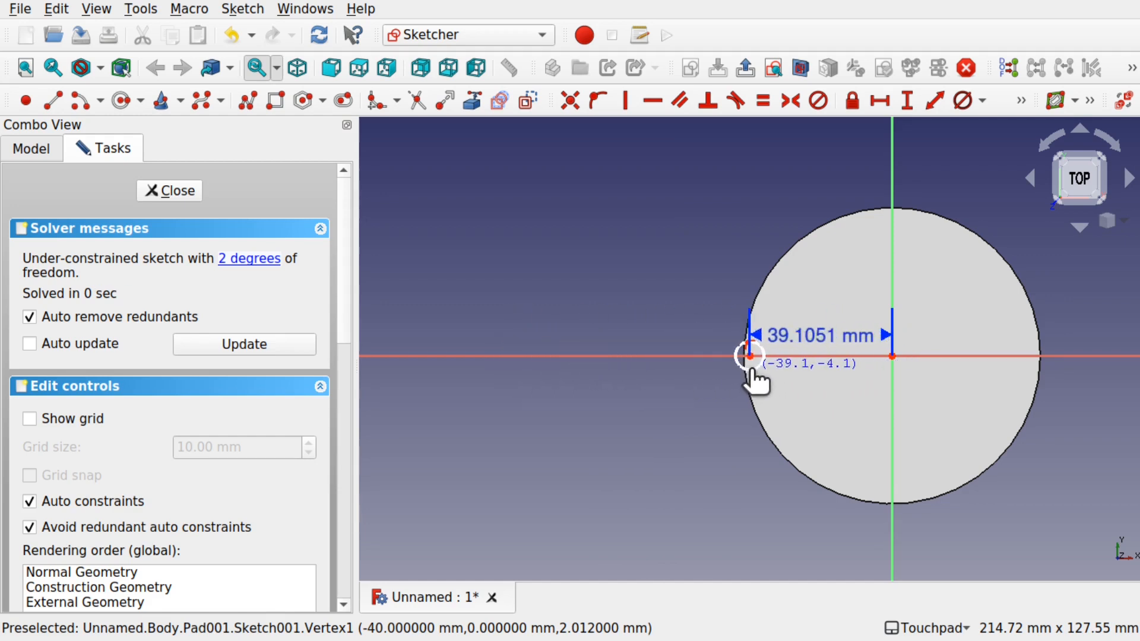
pyautogui.moveTo(749, 356); pyautogui.dragTo(786, 356)
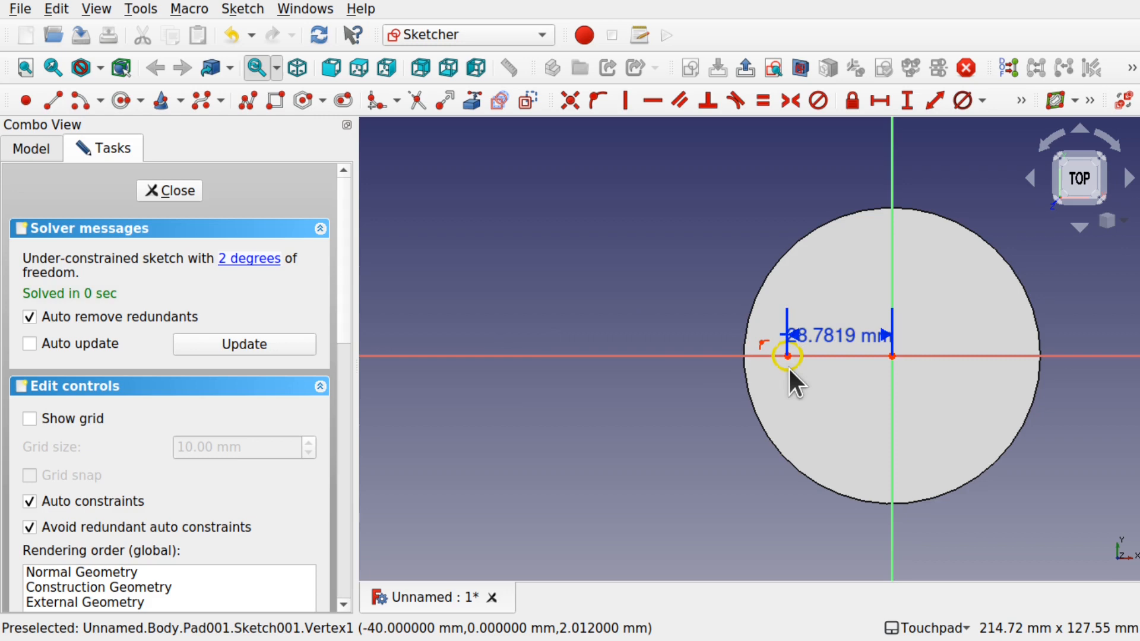
pyautogui.moveTo(786, 356); pyautogui.dragTo(830, 356)
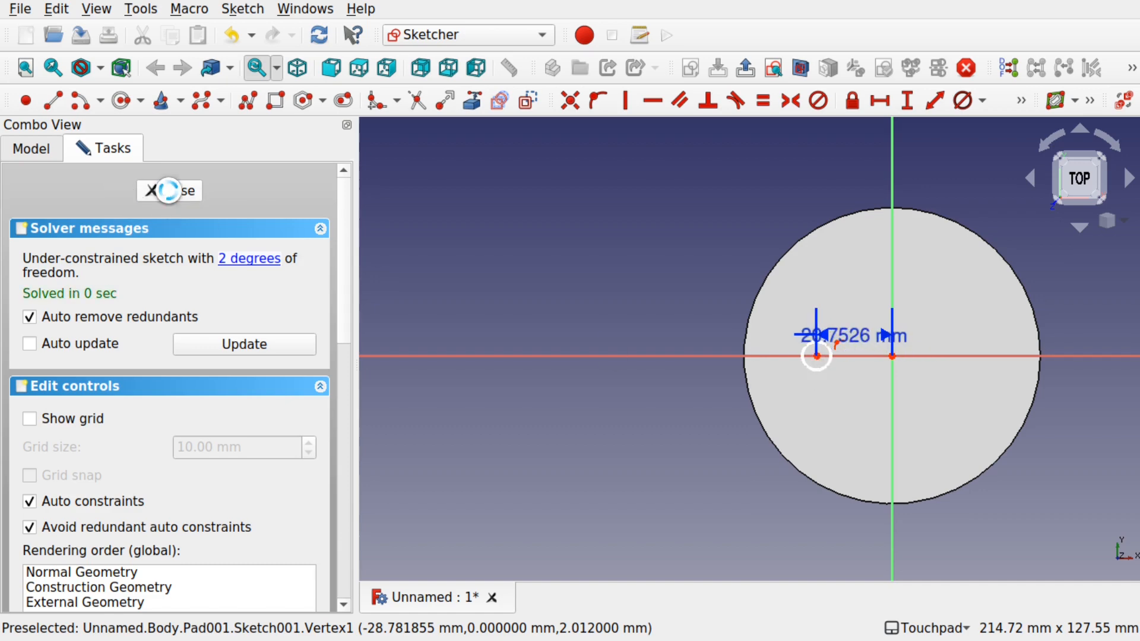
pyautogui.click(168, 190)
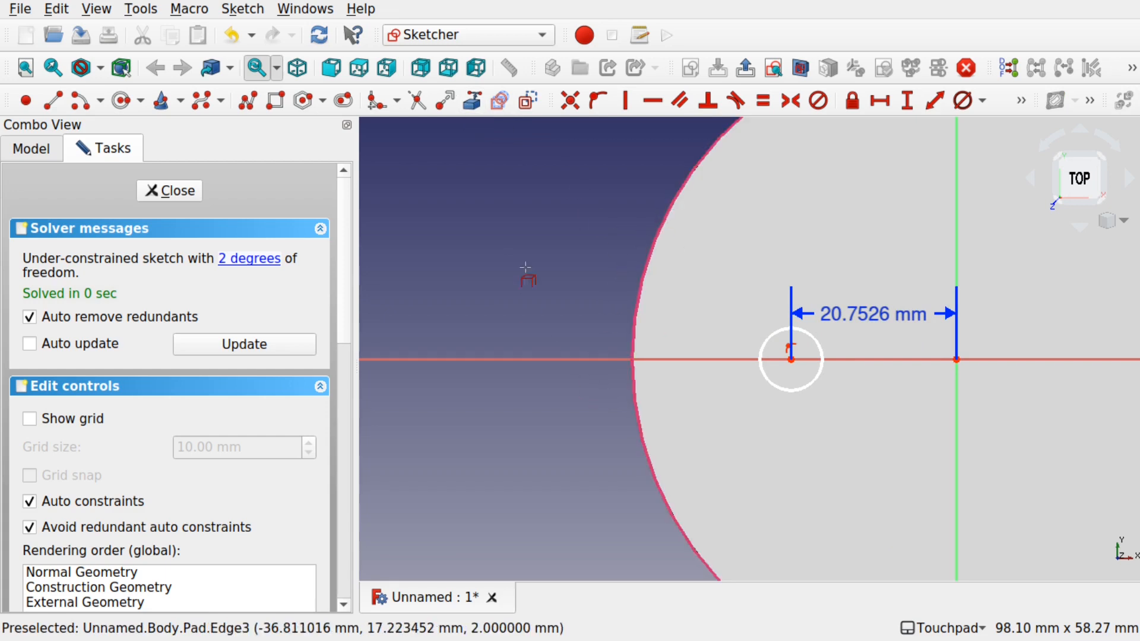
pyautogui.moveTo(639, 298)
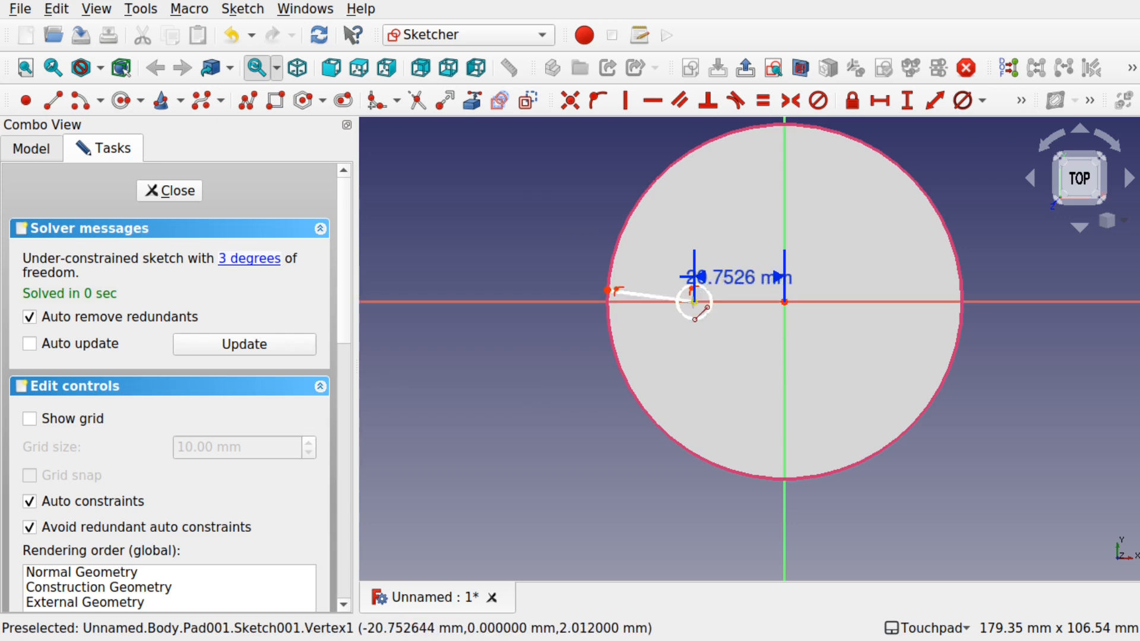
pyautogui.moveTo(627, 312)
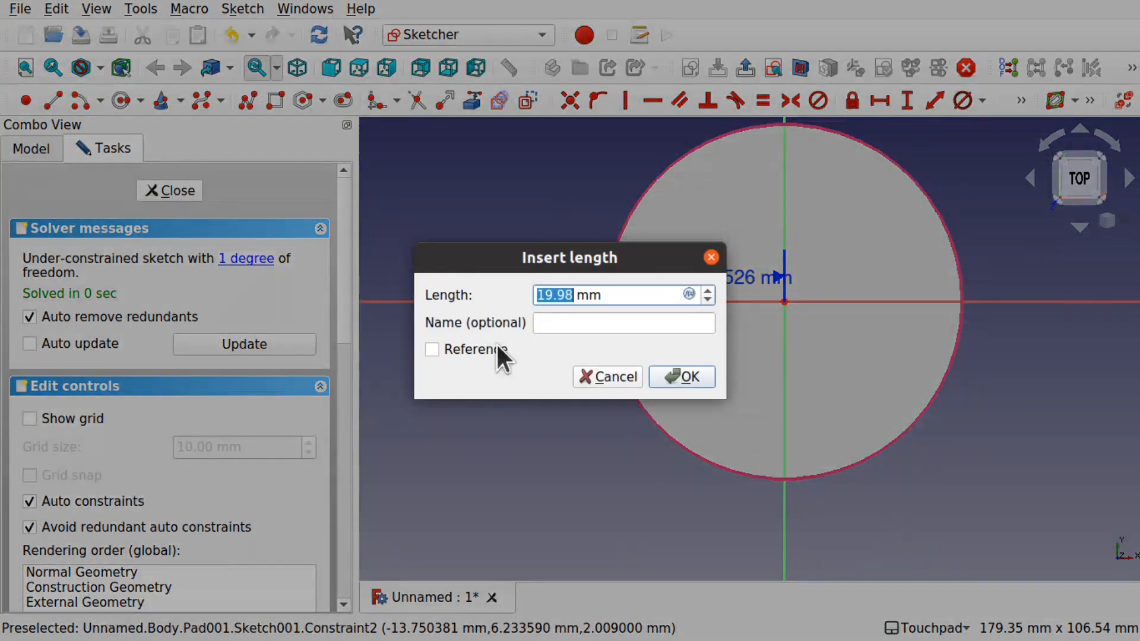
pyautogui.moveTo(495, 434)
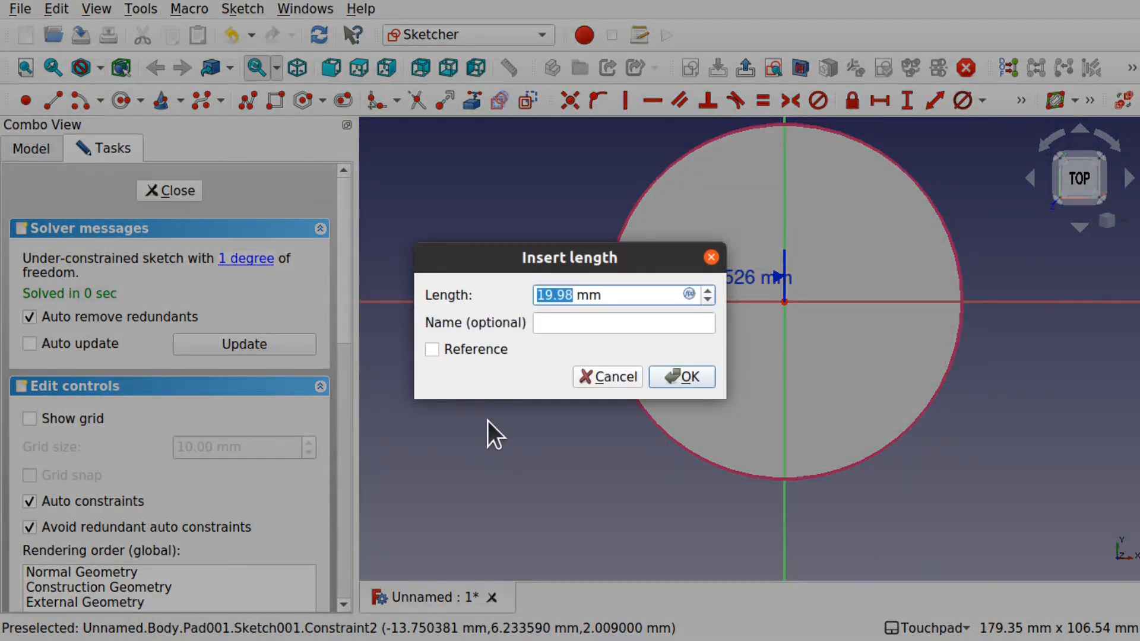
# Constrain the rim-to-boss line to 10 mm, placing the boss 30.73 mm from centre, and leave the sketch.
pyautogui.write('1')
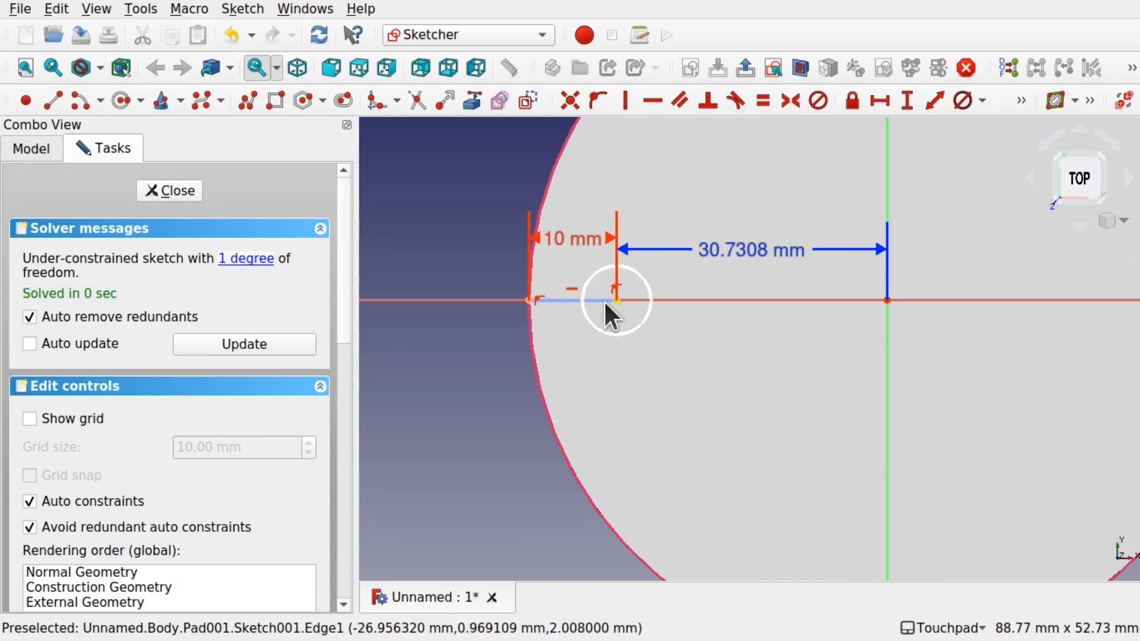
pyautogui.doubleClick(572, 238)
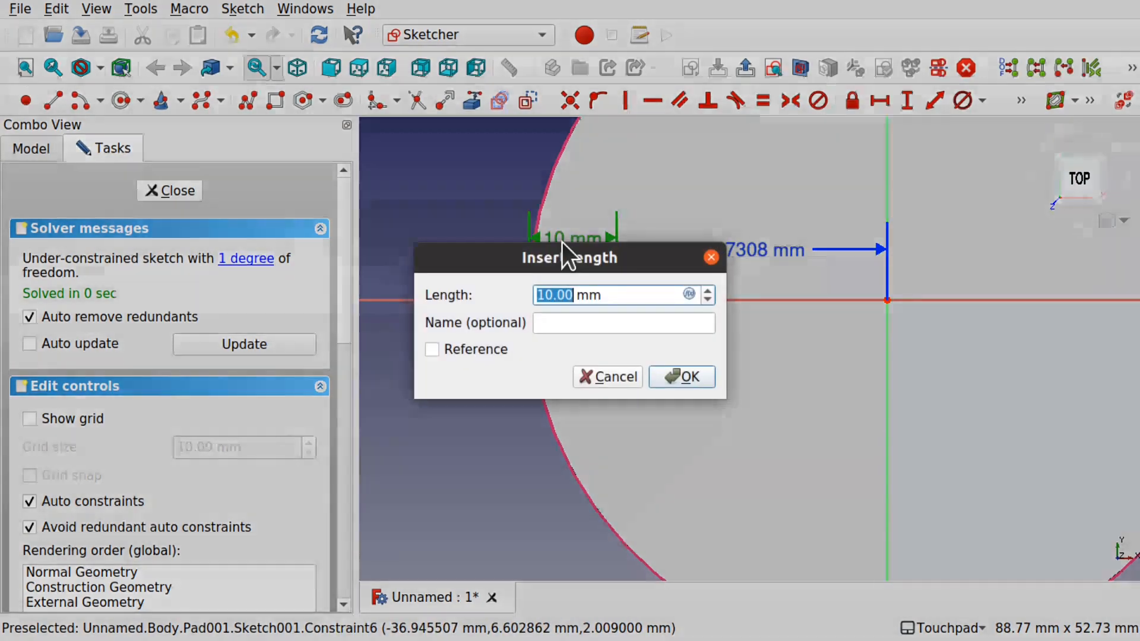
pyautogui.write('4 mm')
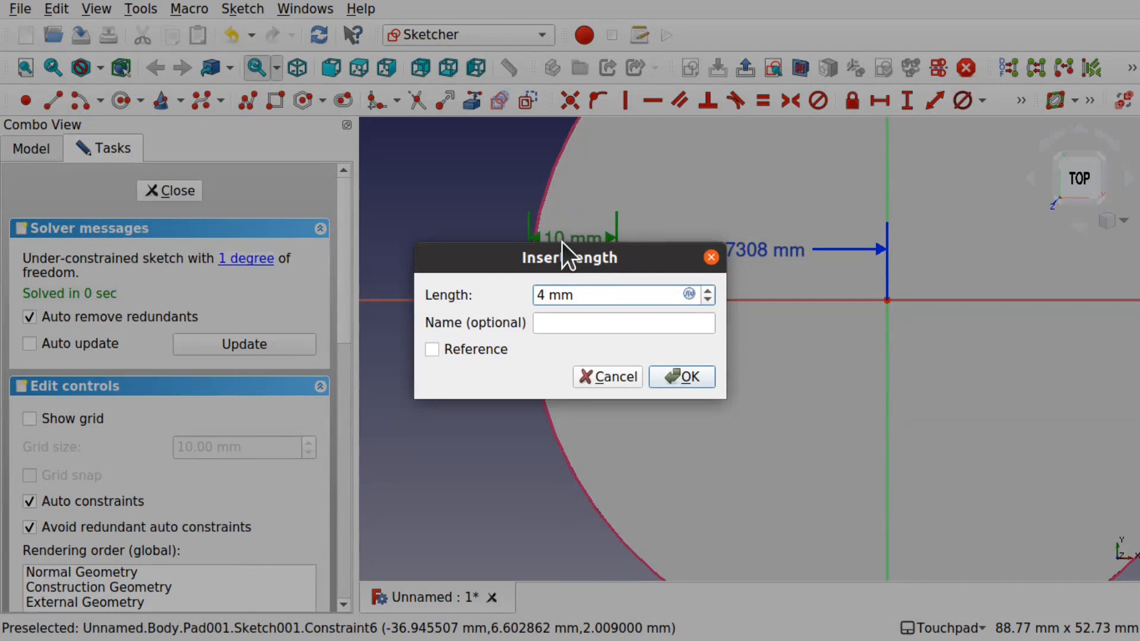
pyautogui.click(680, 376)
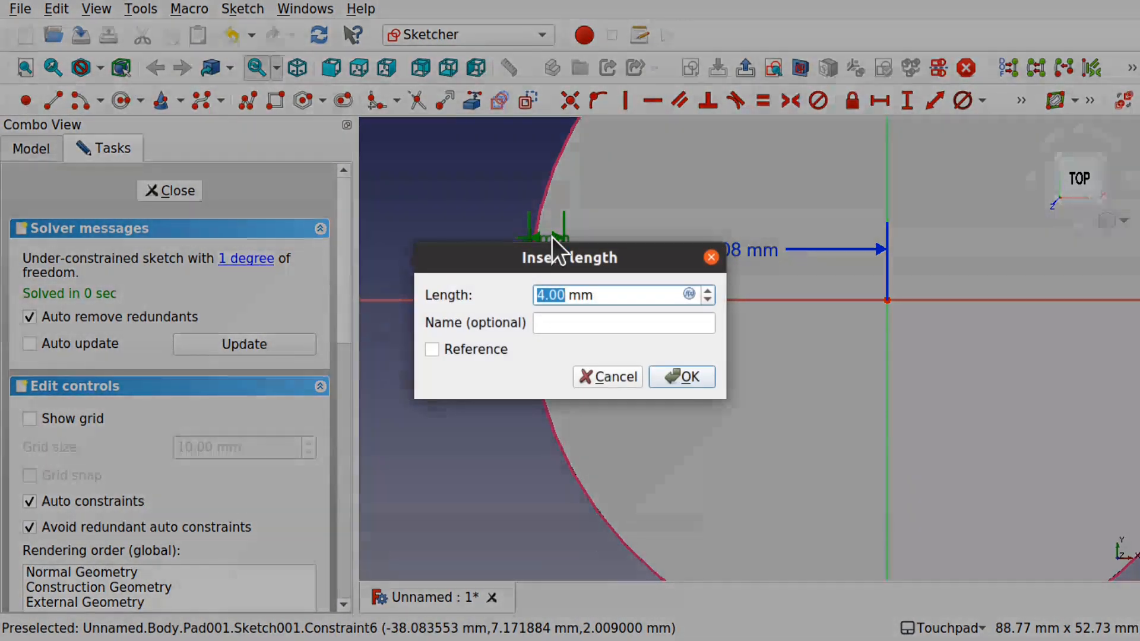
pyautogui.write('19 mm')
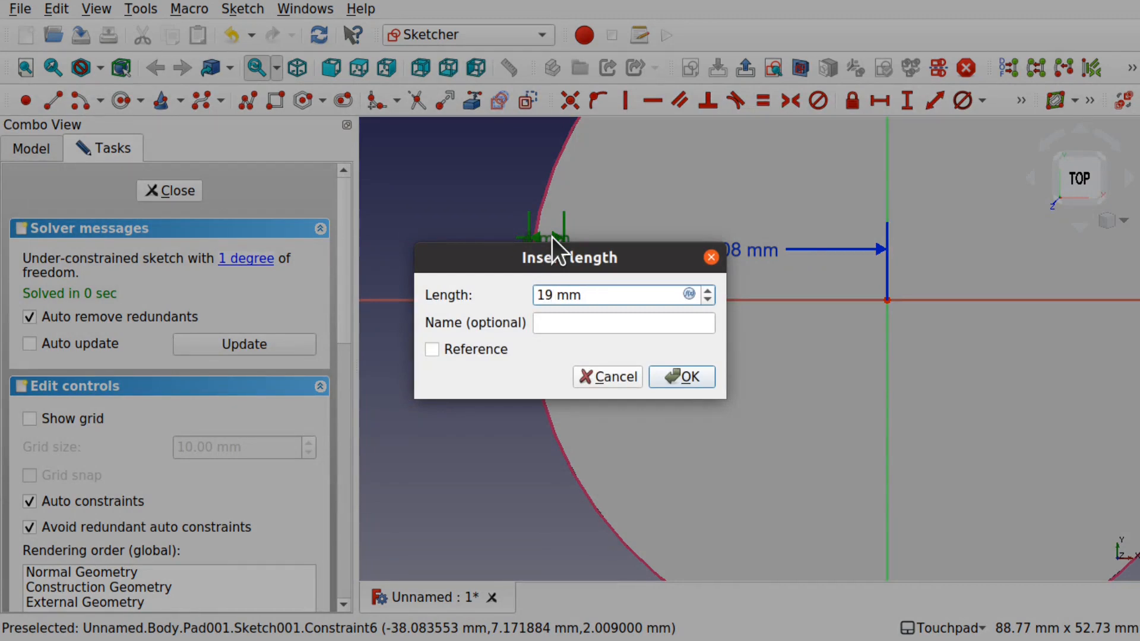
pyautogui.click(679, 377)
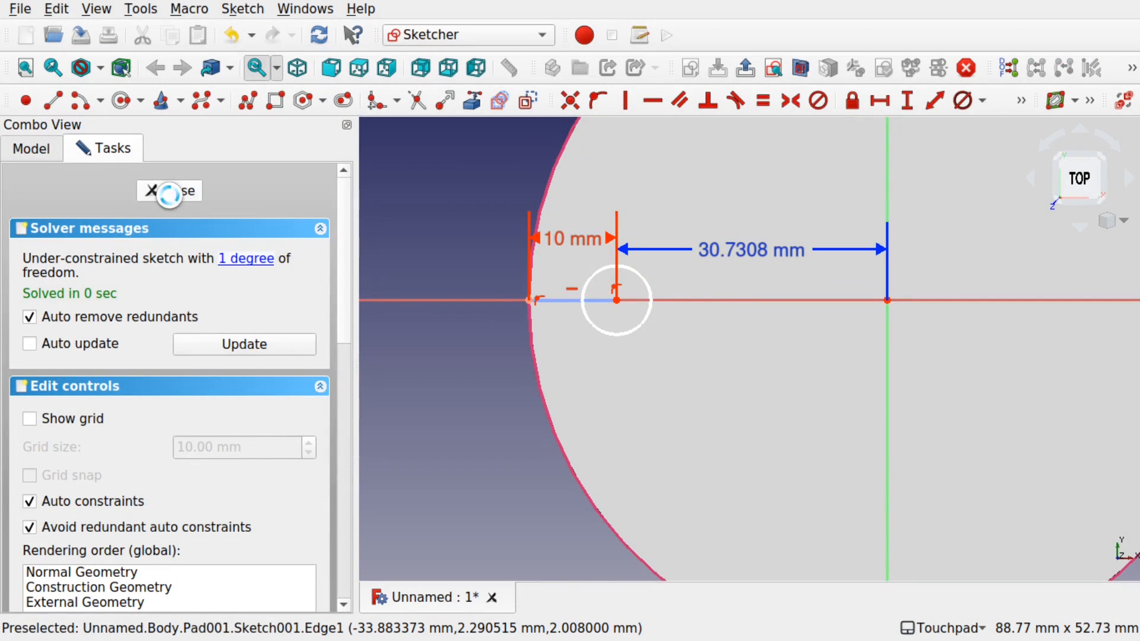
pyautogui.click(169, 190)
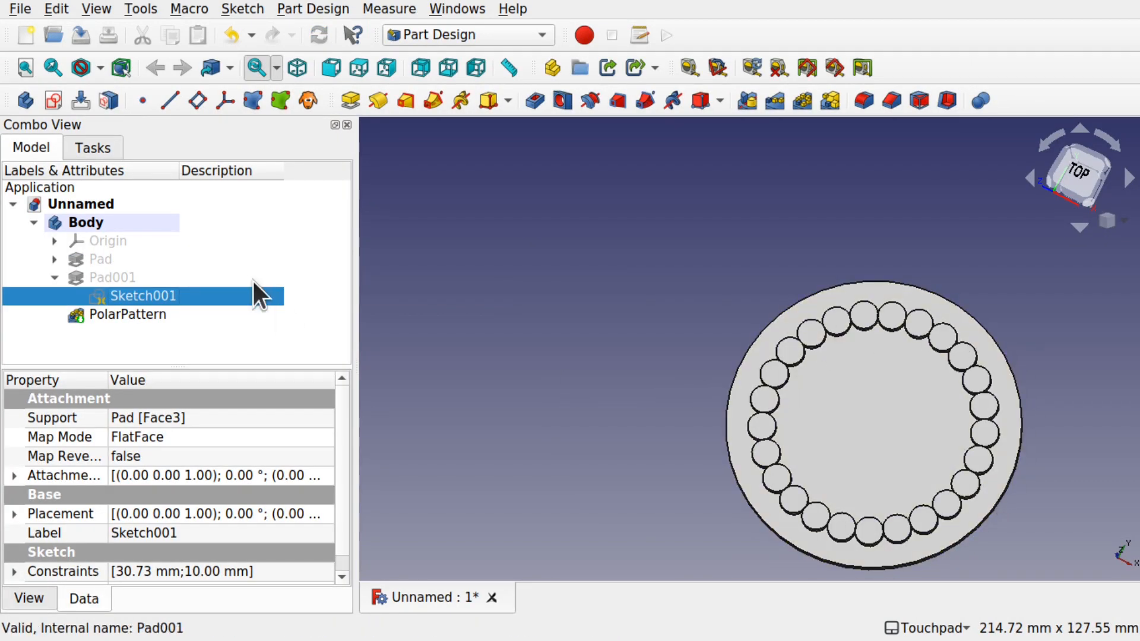
# Give the disc circle in the Pad's base sketch a 90 mm diameter constraint and rebuild the model.
pyautogui.click(100, 259)
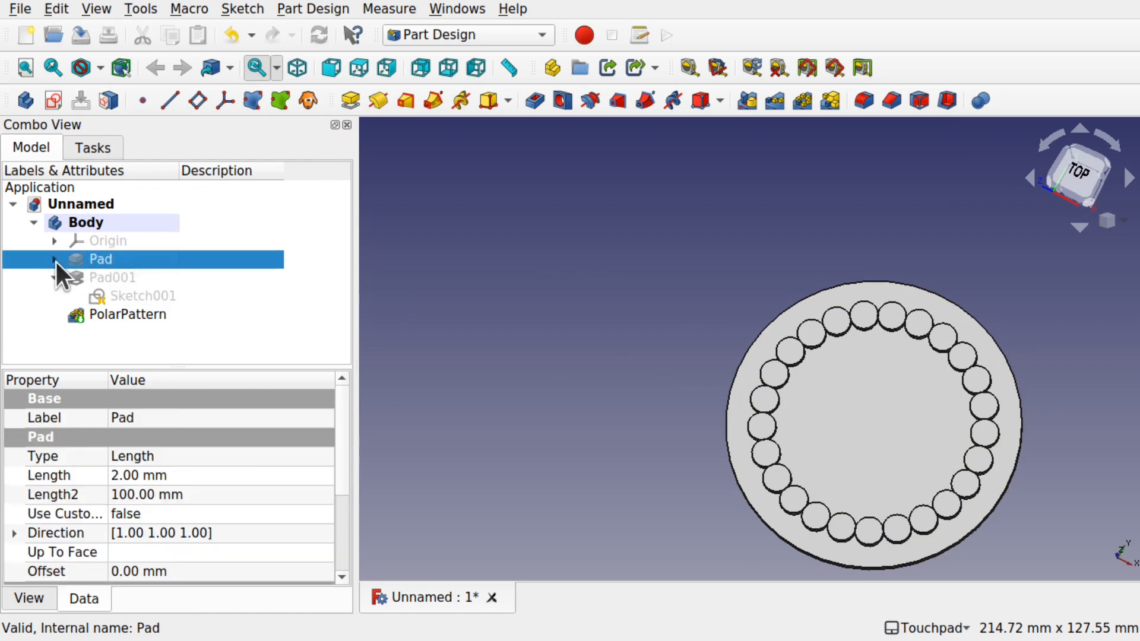
pyautogui.click(131, 278)
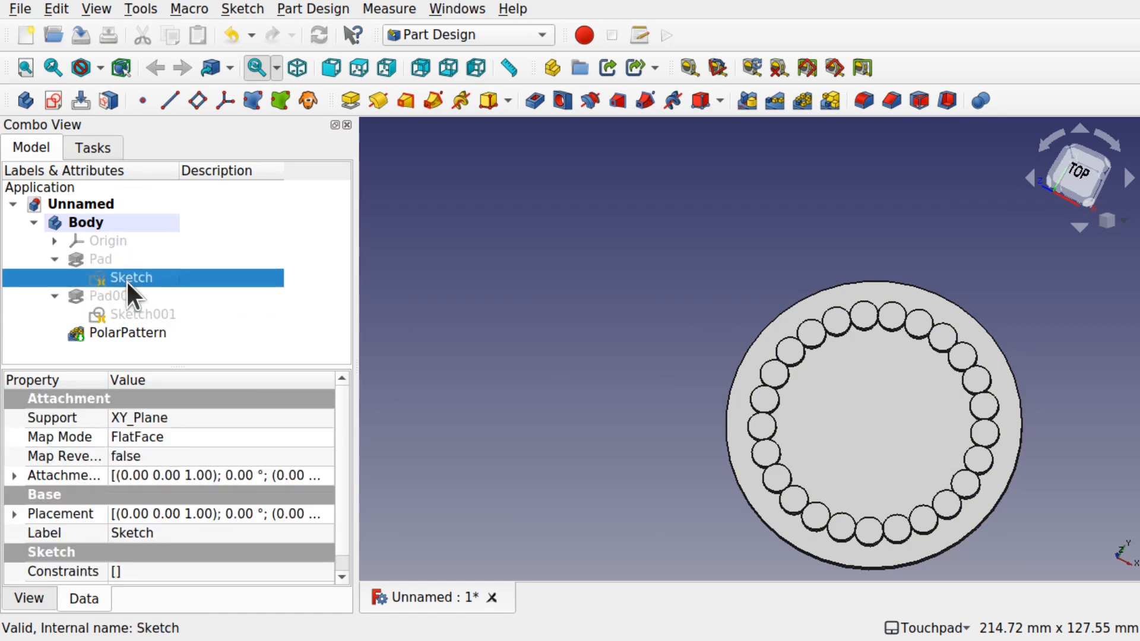
pyautogui.doubleClick(131, 278)
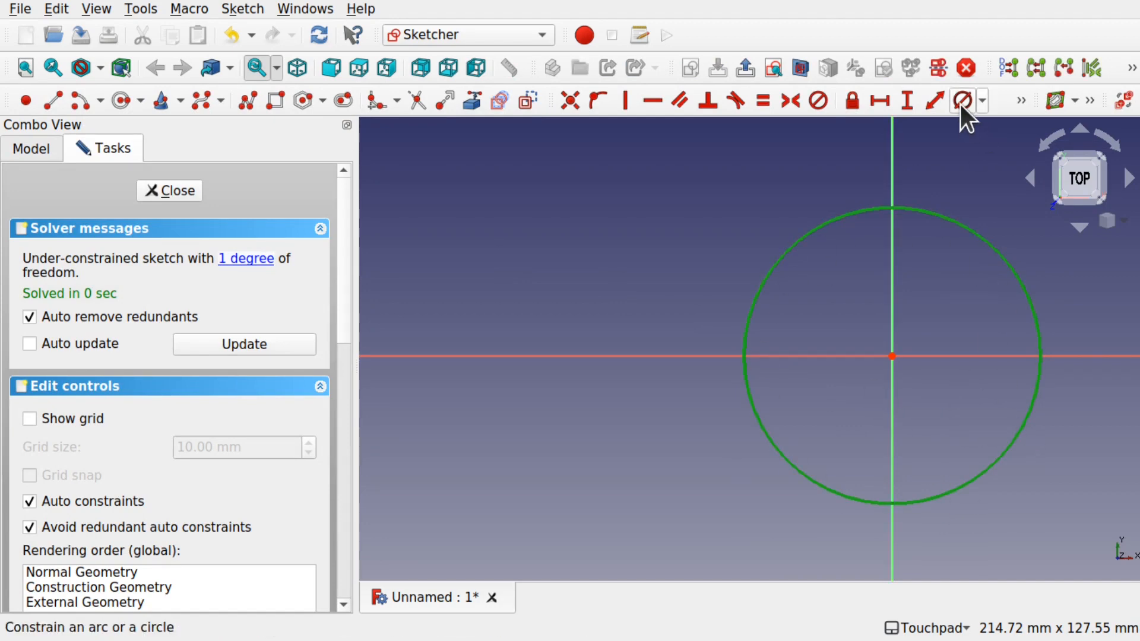
pyautogui.click(963, 100)
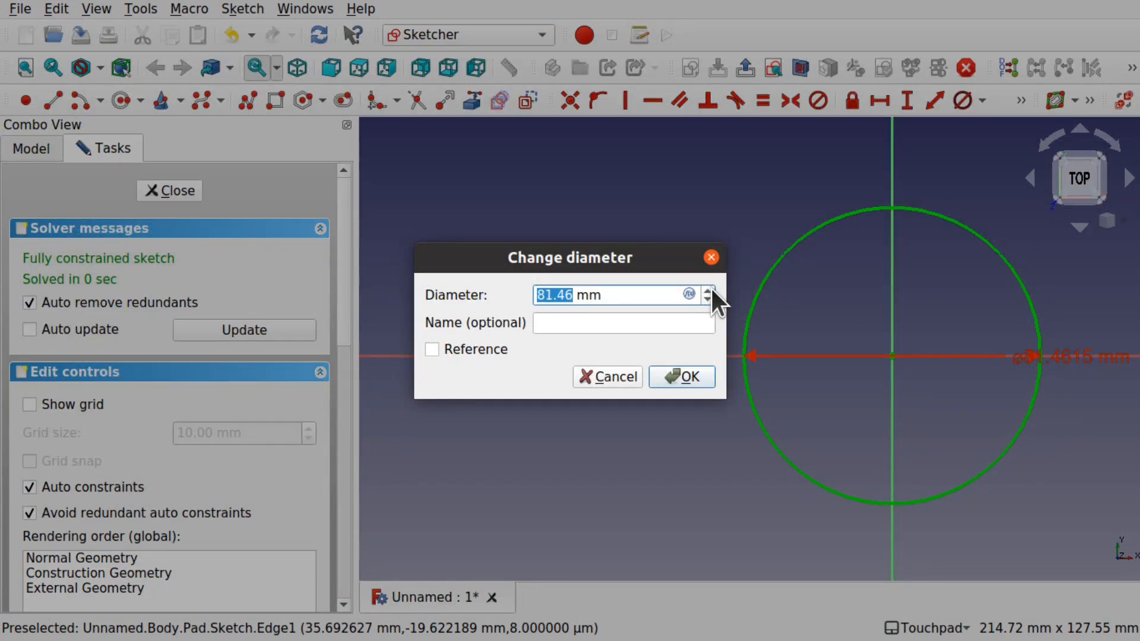
pyautogui.write('90 mm')
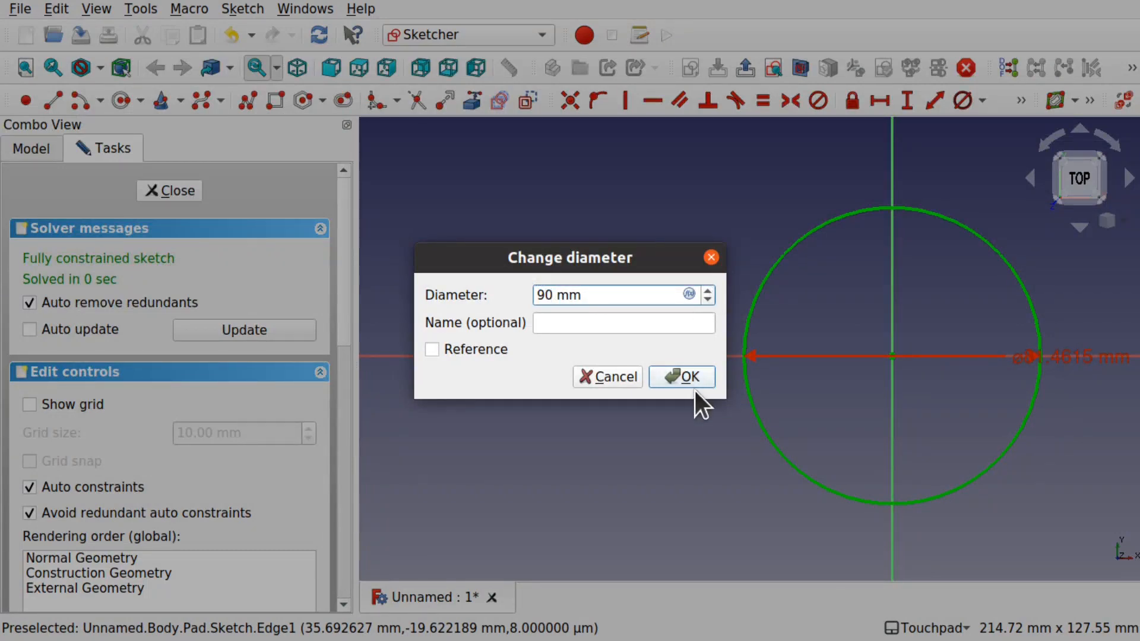
pyautogui.click(679, 376)
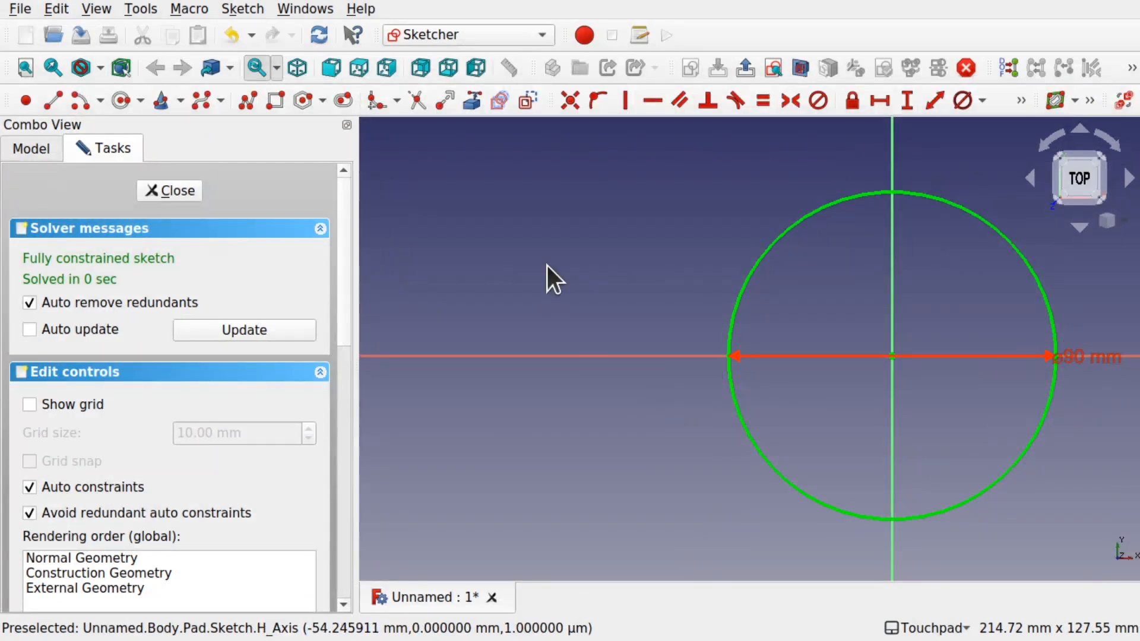
pyautogui.click(177, 190)
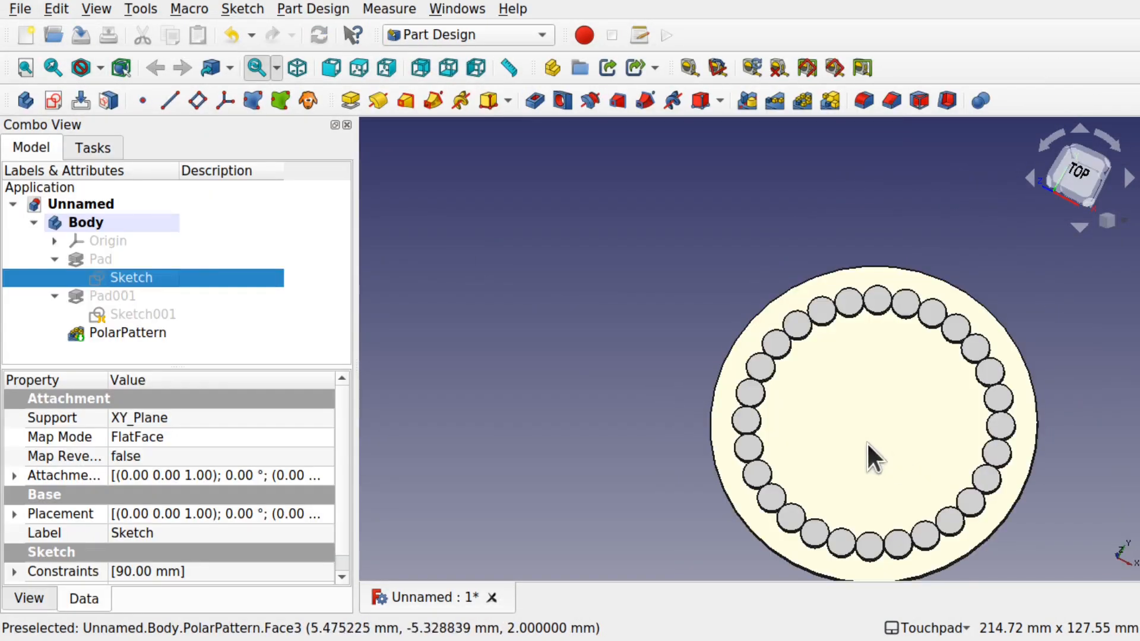
# Reduce the disc sketch's diameter to 50 mm so the disc rebuilds ringed by 14 bosses.
pyautogui.doubleClick(131, 277)
pyautogui.write('50')
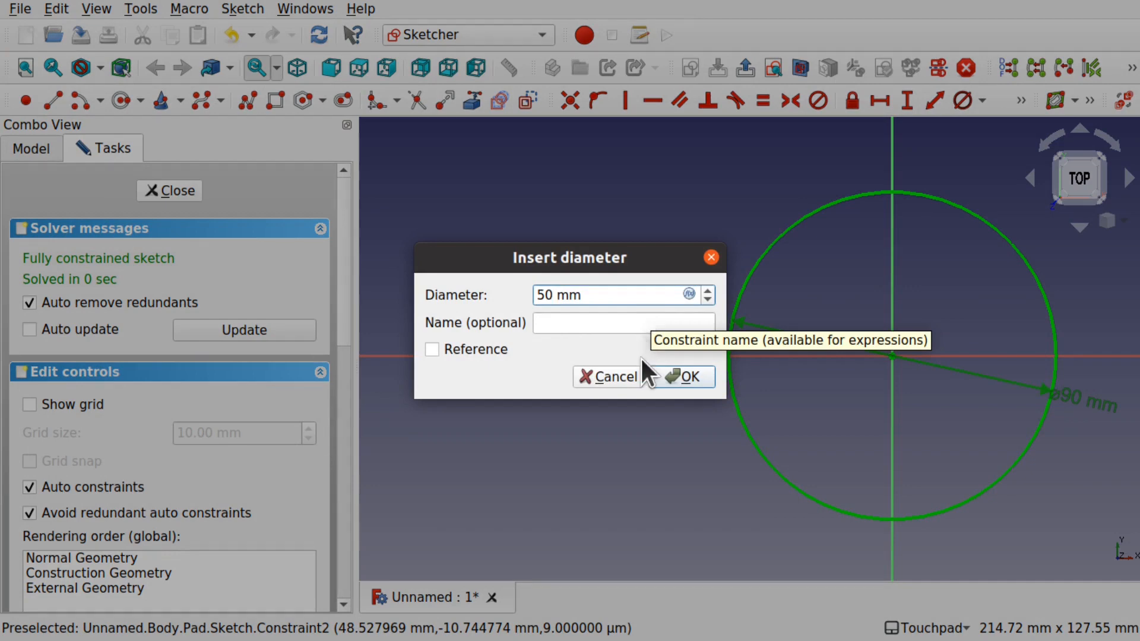
pyautogui.click(682, 377)
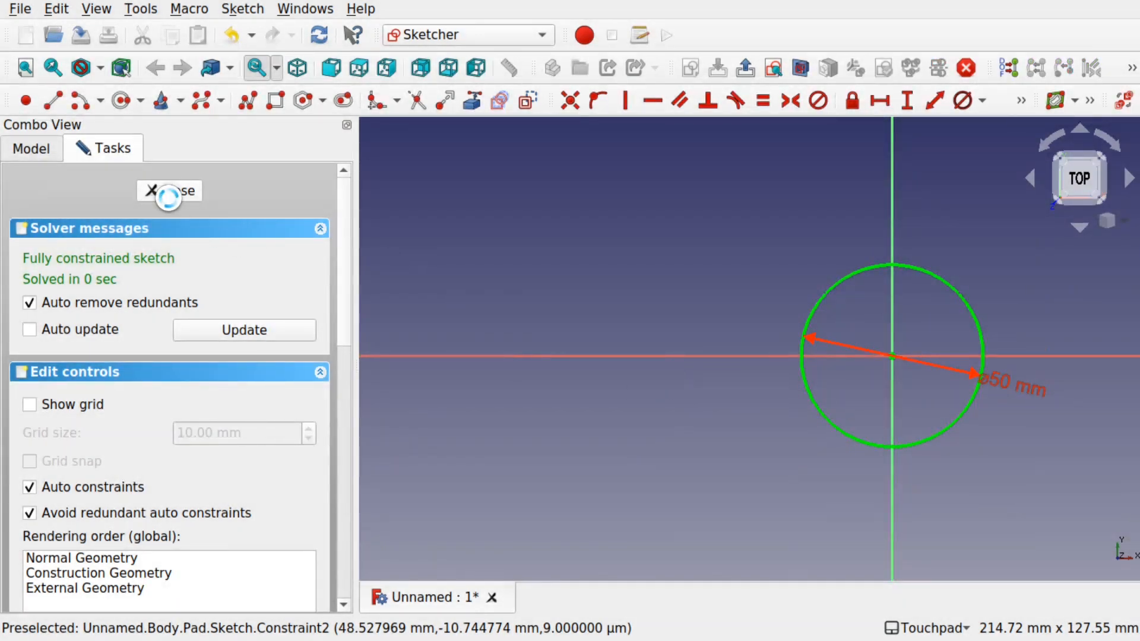
pyautogui.click(168, 190)
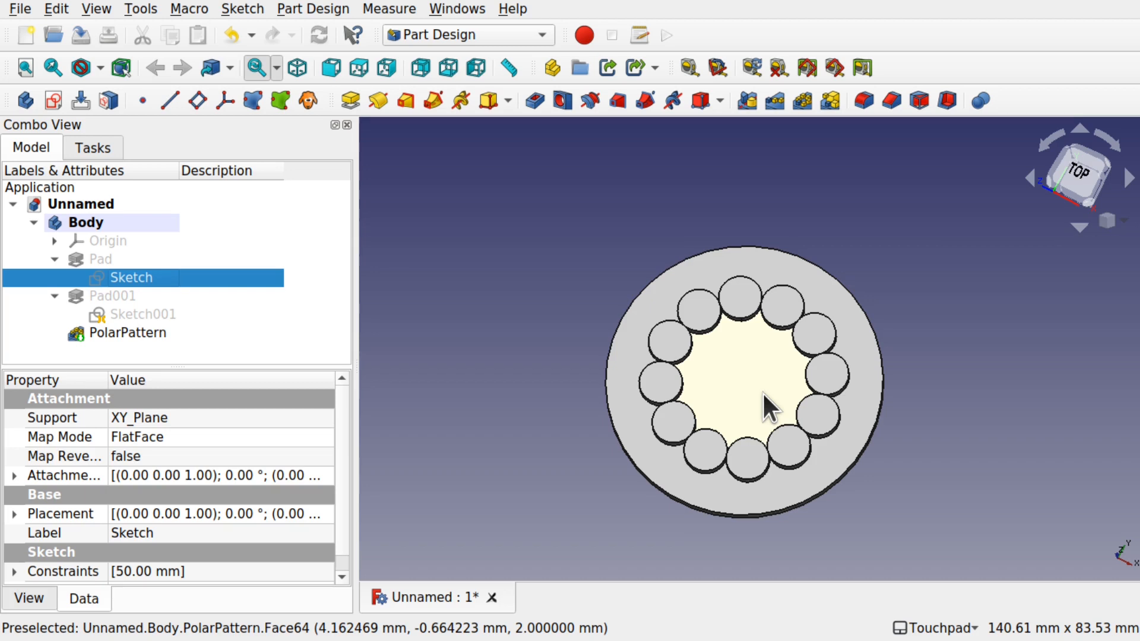
pyautogui.moveTo(711, 506)
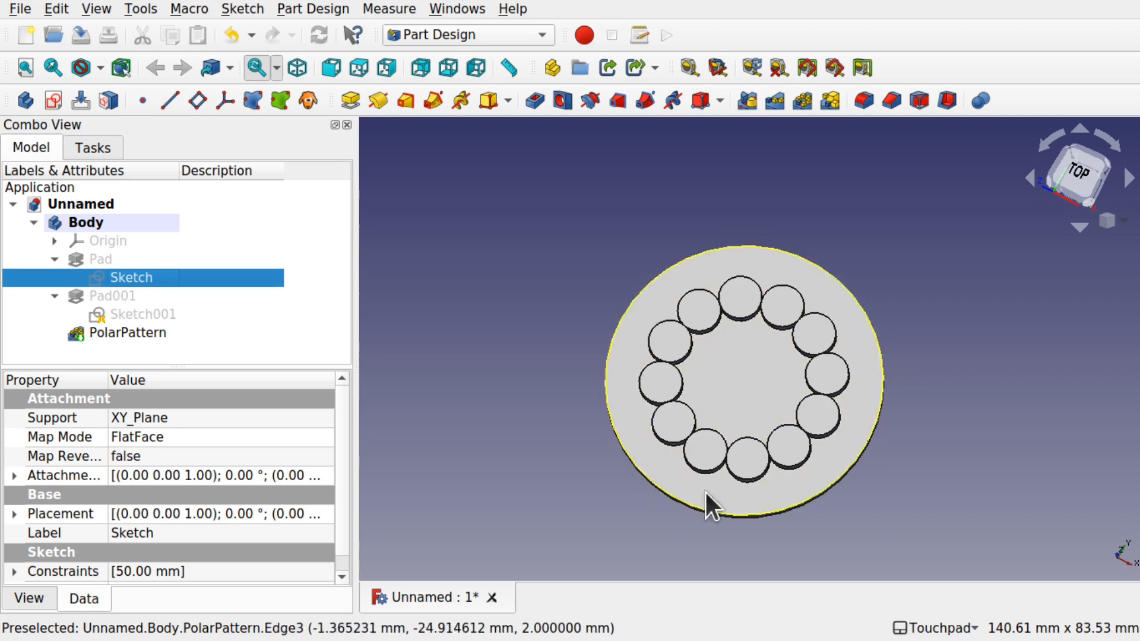
# Change the rim-to-boss length in Sketch001 from 10 mm to 5 mm and rebuild the denser boss ring.
pyautogui.click(112, 295)
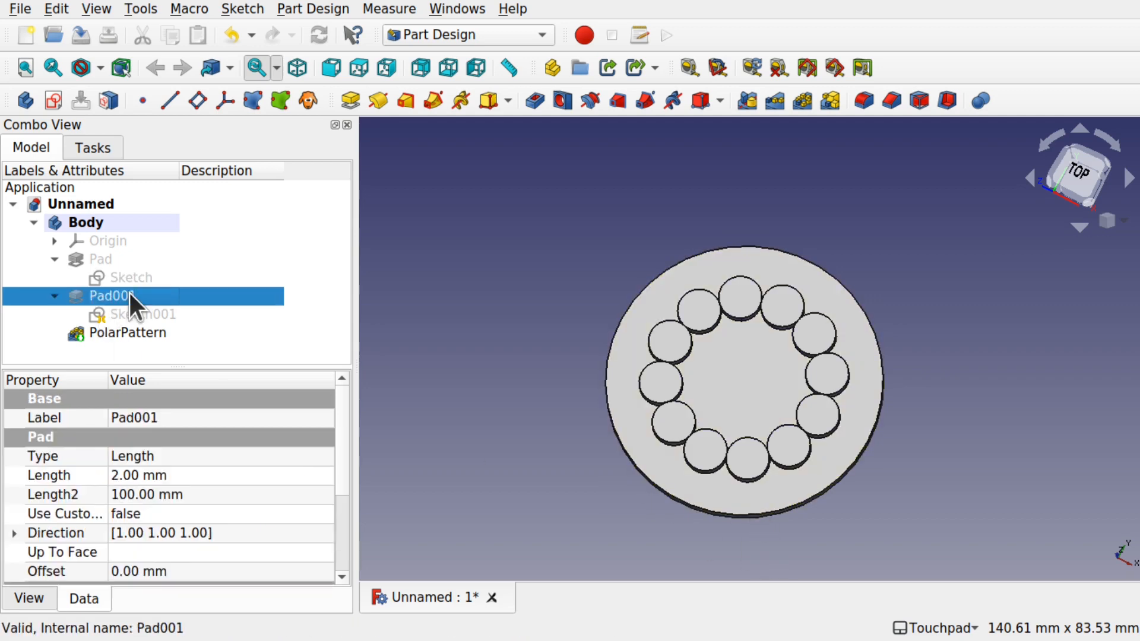
pyautogui.doubleClick(112, 296)
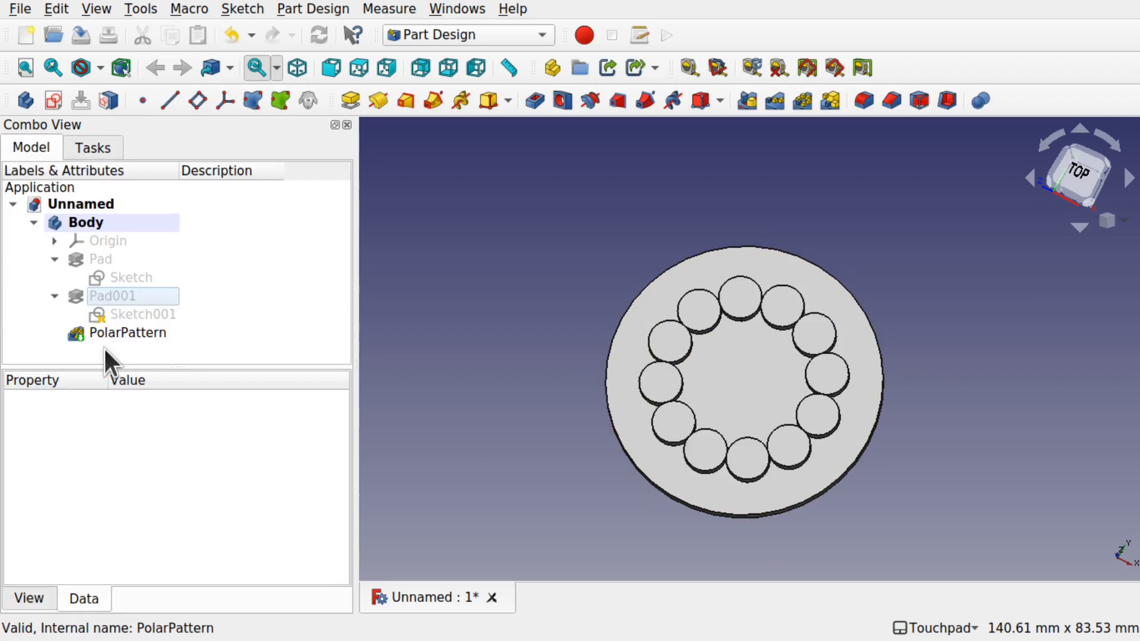
pyautogui.doubleClick(142, 313)
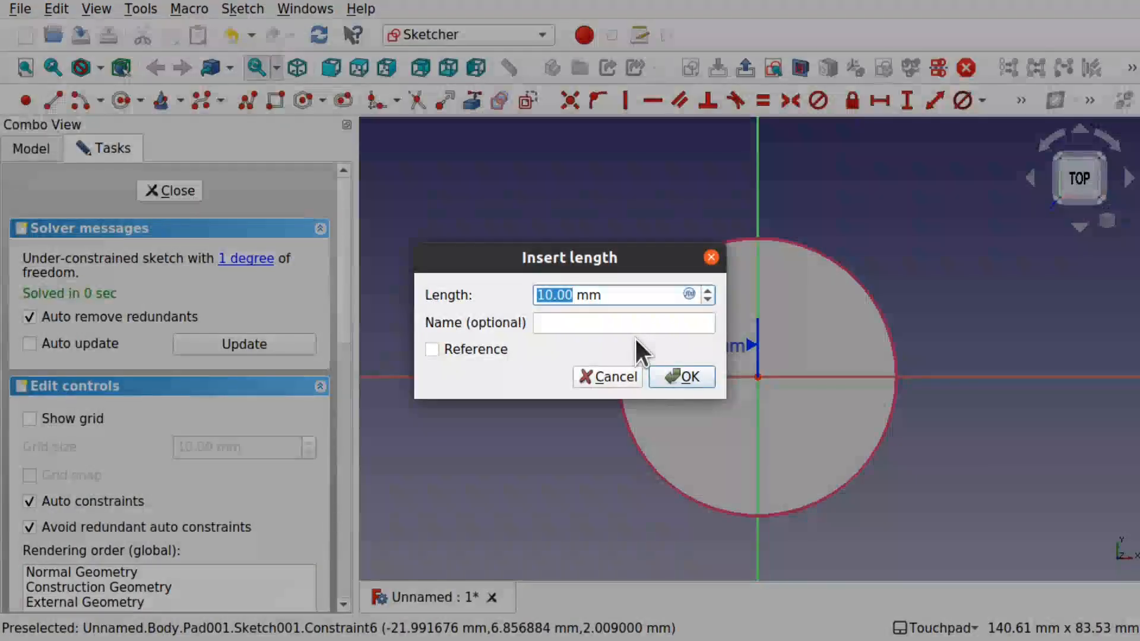
pyautogui.write('3 mm')
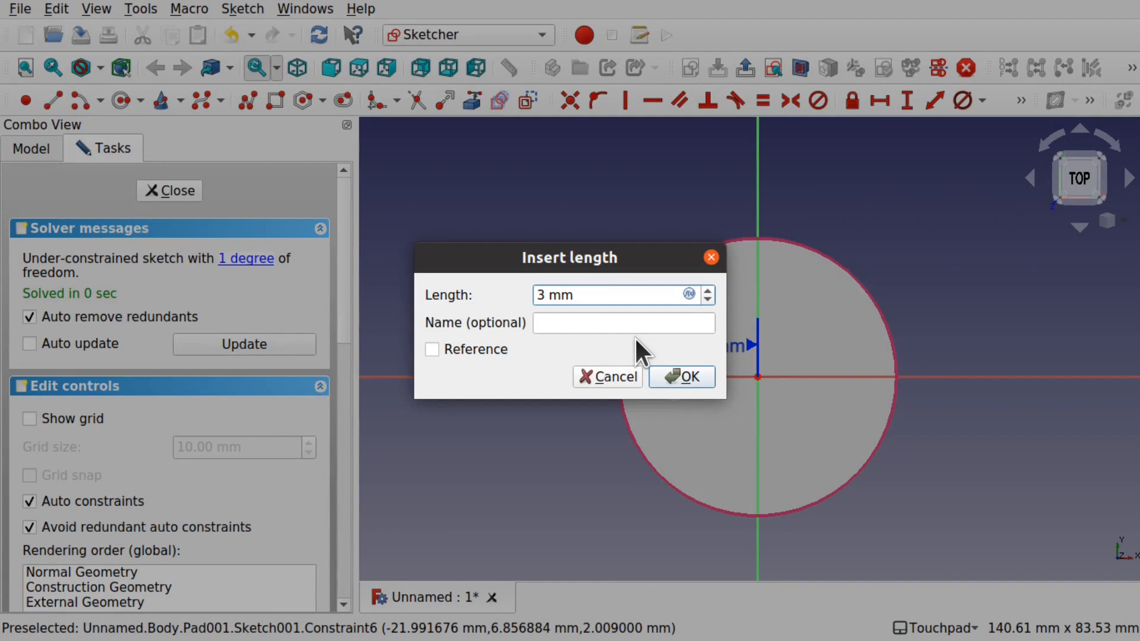
pyautogui.write('5')
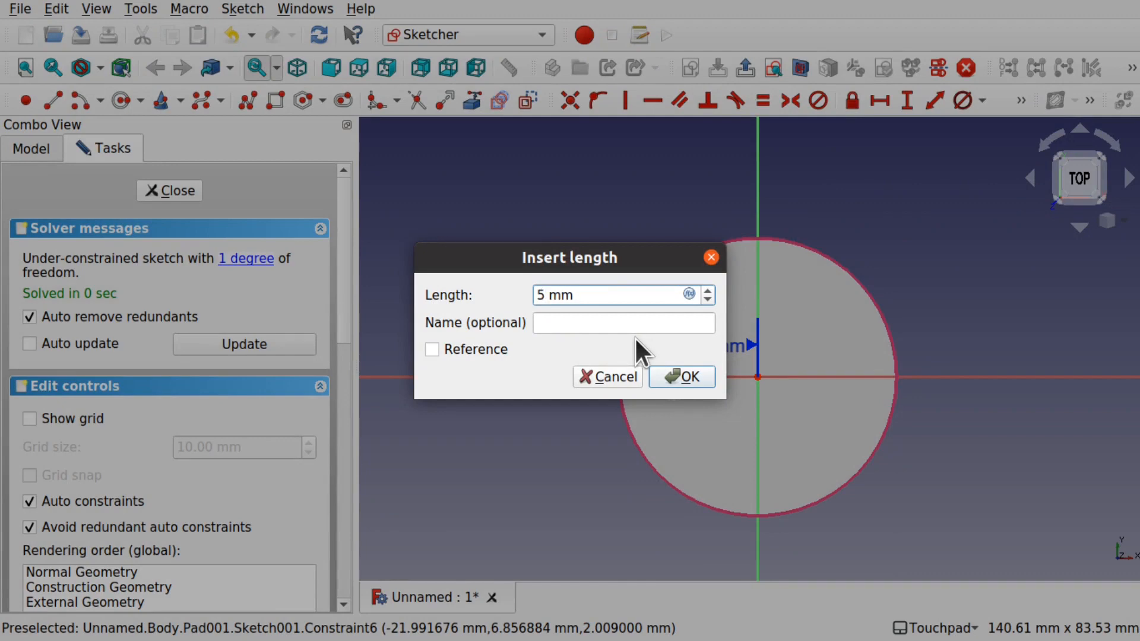
pyautogui.click(680, 376)
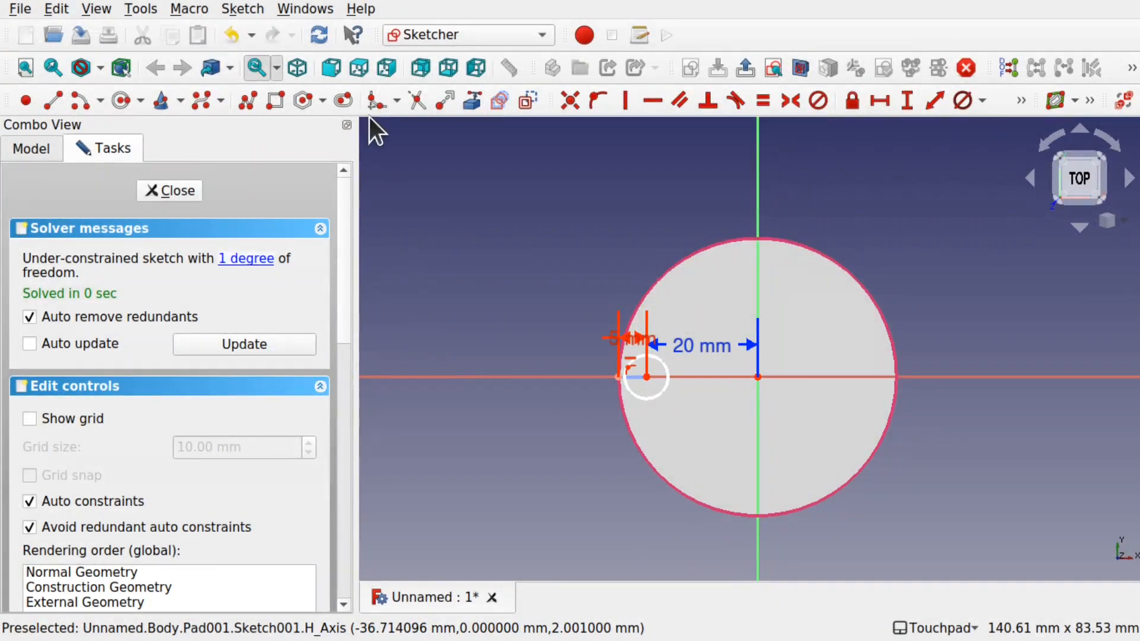
pyautogui.click(176, 190)
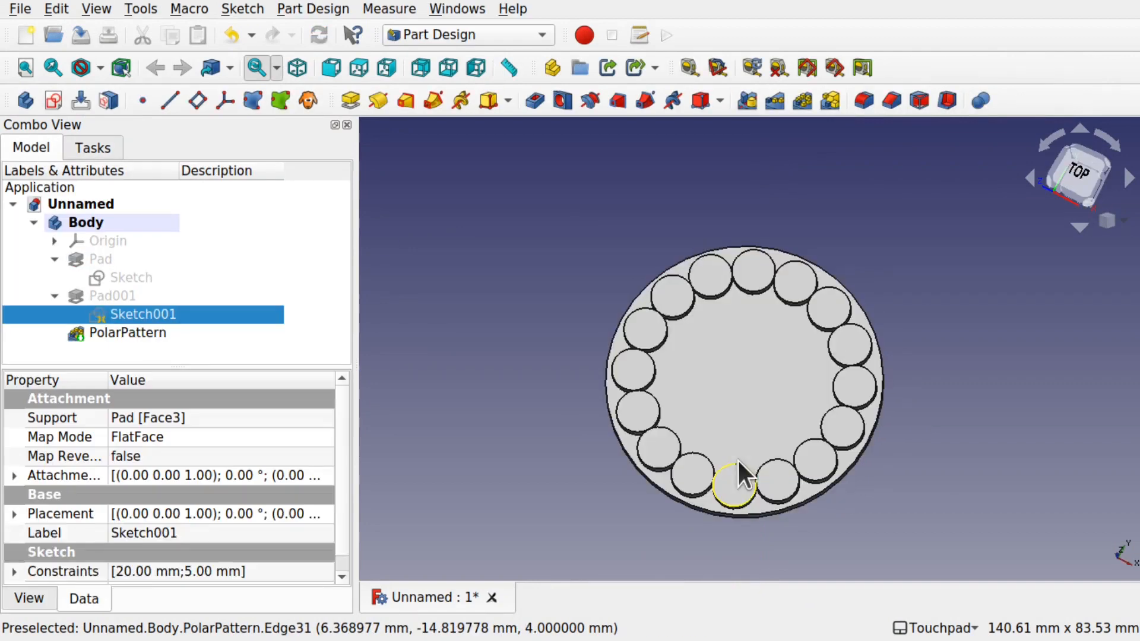
pyautogui.moveTo(636, 486)
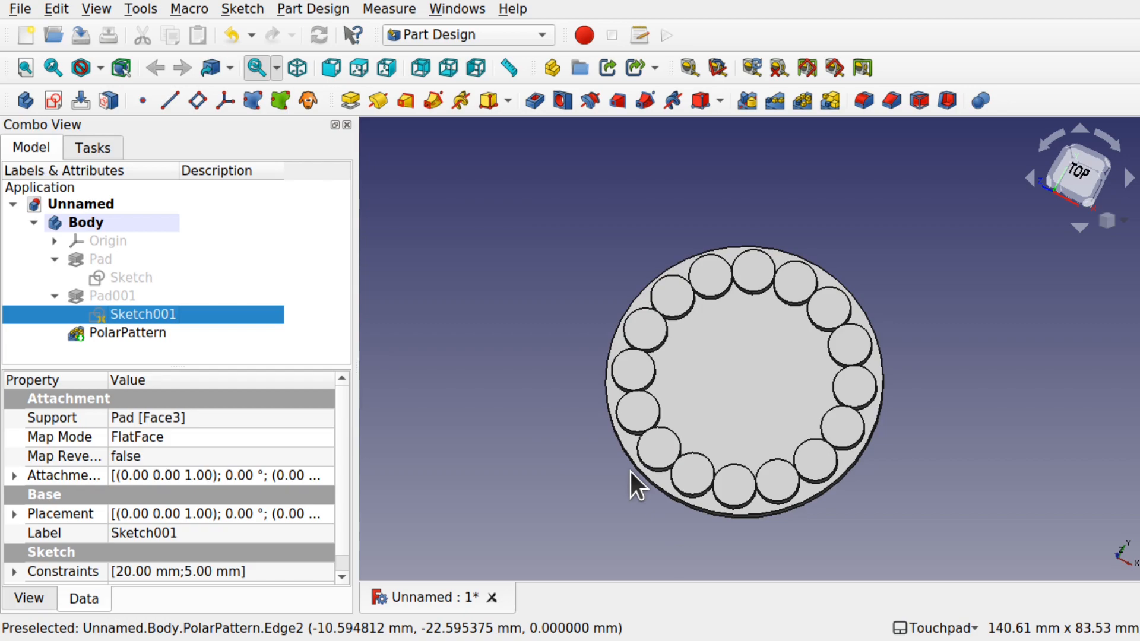
pyautogui.moveTo(927, 520)
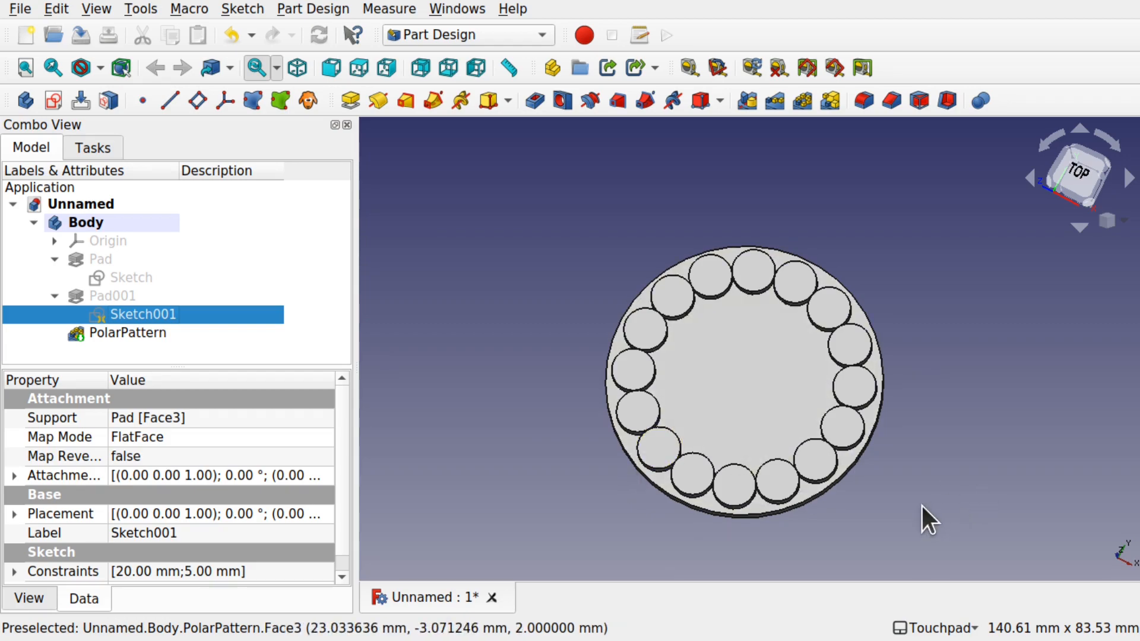